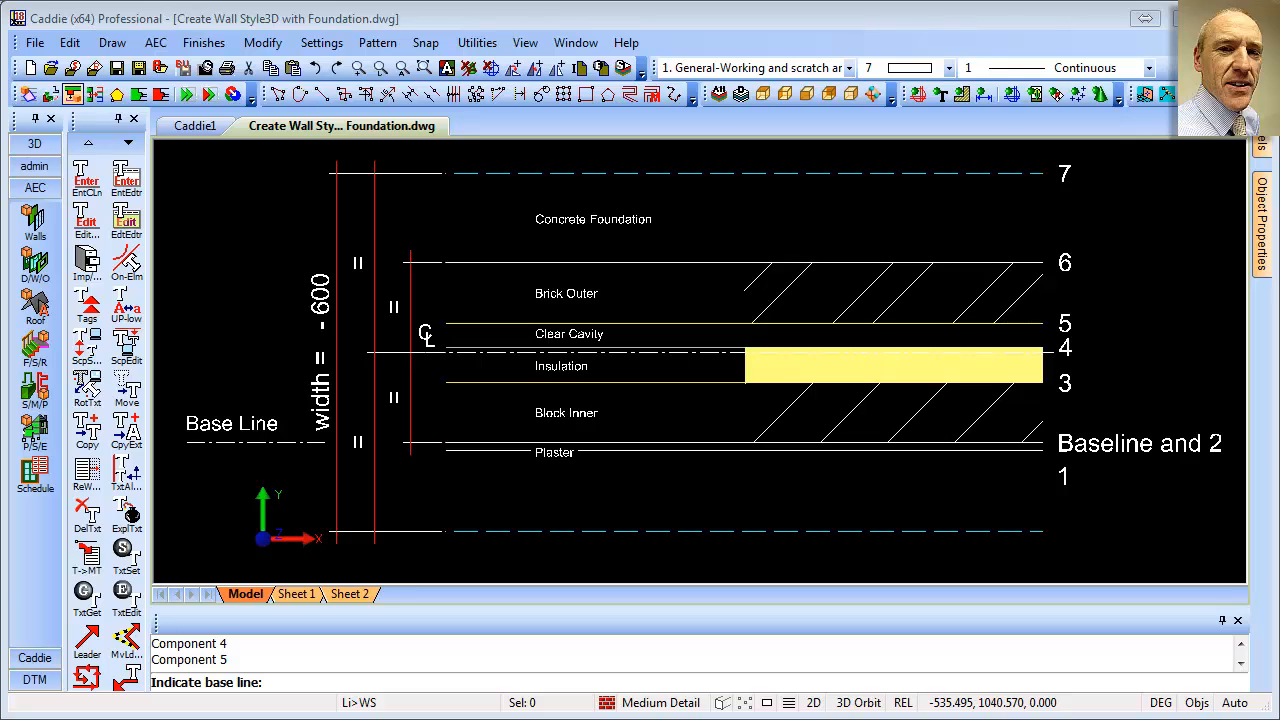
Start the AEC Walls command that builds a wall style from drawn lines
click(156, 42)
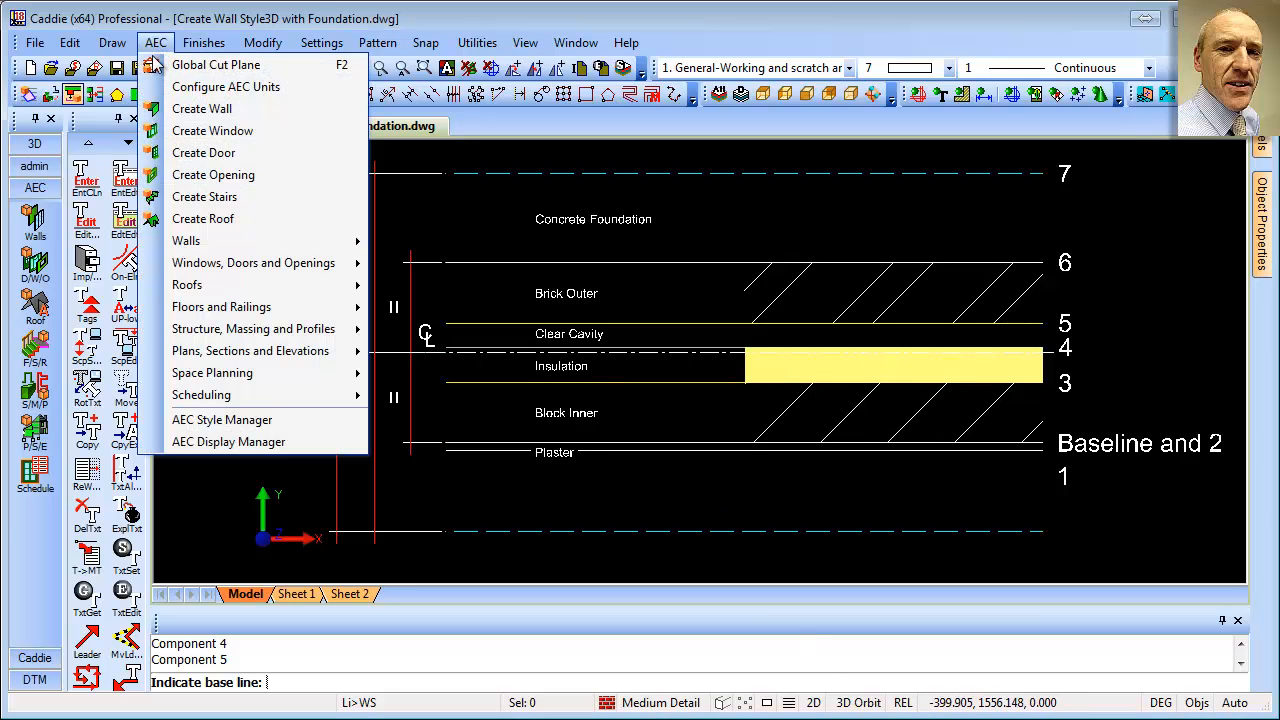
mouse_move(186, 240)
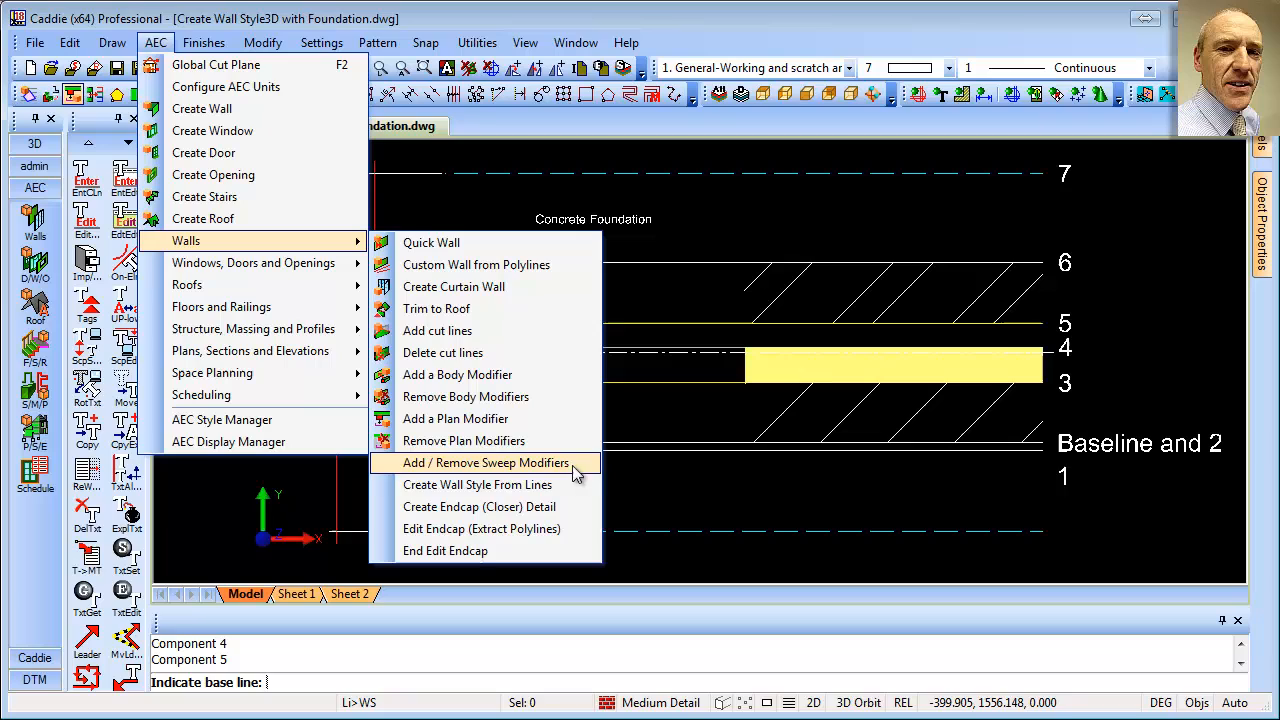
click(476, 484)
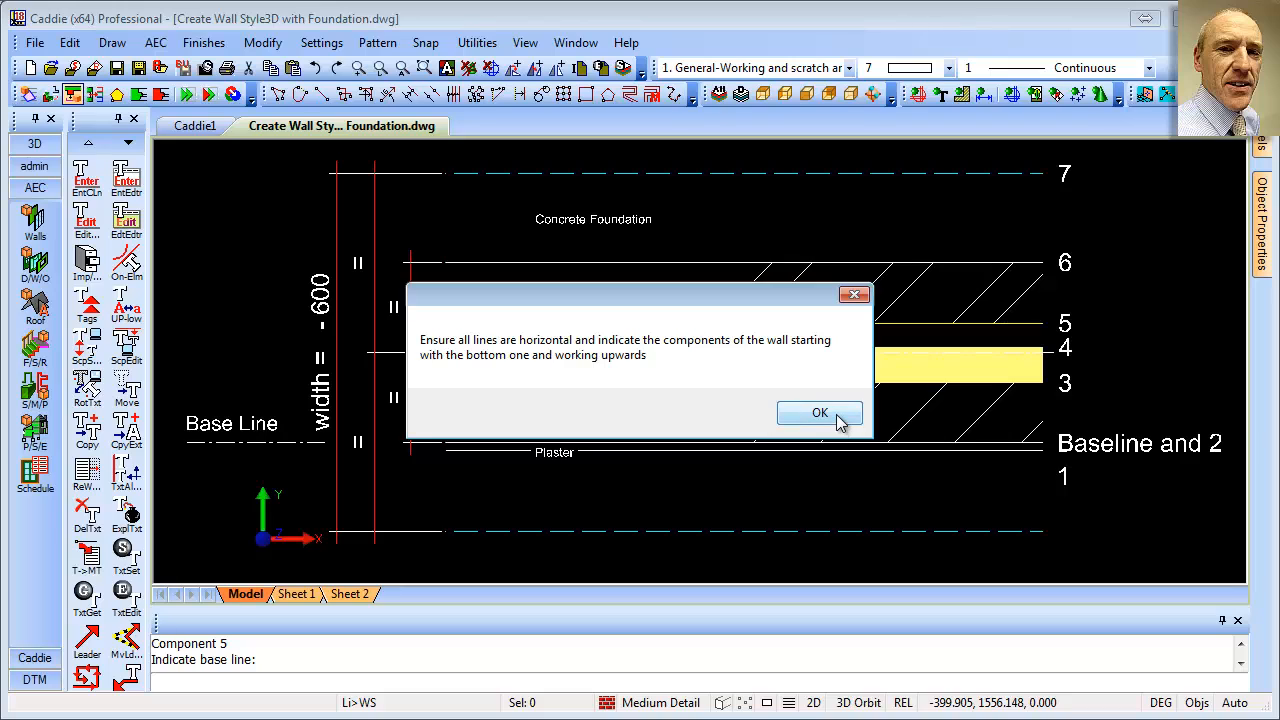
Acknowledge the bottom-up prompt and apply the style name 'Wall with Foundation'
click(820, 412)
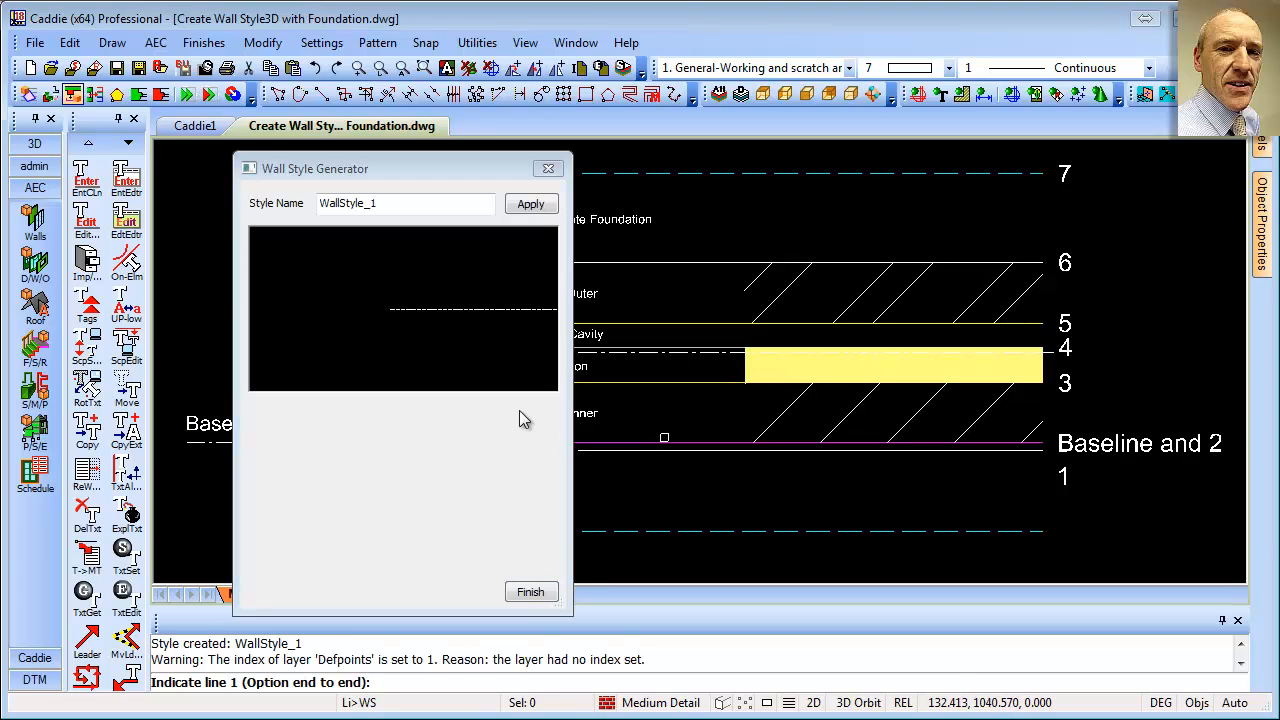
triple_click(404, 204)
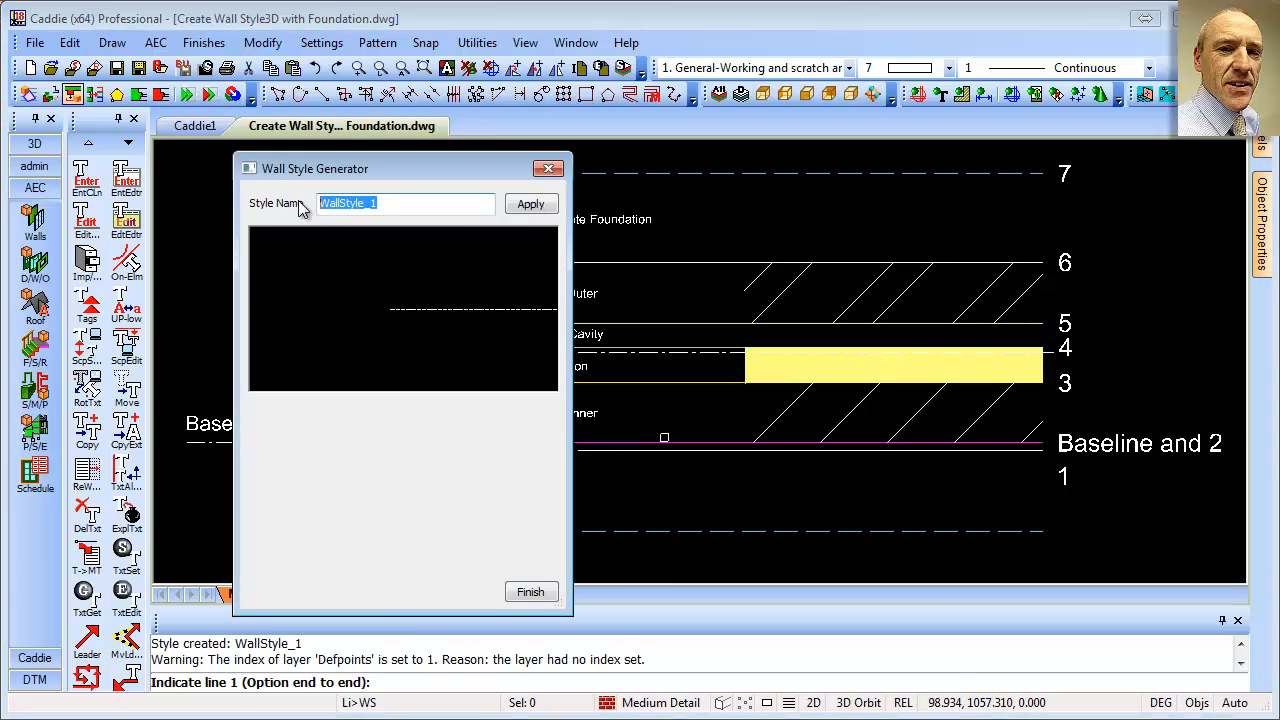
text(Wall with)
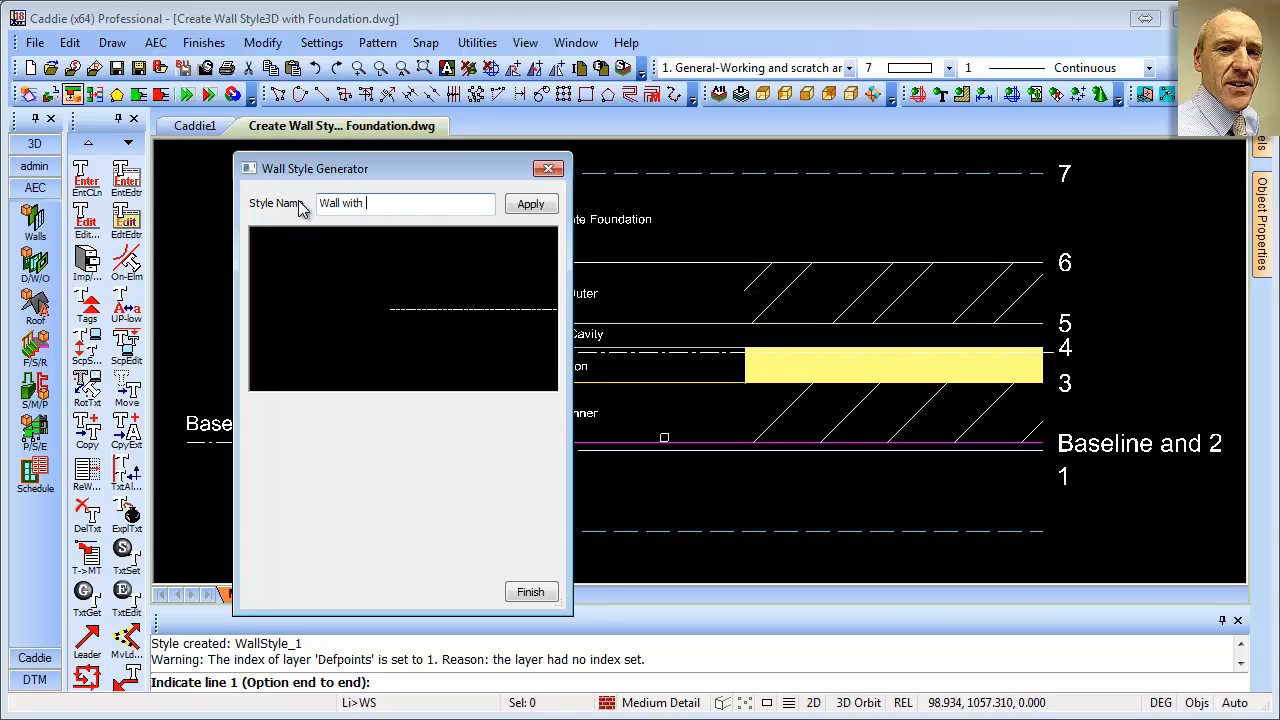
text(Foundation)
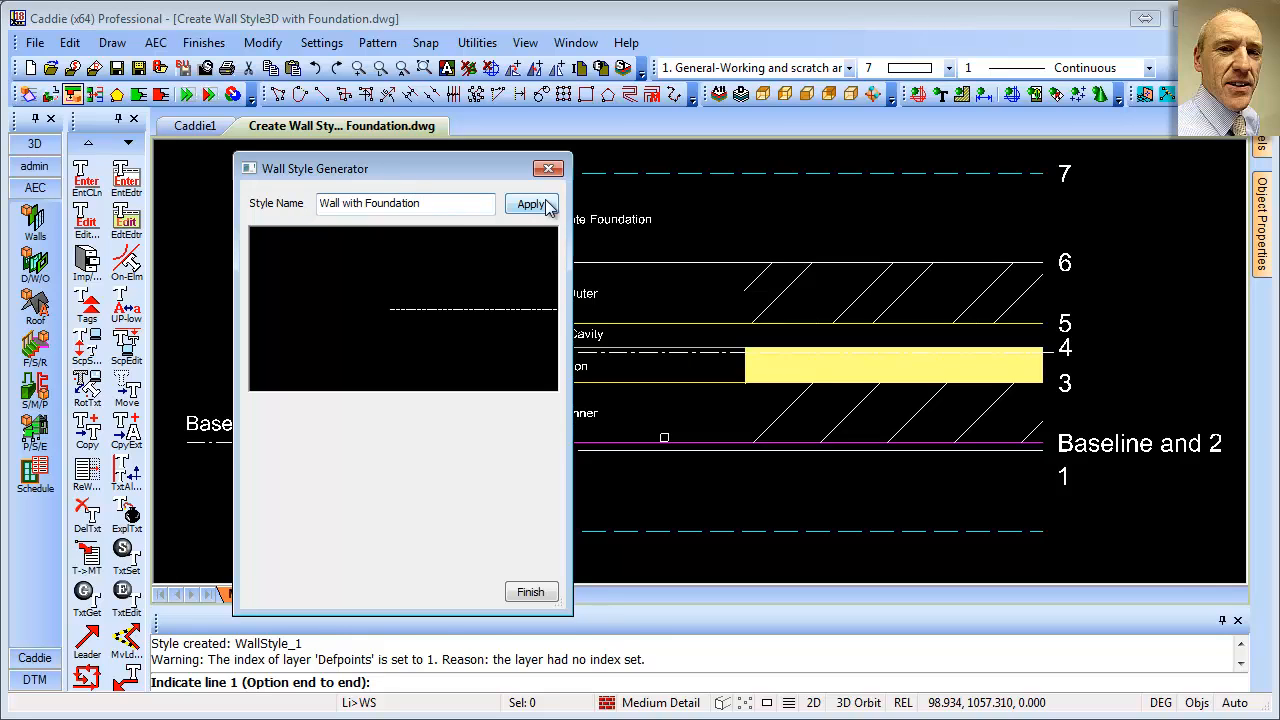
click(532, 204)
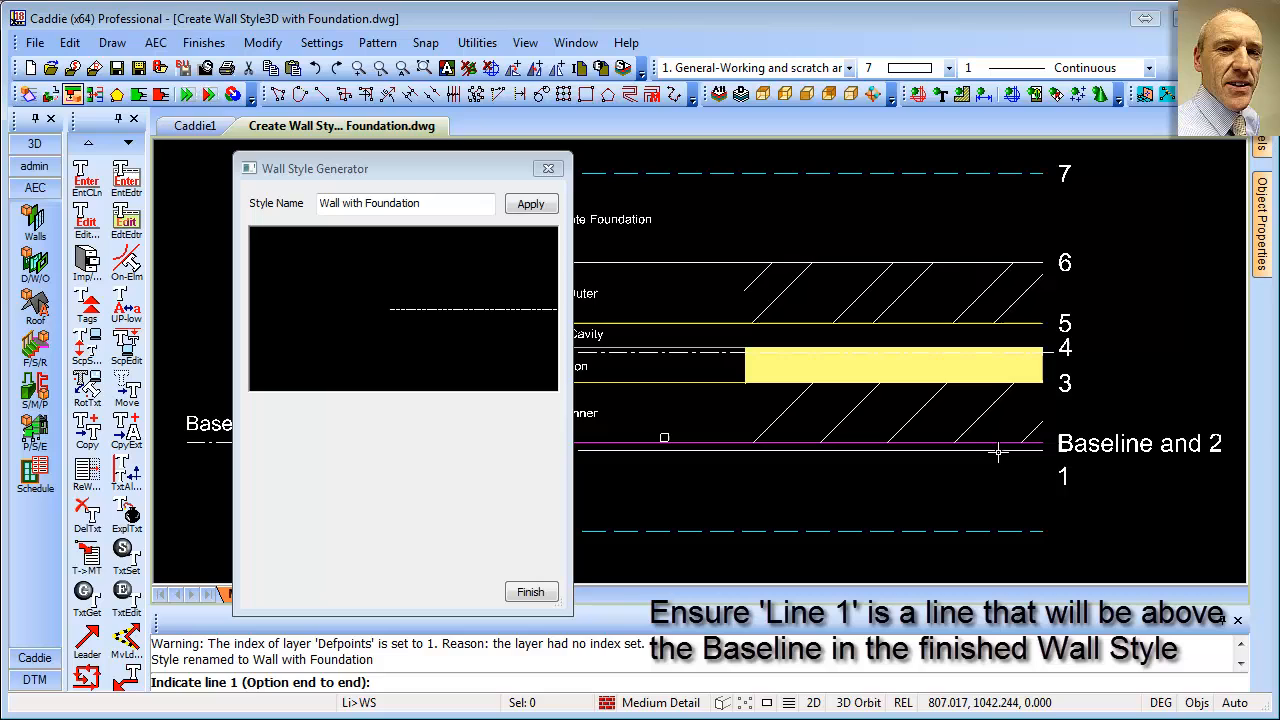
Pick the first component lines from the bottom, up to the insulation's lower edge
click(1000, 450)
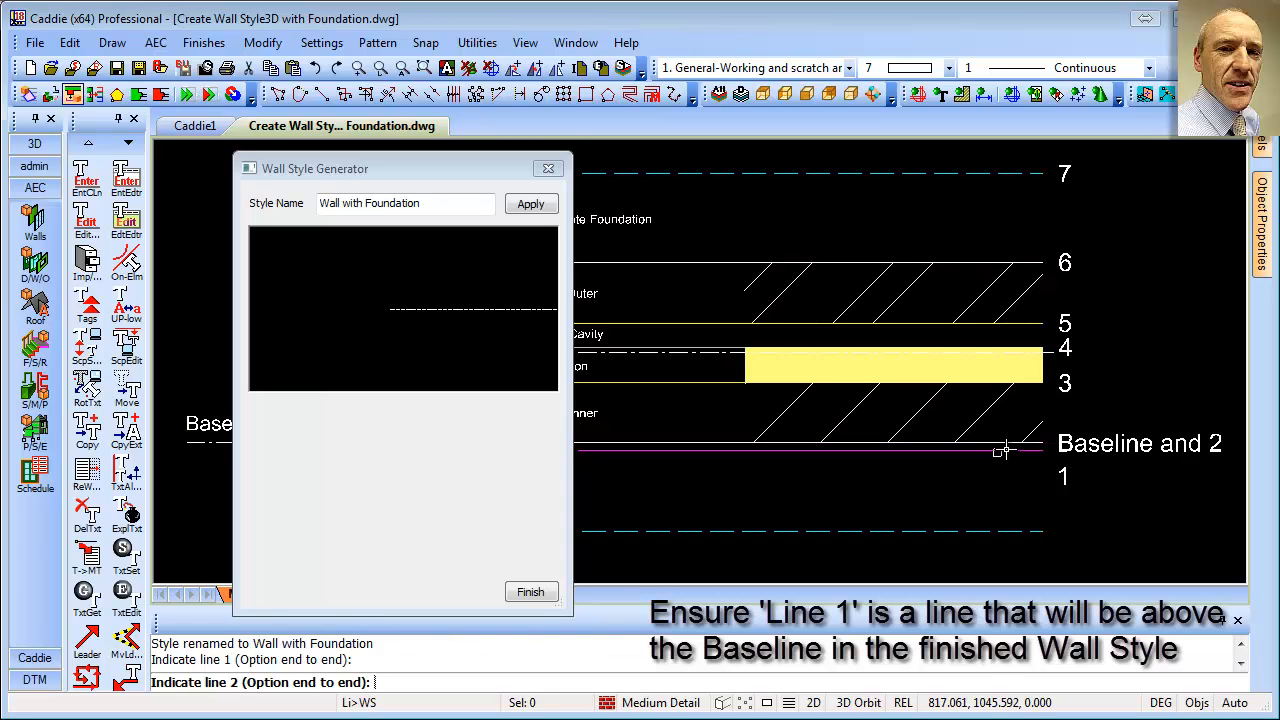
click(1004, 448)
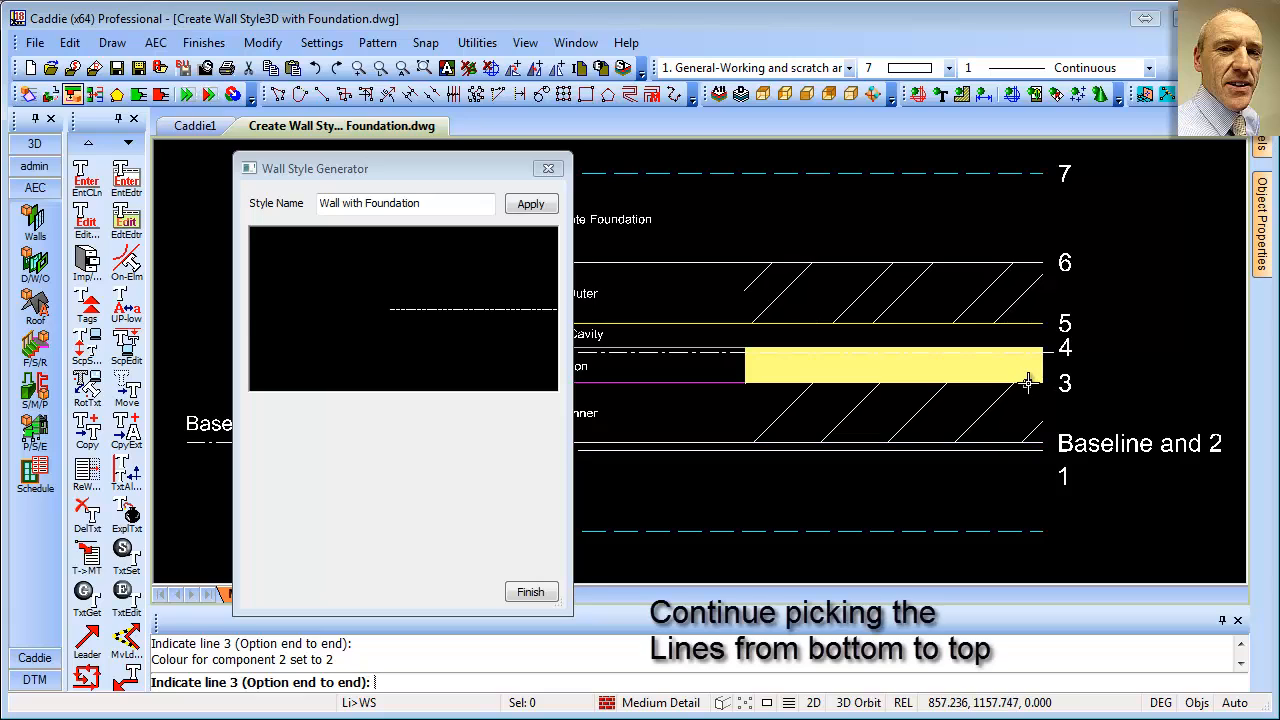
click(1012, 324)
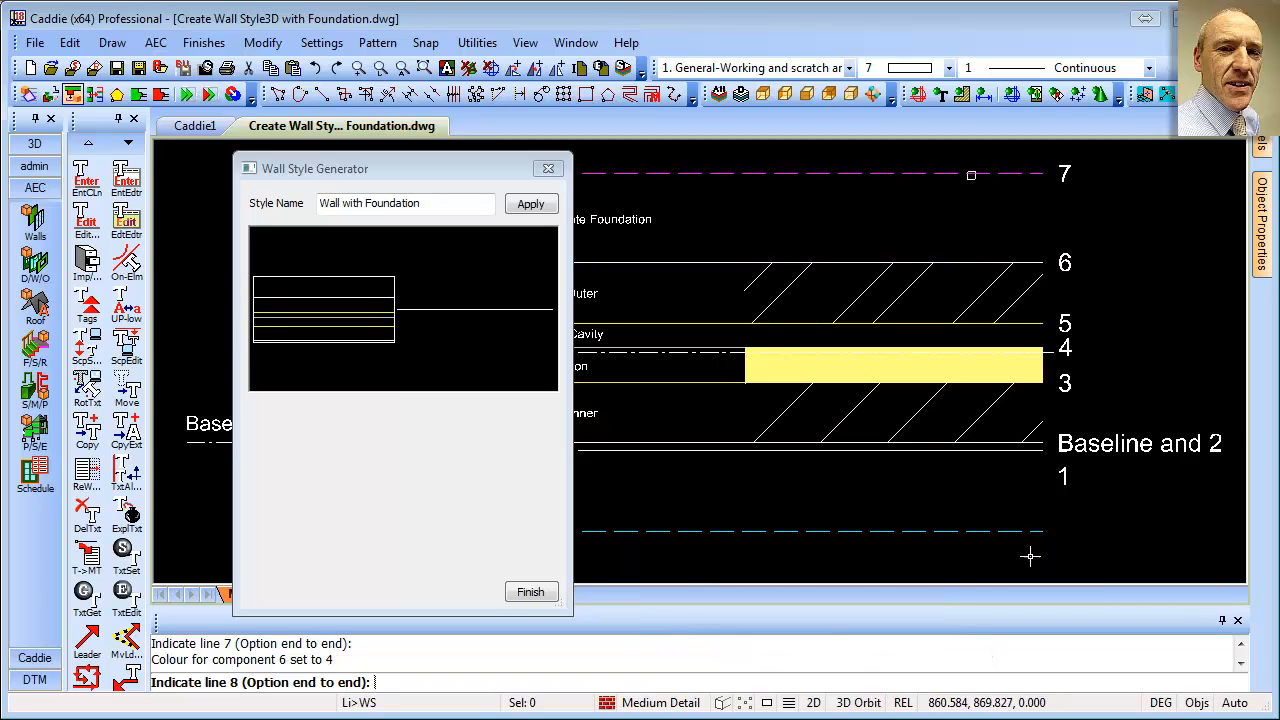
mouse_move(956, 530)
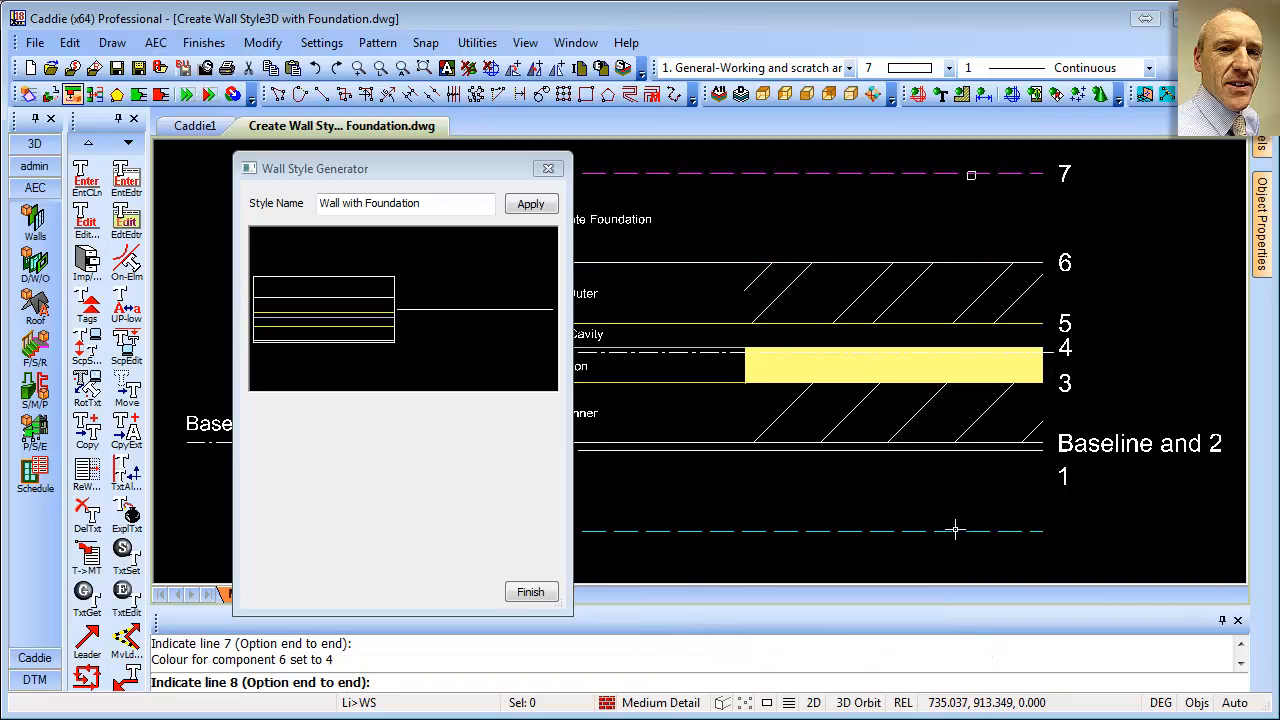
mouse_move(1022, 458)
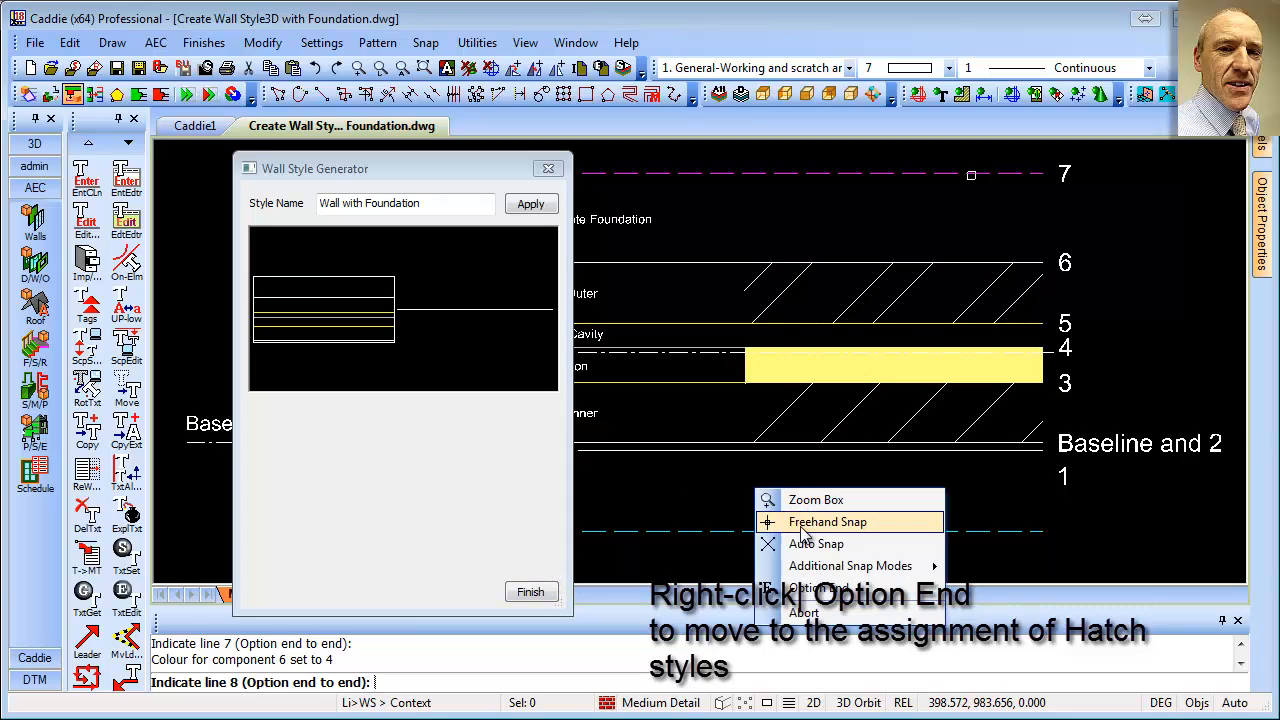
End line picking with Option End and answer y to allocate hatches
click(820, 588)
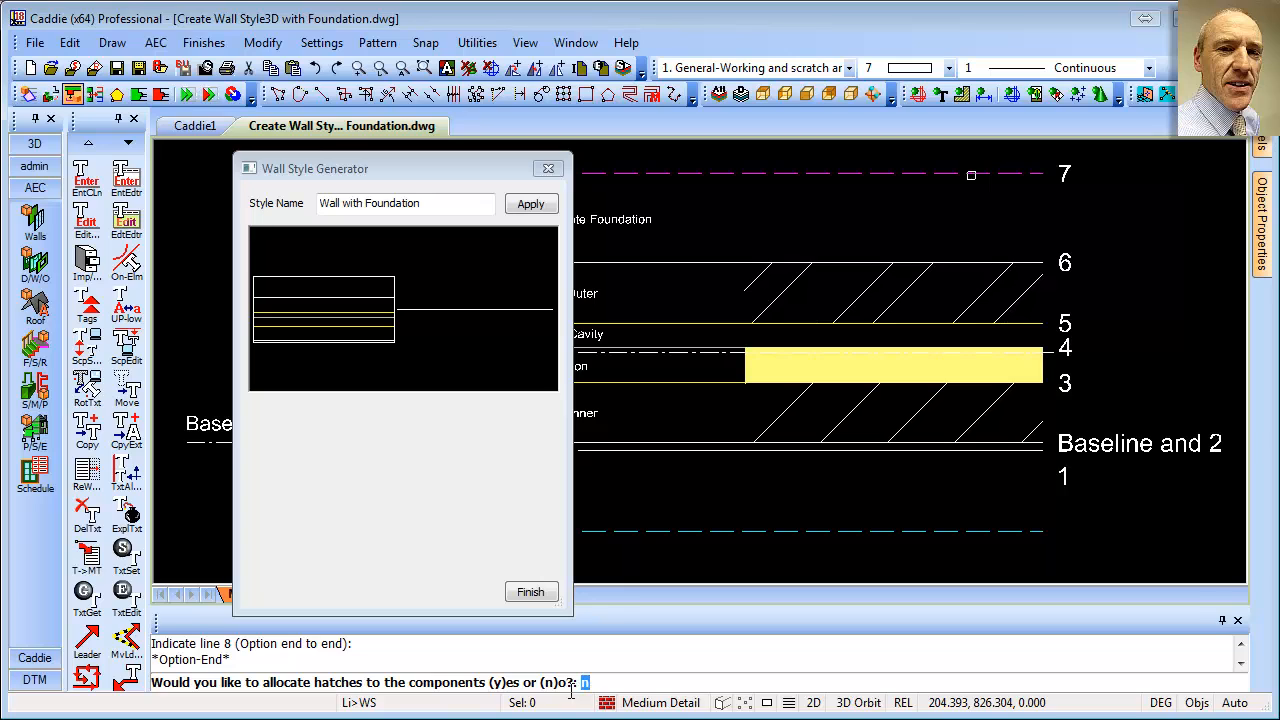
text(y)
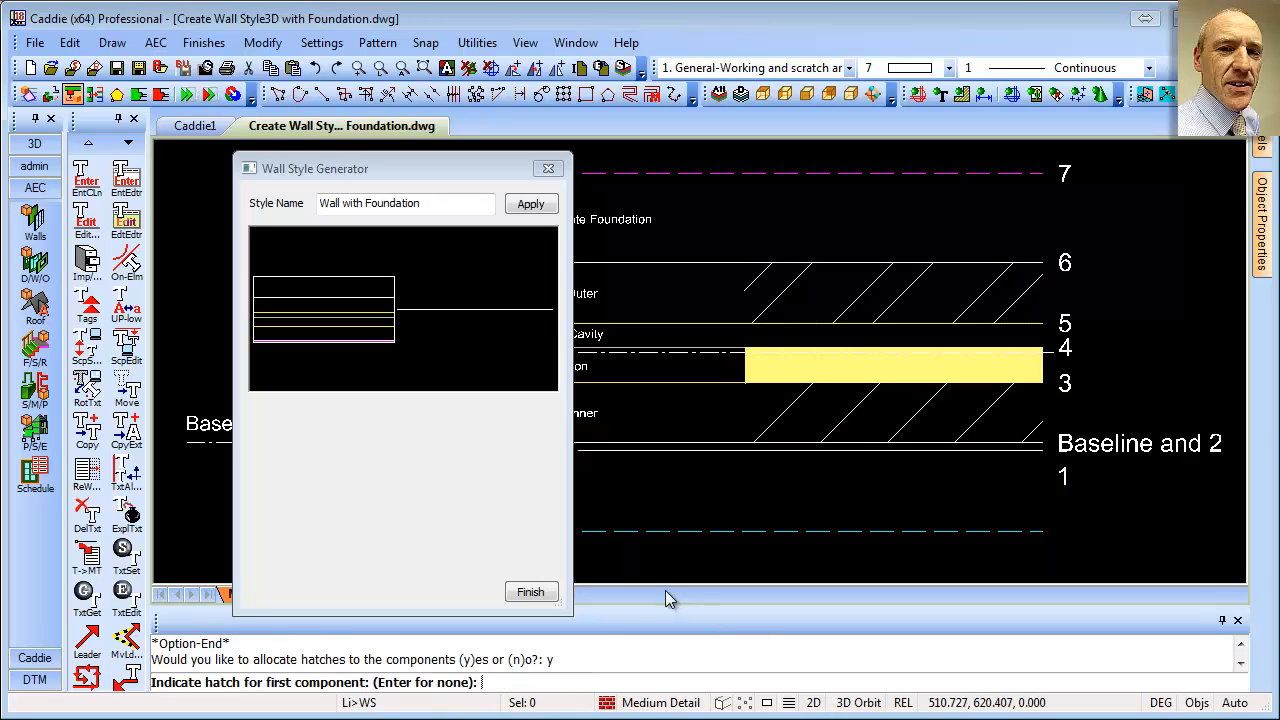
mouse_move(952, 462)
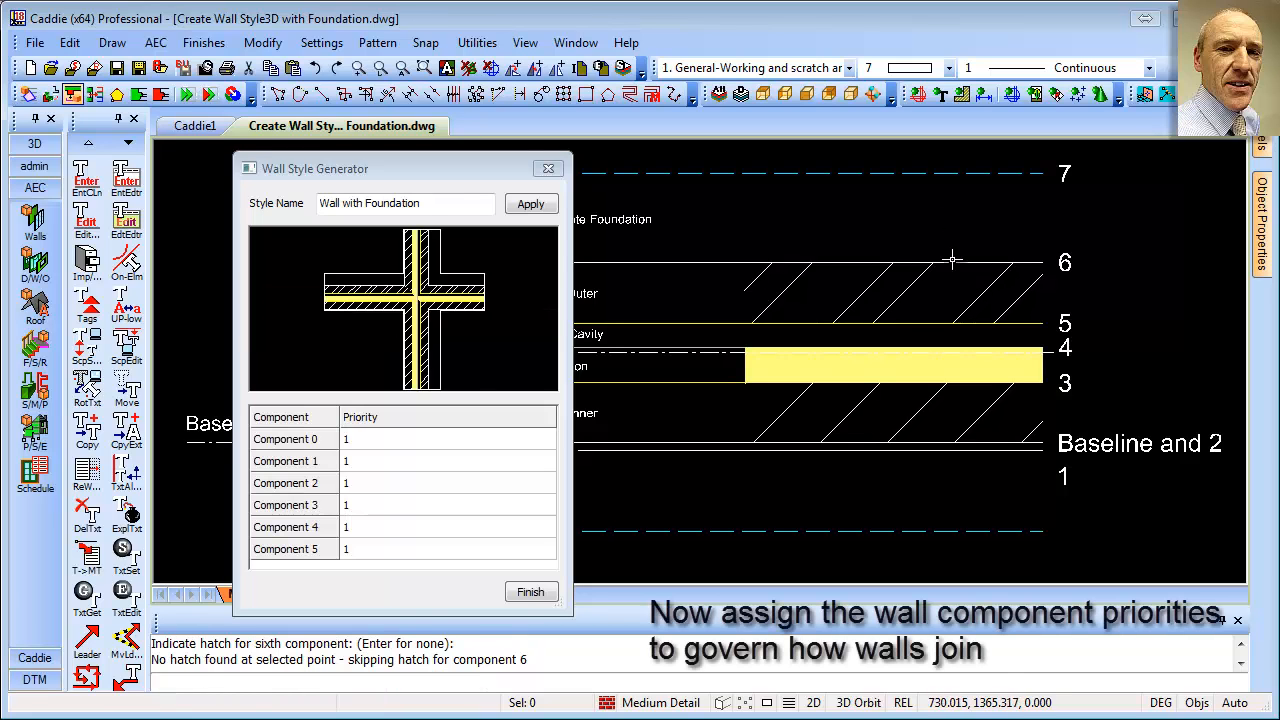
Set join priorities: 1200 Plaster Wall Board, 404 Rigid Insulation (Brick), 700 Air Gap
click(548, 440)
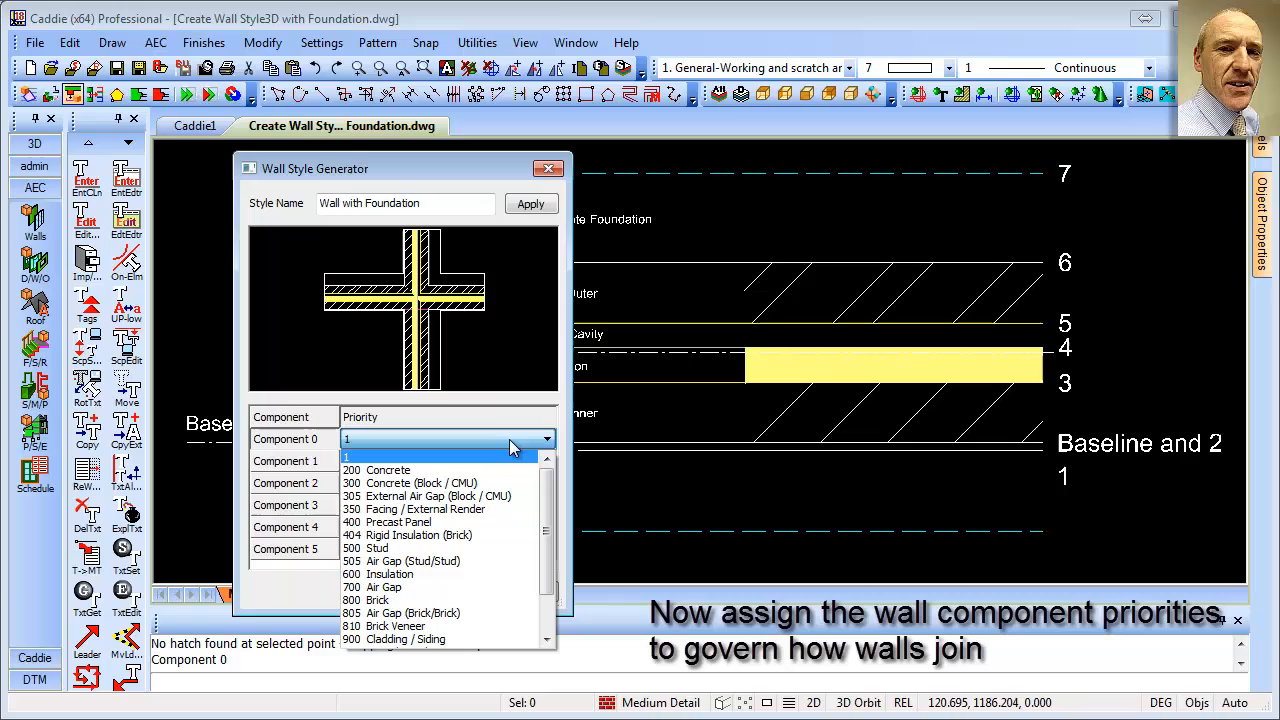
scroll(down, 3)
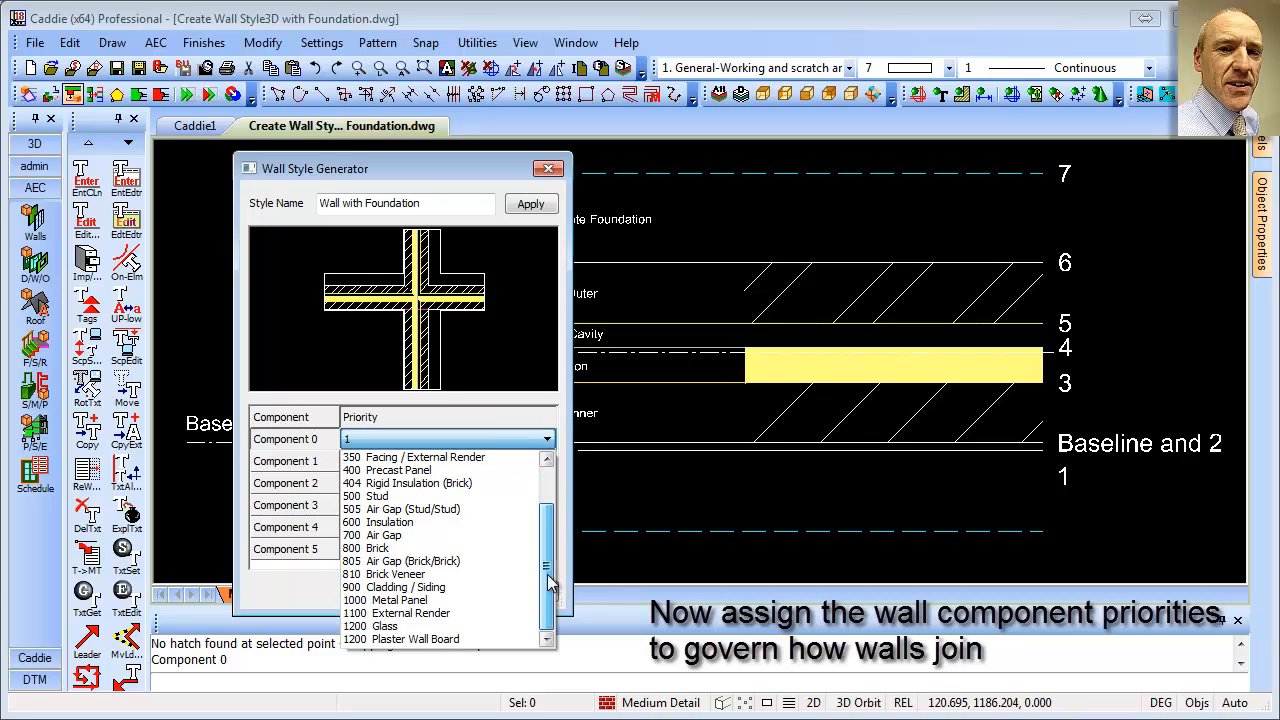
click(416, 638)
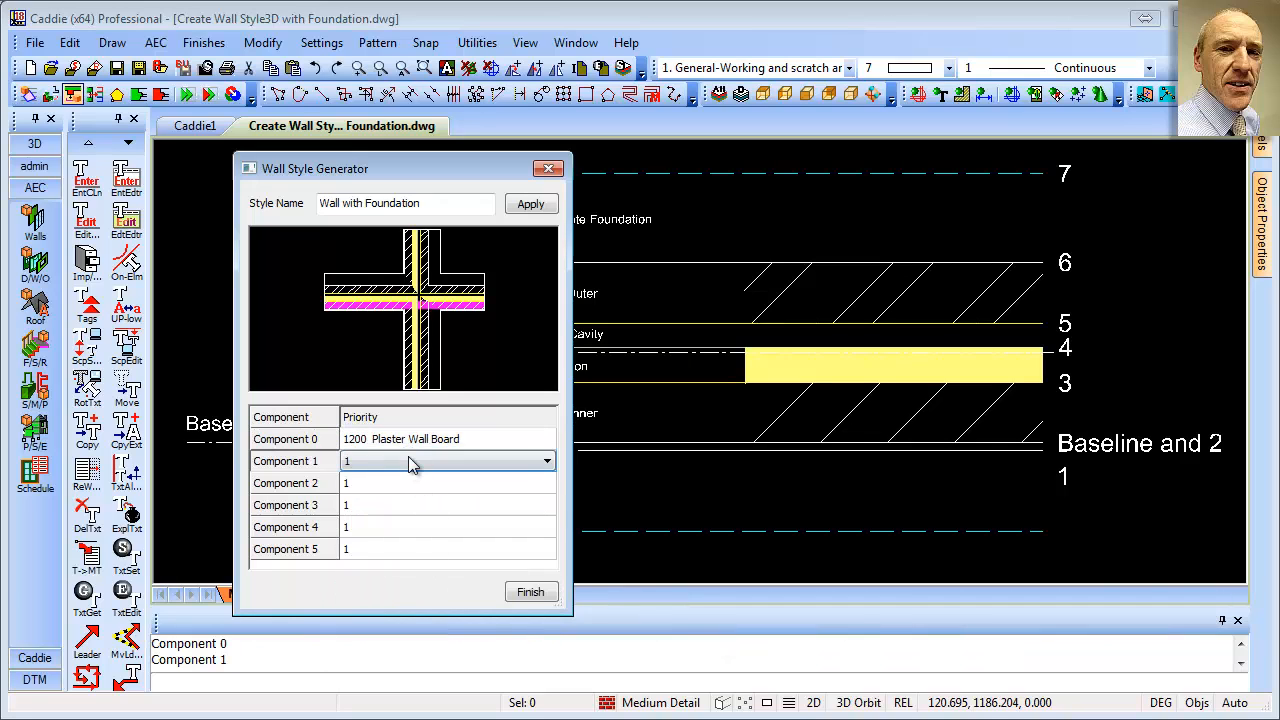
click(548, 460)
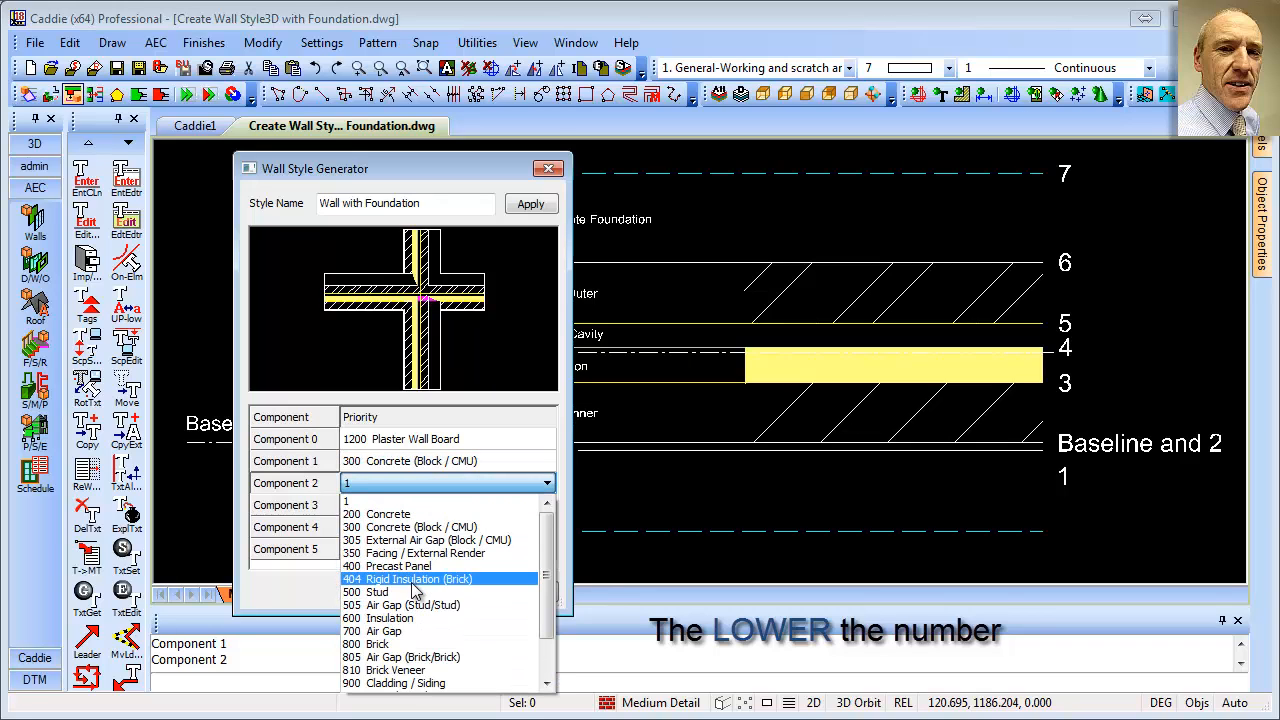
click(412, 578)
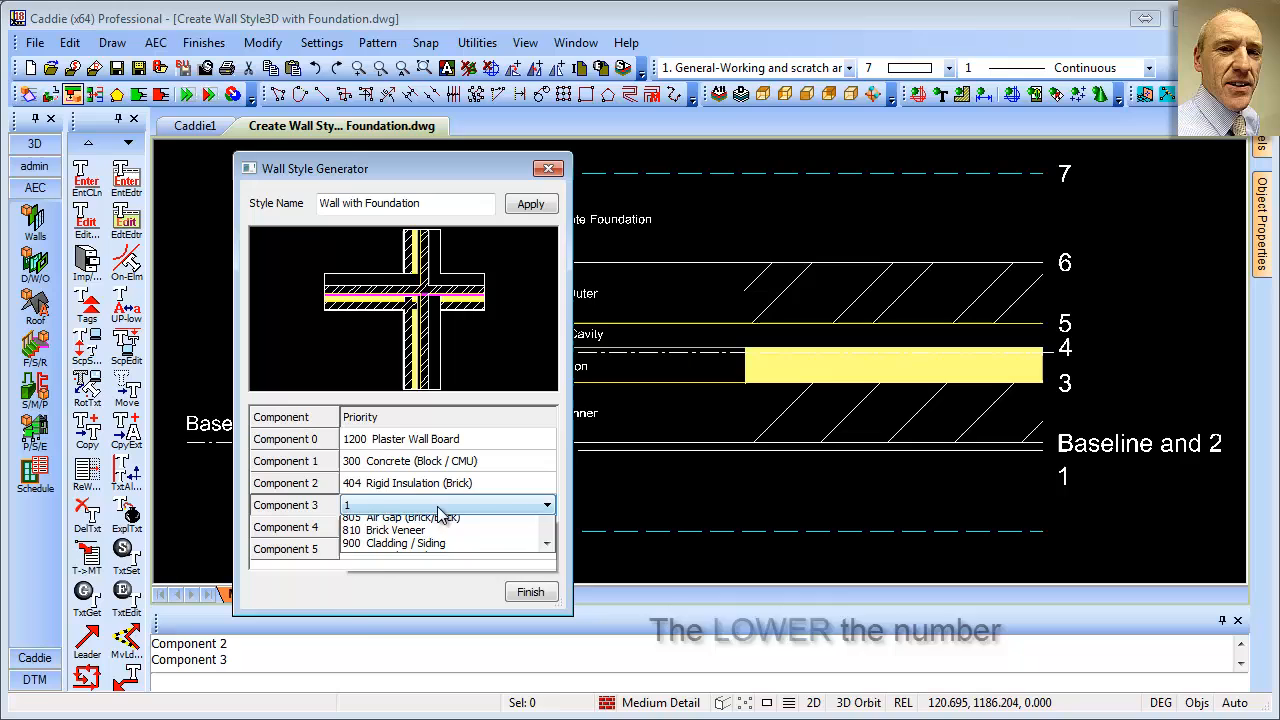
click(546, 504)
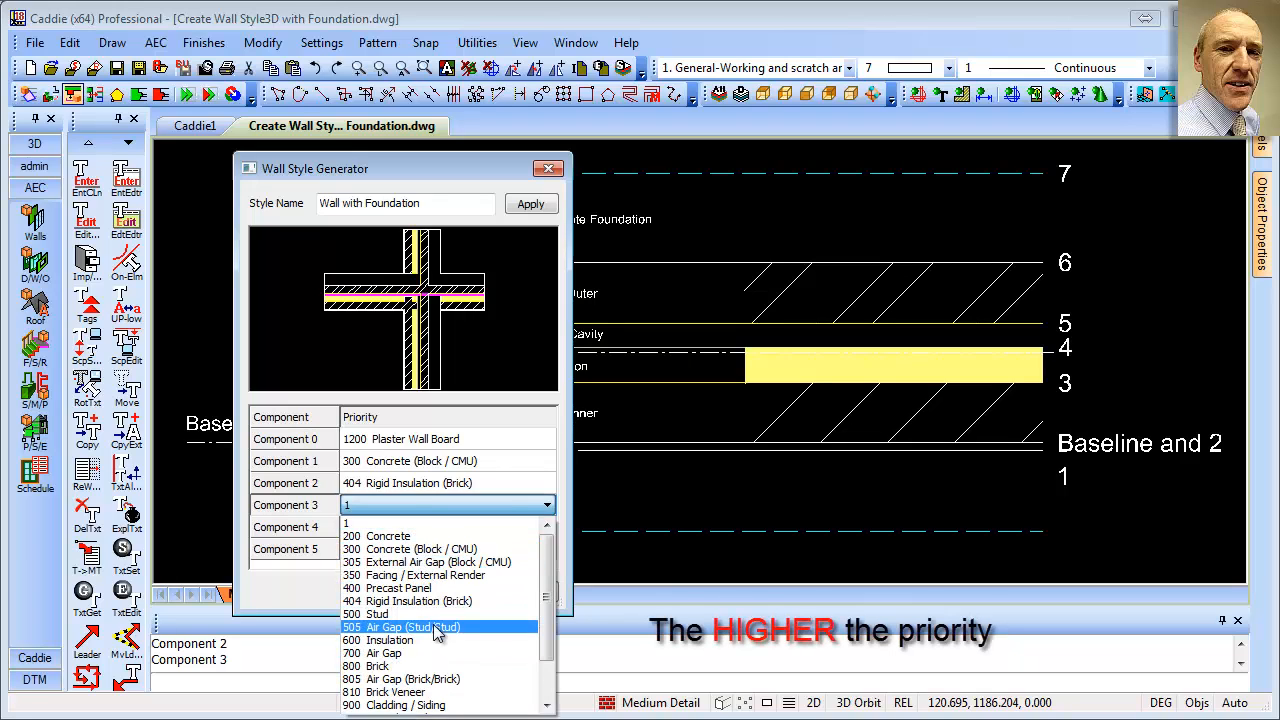
click(384, 652)
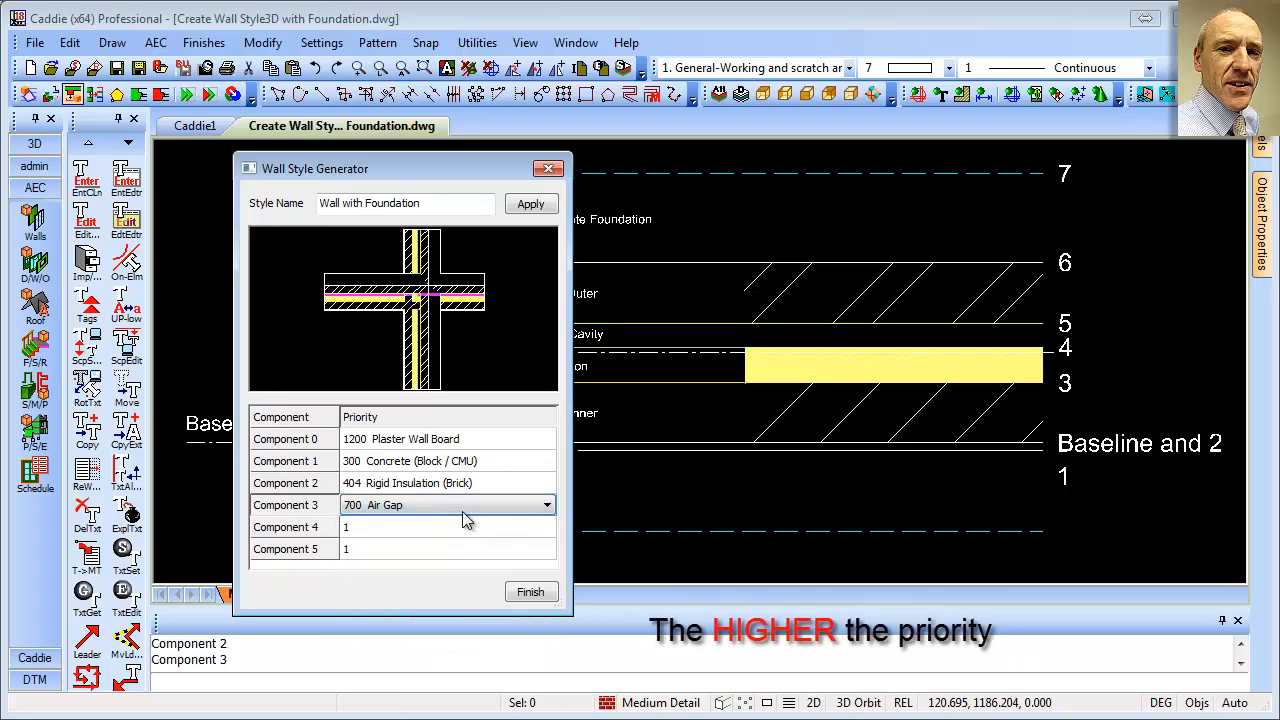
Set Component 4 to 800 Brick, Component 5 to 200 Concrete, and finish the style
click(546, 528)
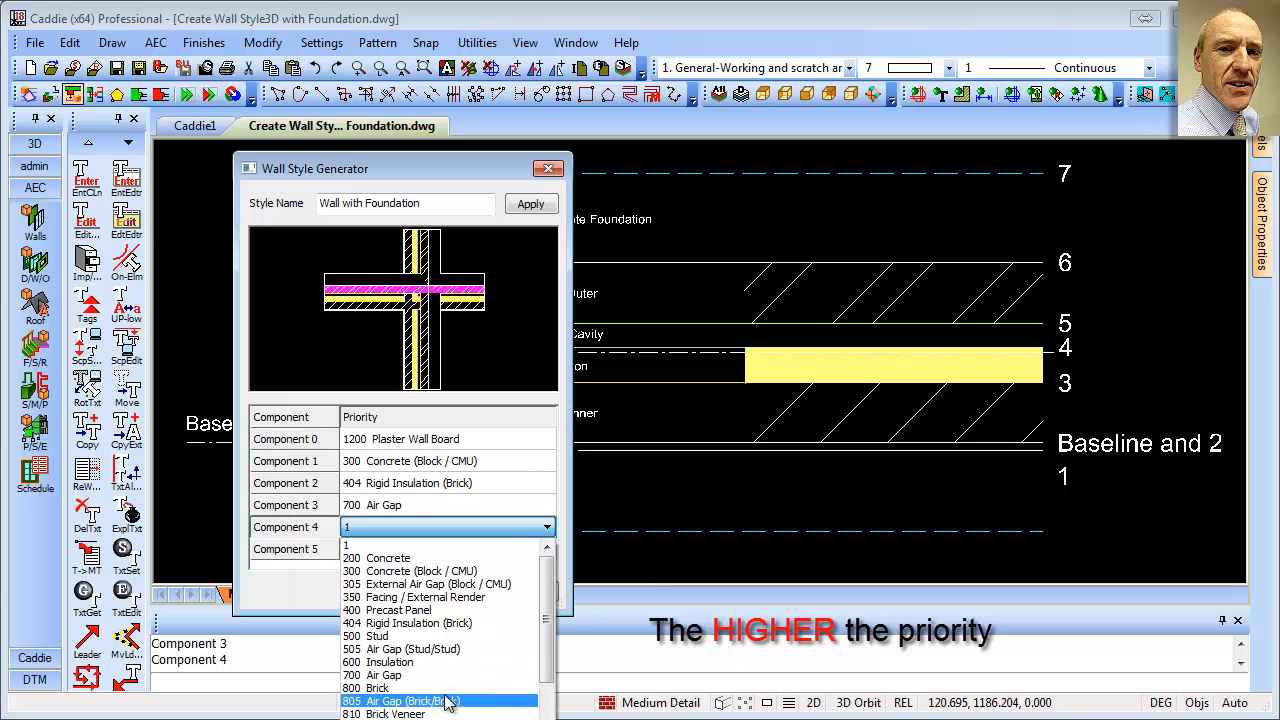
click(376, 688)
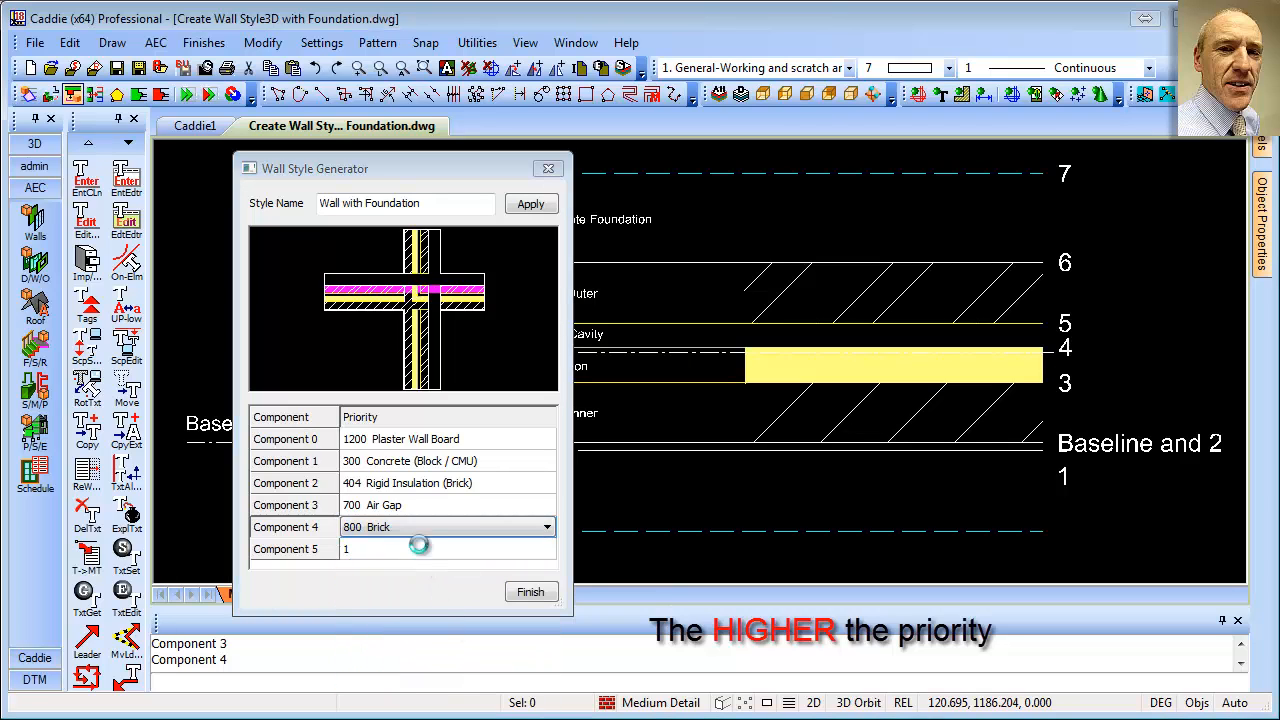
click(546, 548)
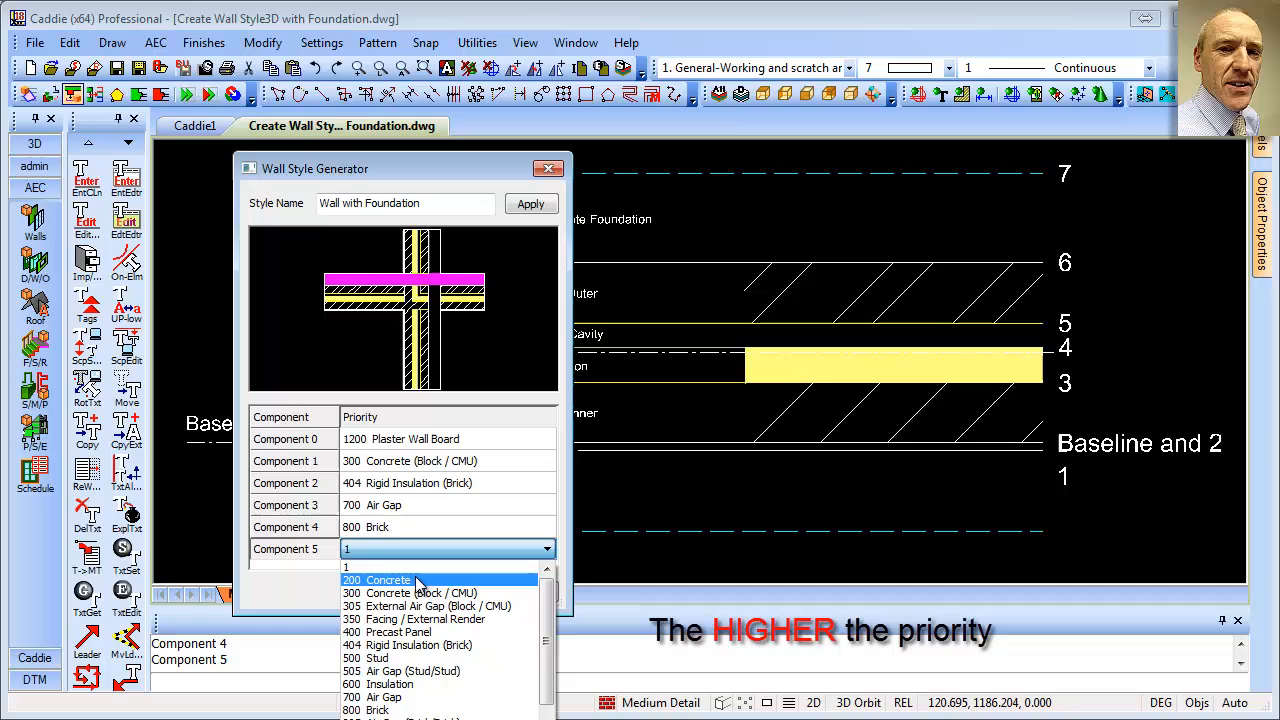
click(388, 580)
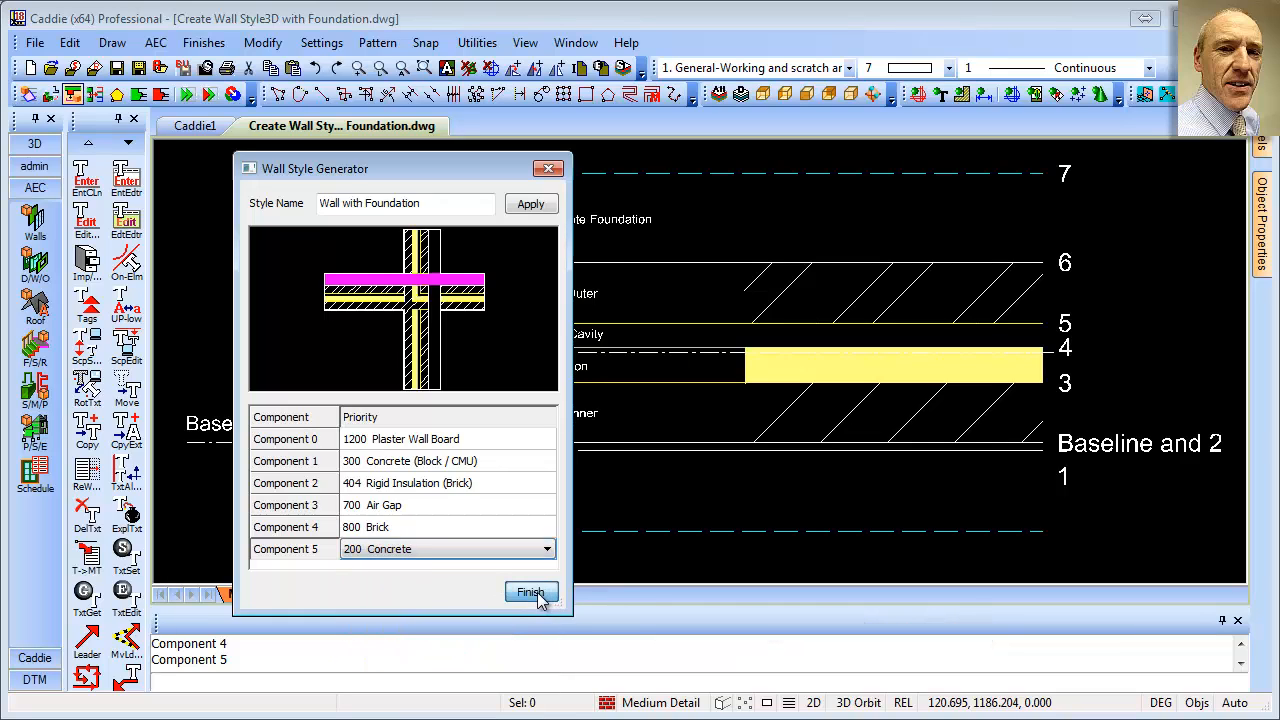
click(532, 592)
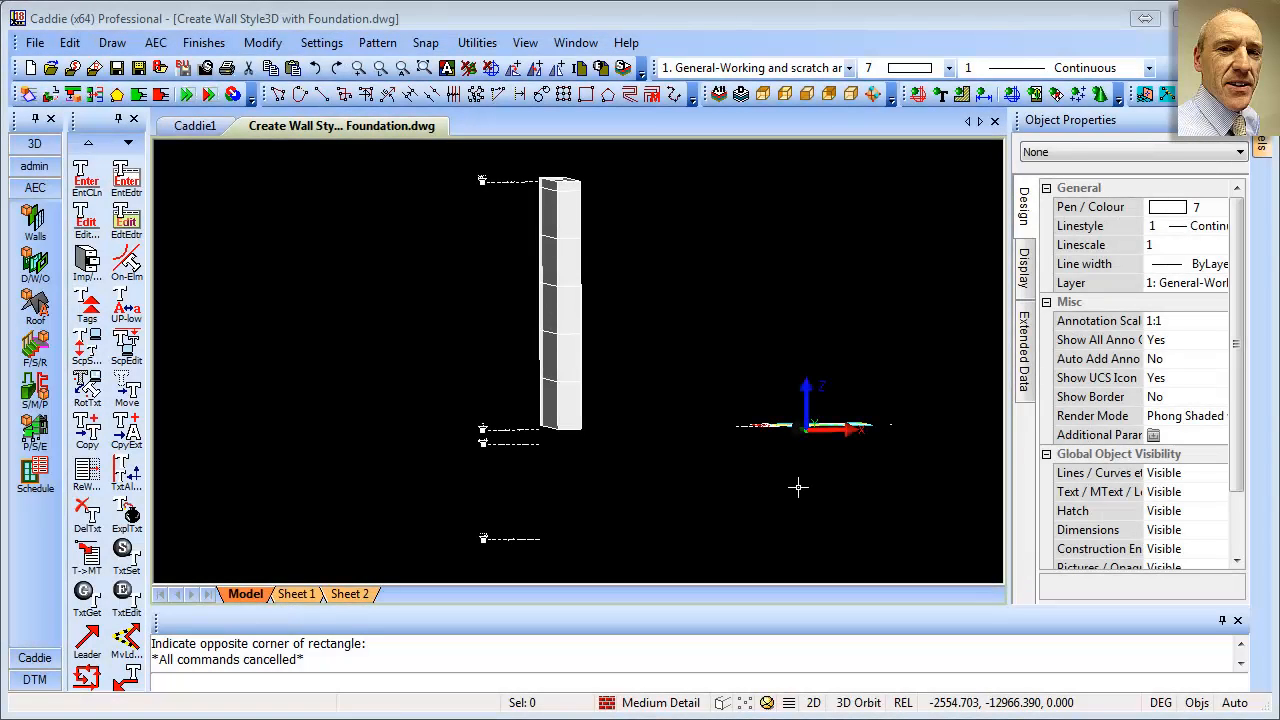
mouse_move(578, 364)
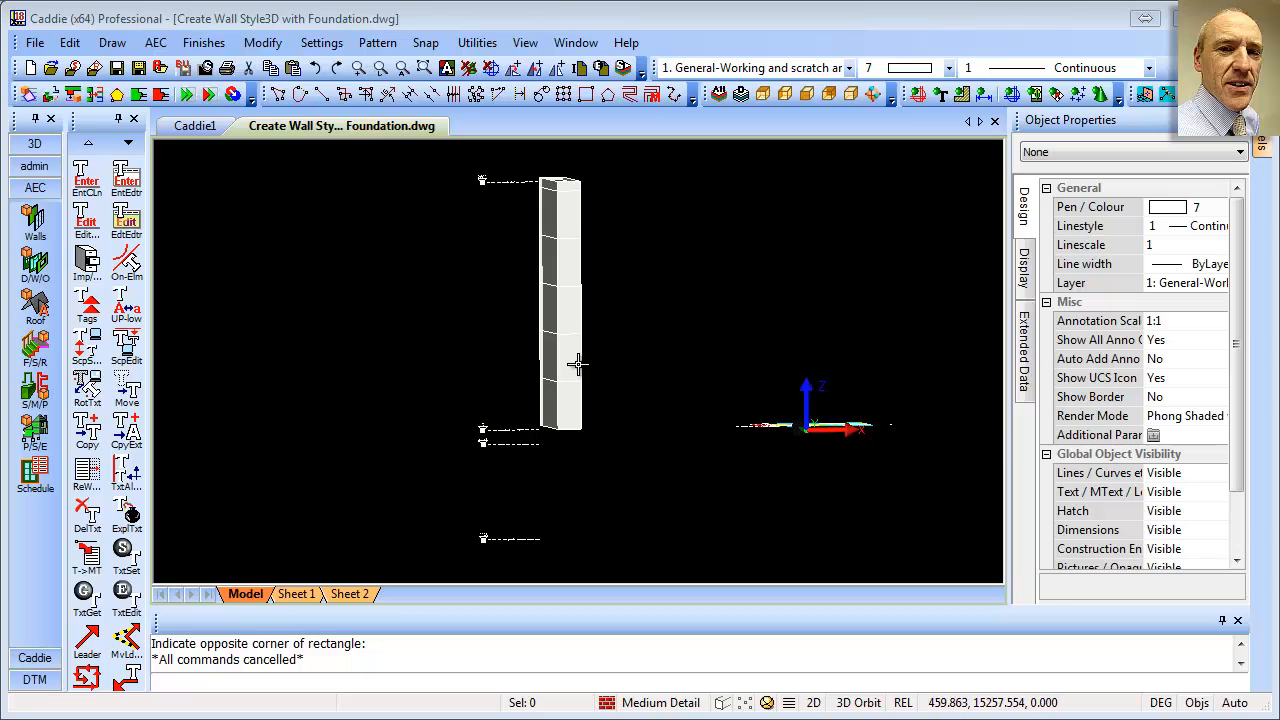
Assign the Wall with Foundation style to the selected wall in Object Properties
click(560, 300)
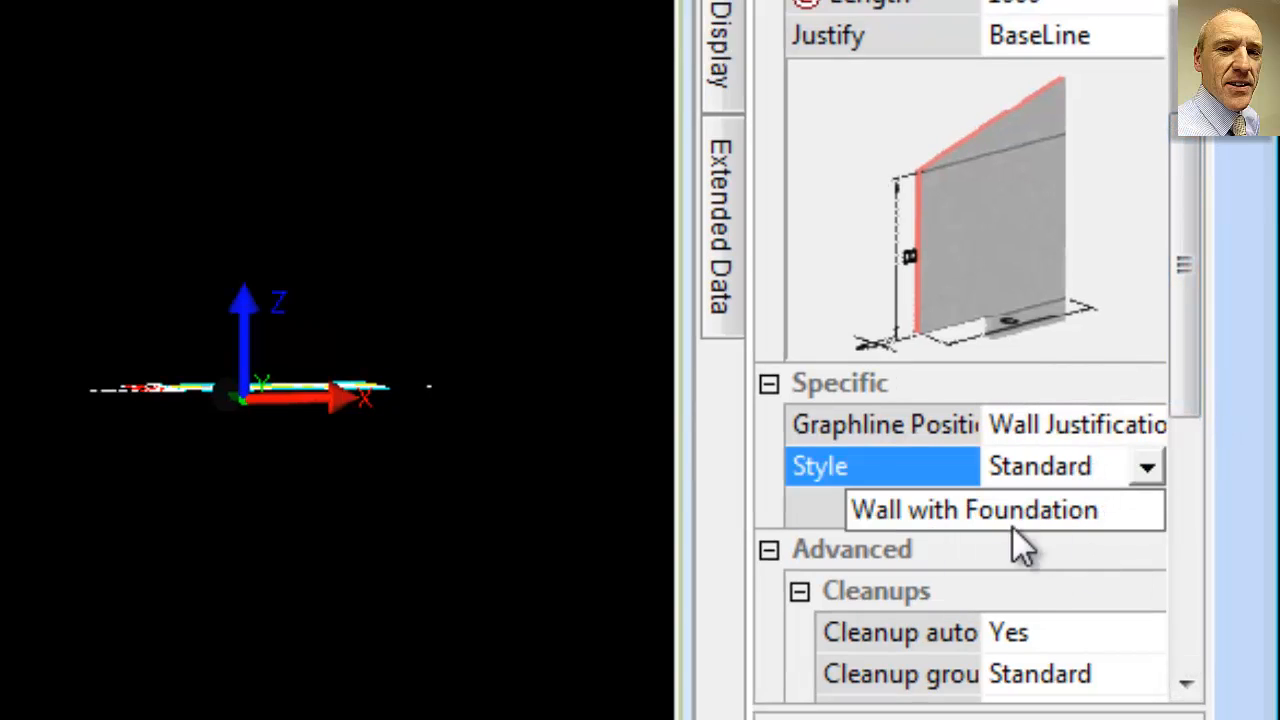
click(972, 510)
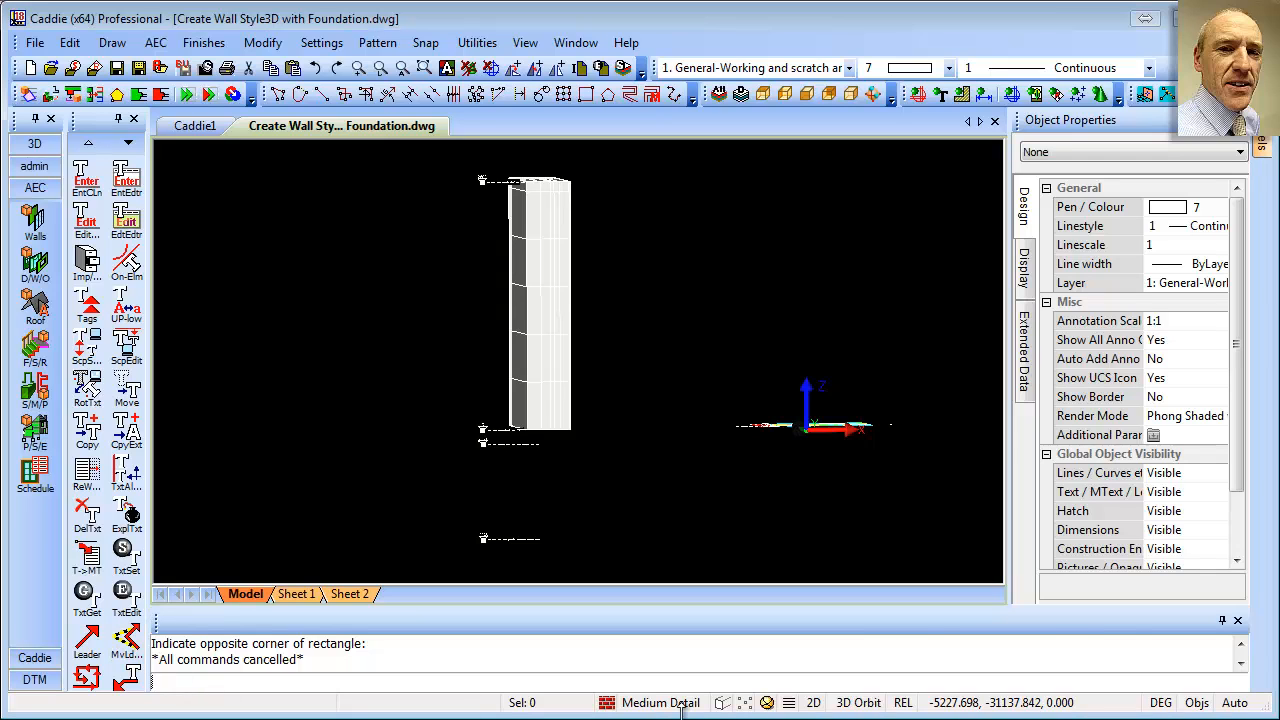
mouse_move(588, 296)
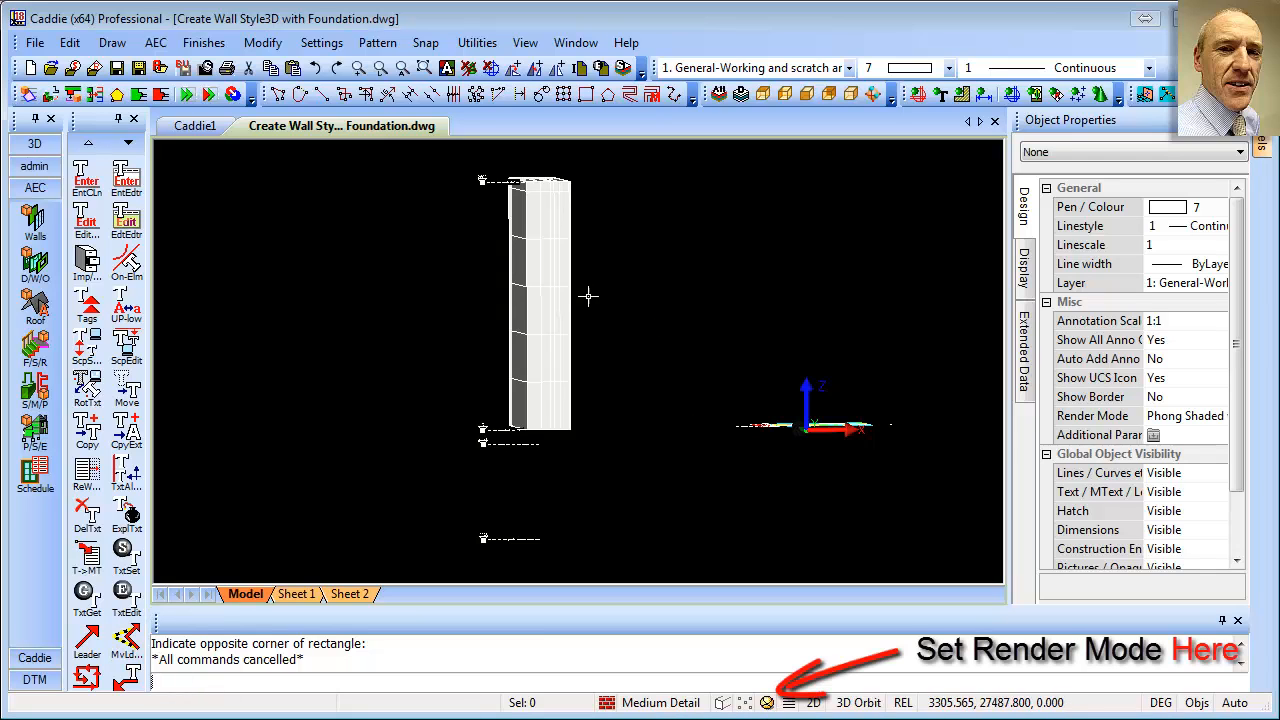
mouse_move(524, 206)
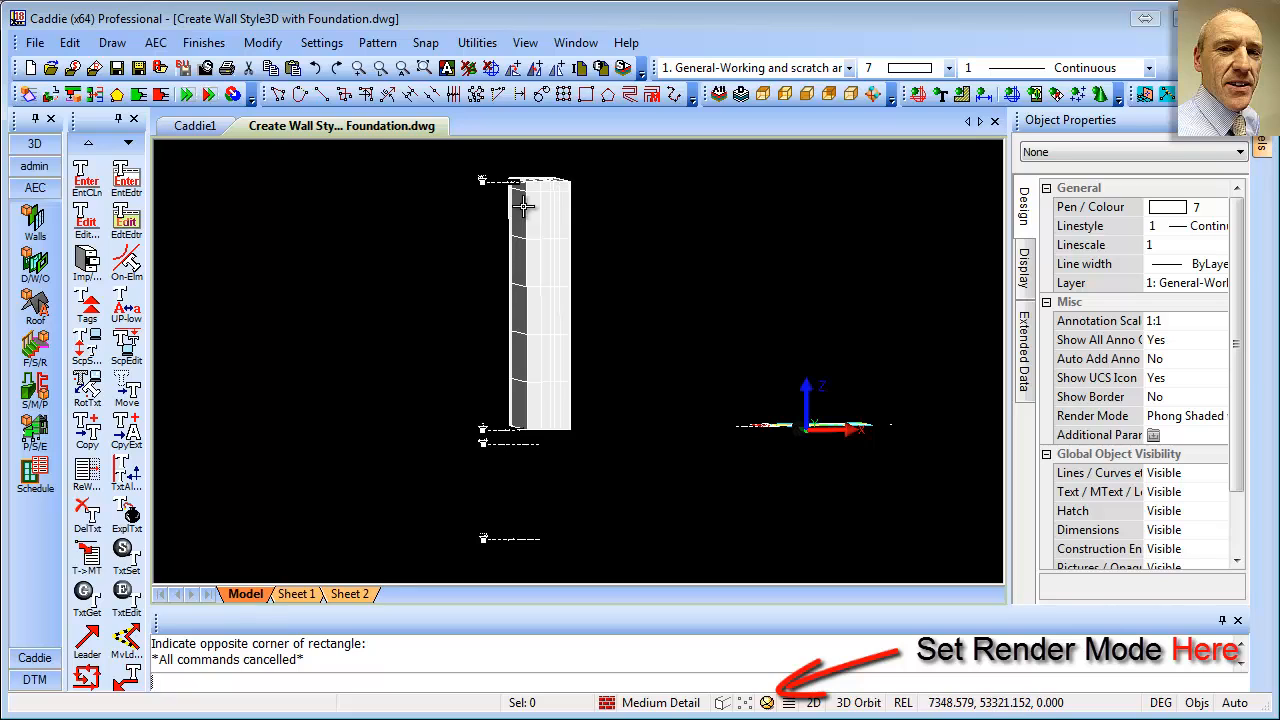
mouse_move(436, 370)
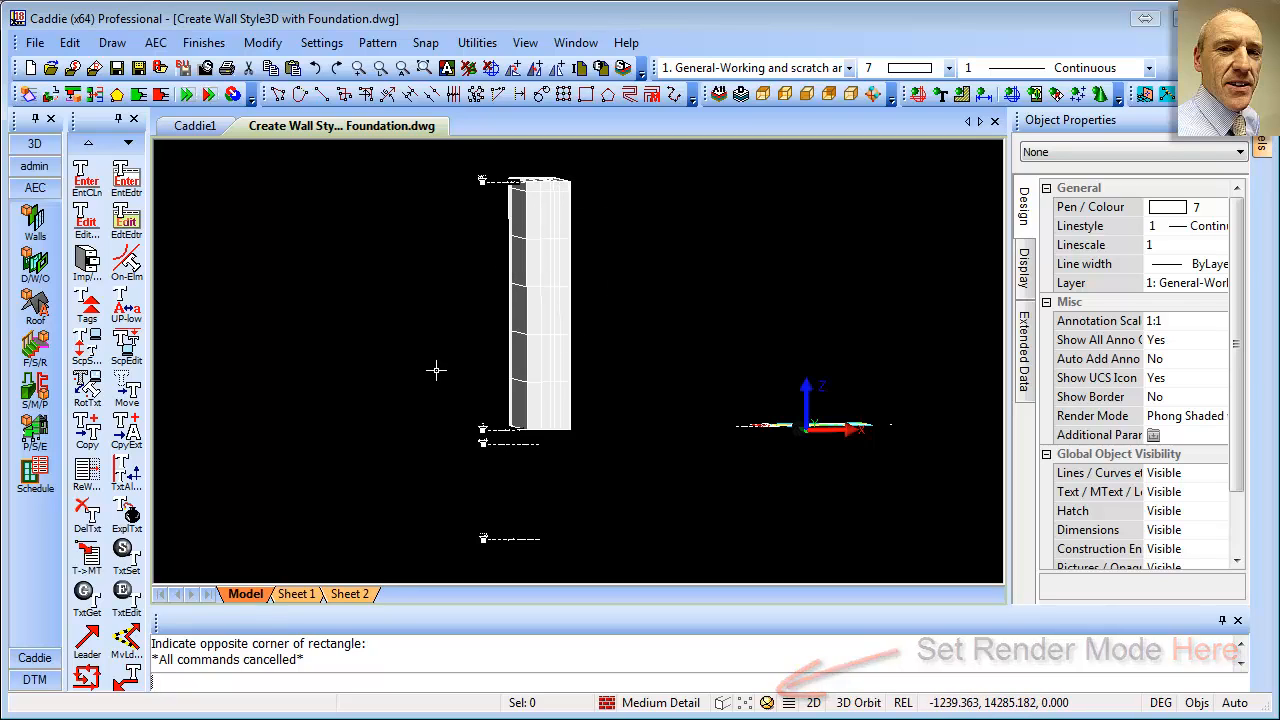
Start a new wall, browse the saved presets on the Styles tab, and accept the settings
click(36, 224)
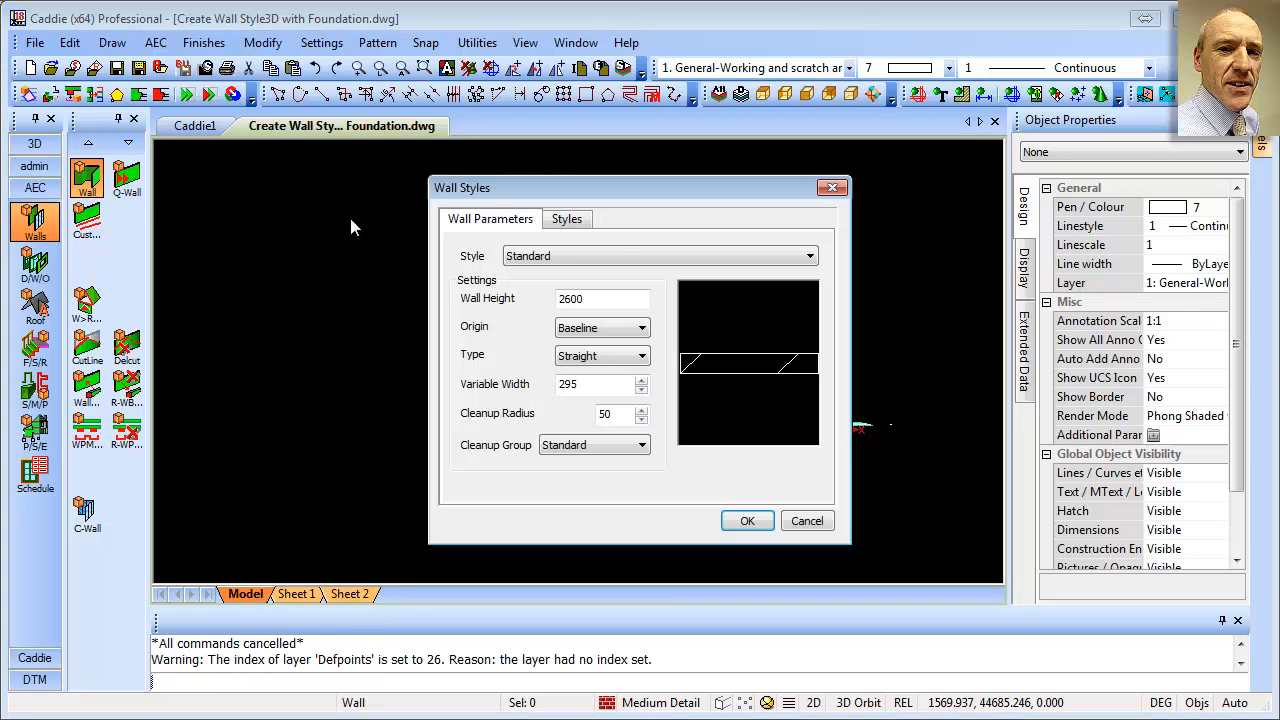
click(566, 218)
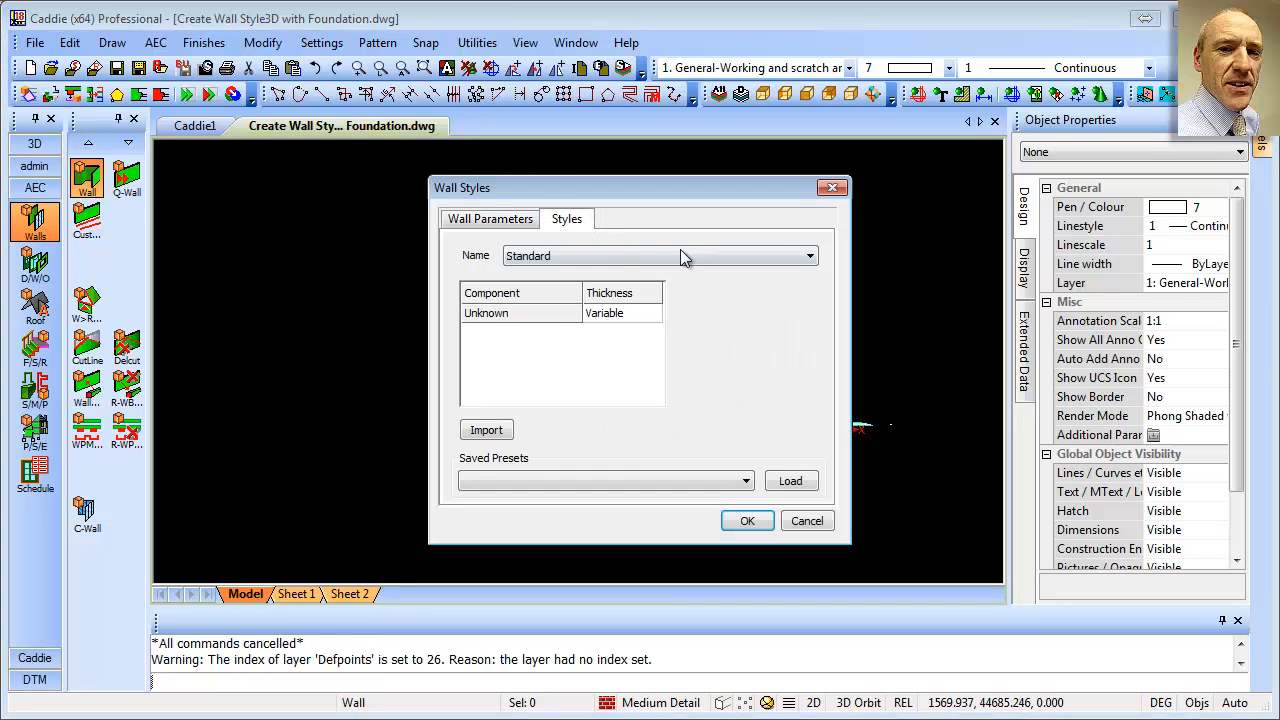
click(744, 480)
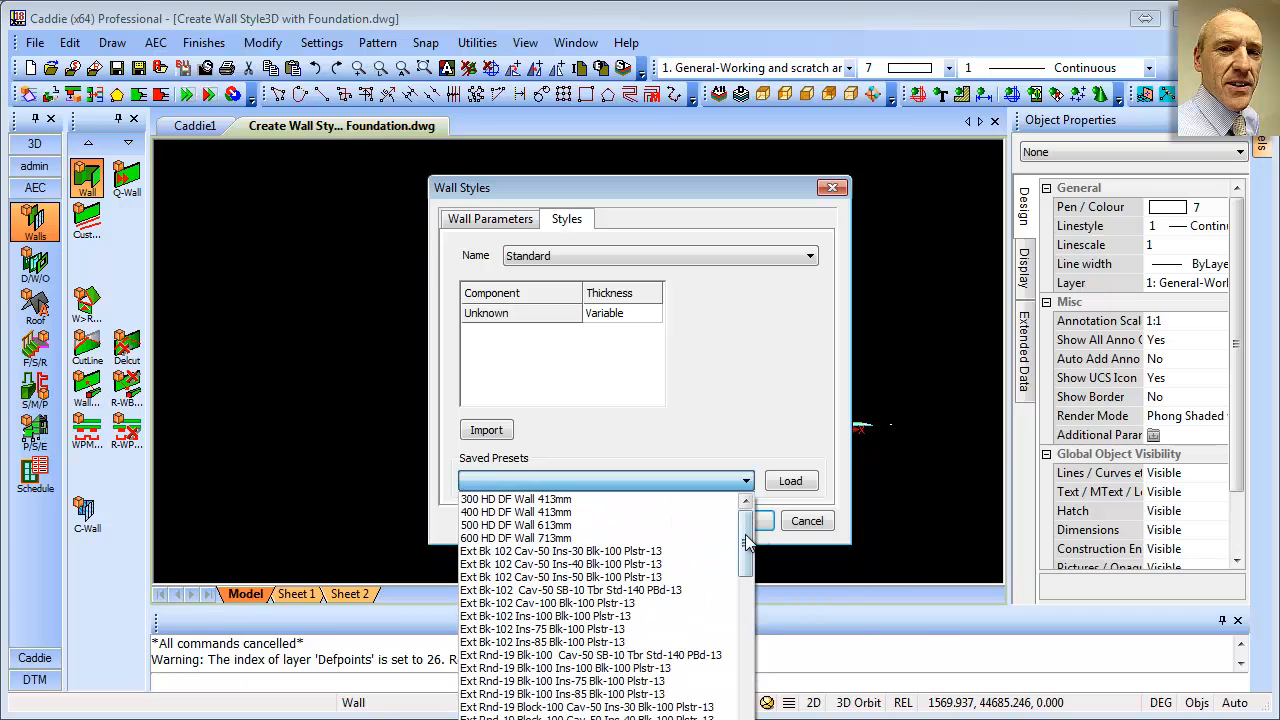
scroll(down, 3)
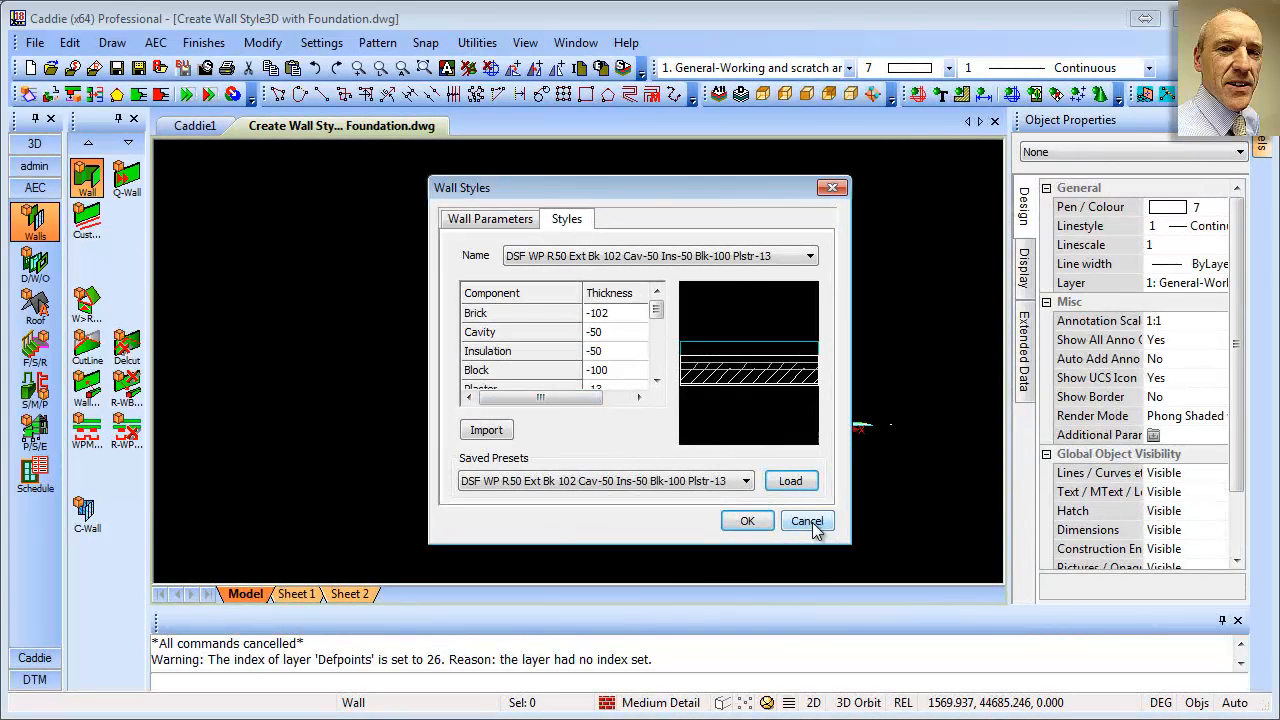
mouse_move(748, 520)
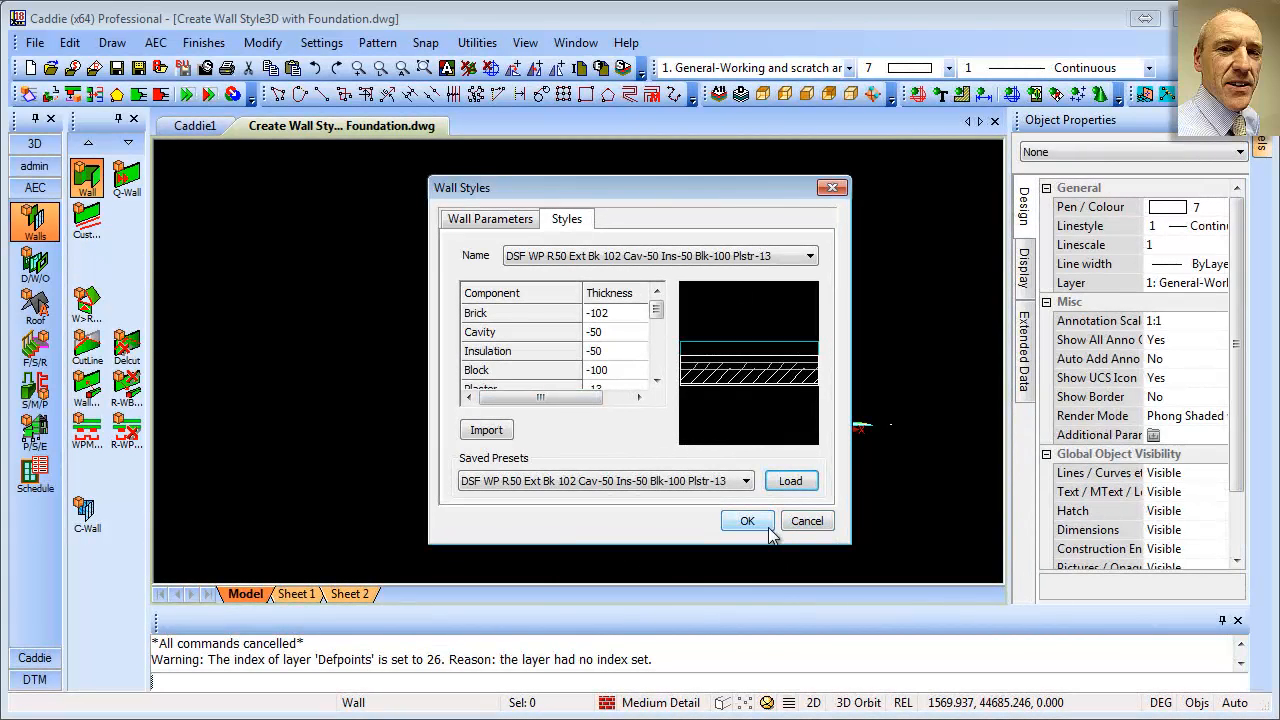
click(748, 520)
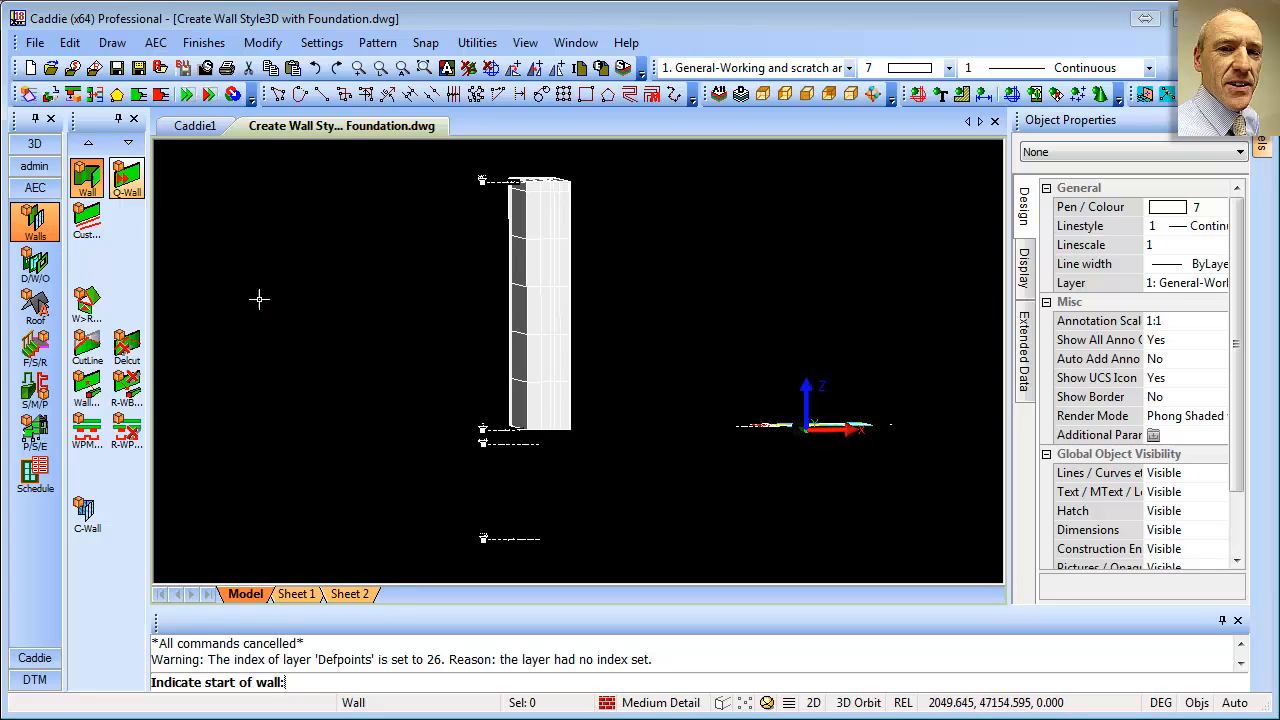
mouse_move(684, 432)
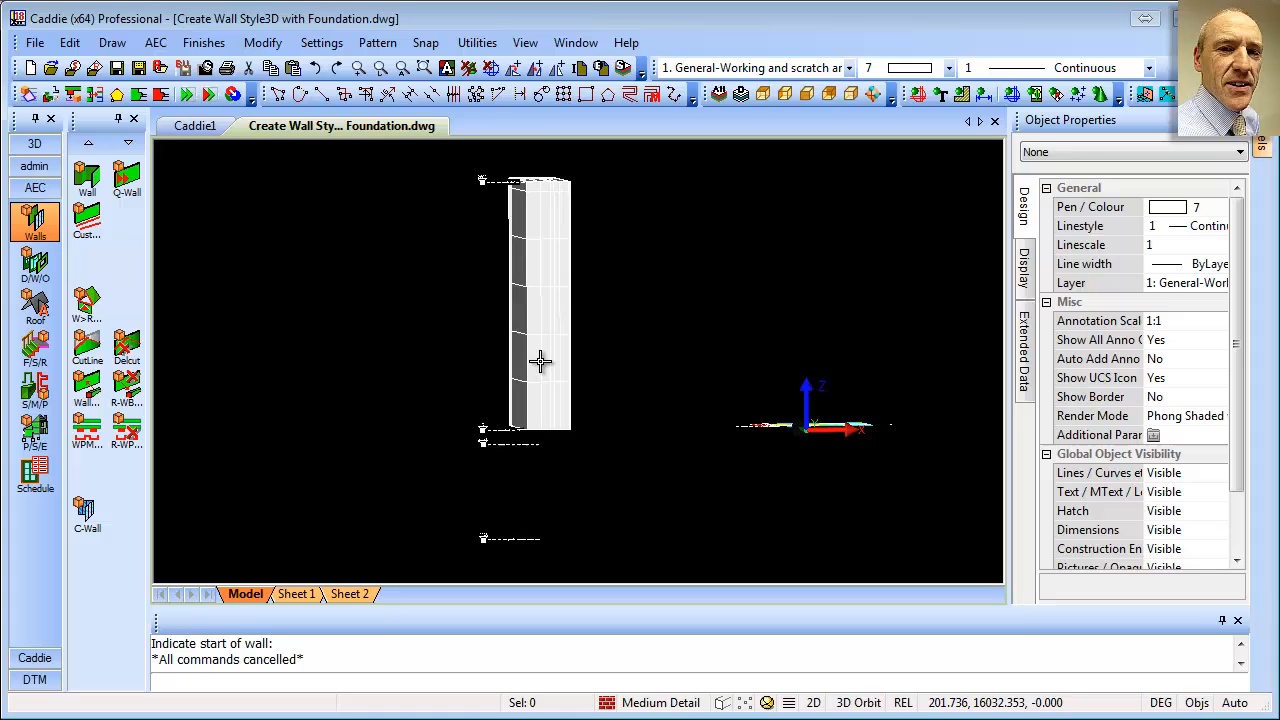
In Edit Object Display Materials, set components 0-2 to Wall.Plaster, Wall.Block, Wall.Insulation
right_click(540, 300)
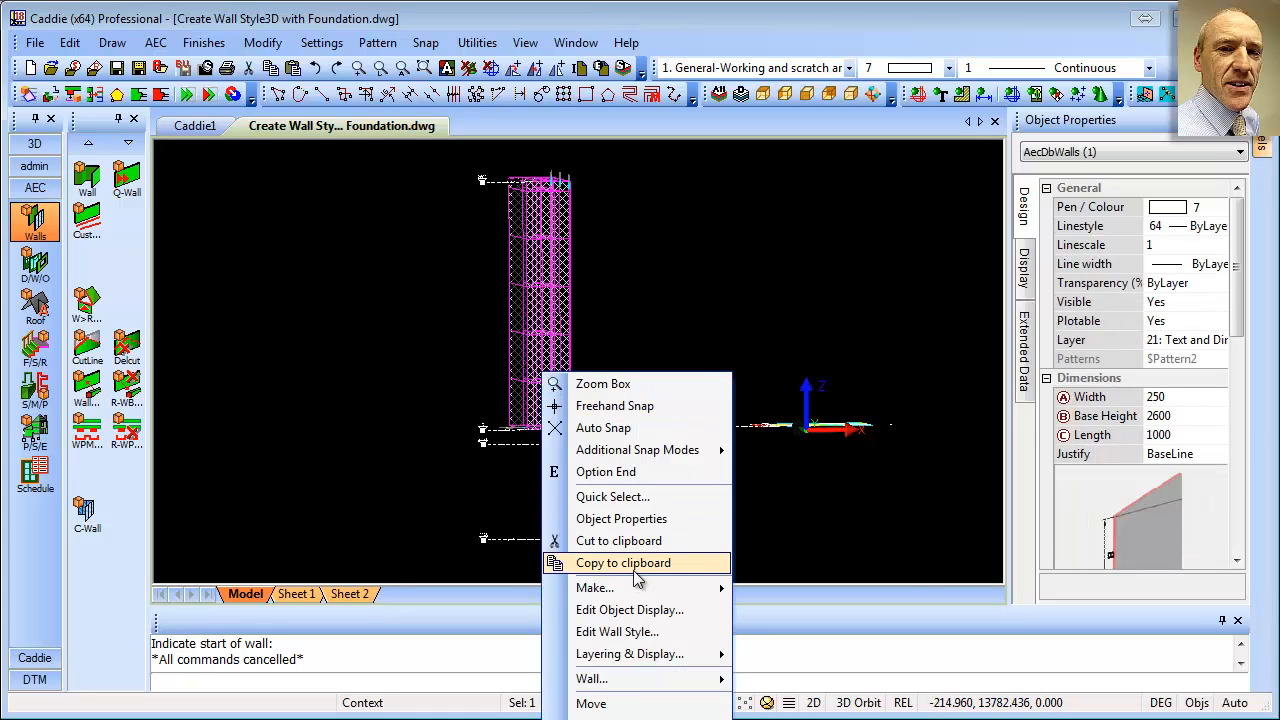
click(628, 608)
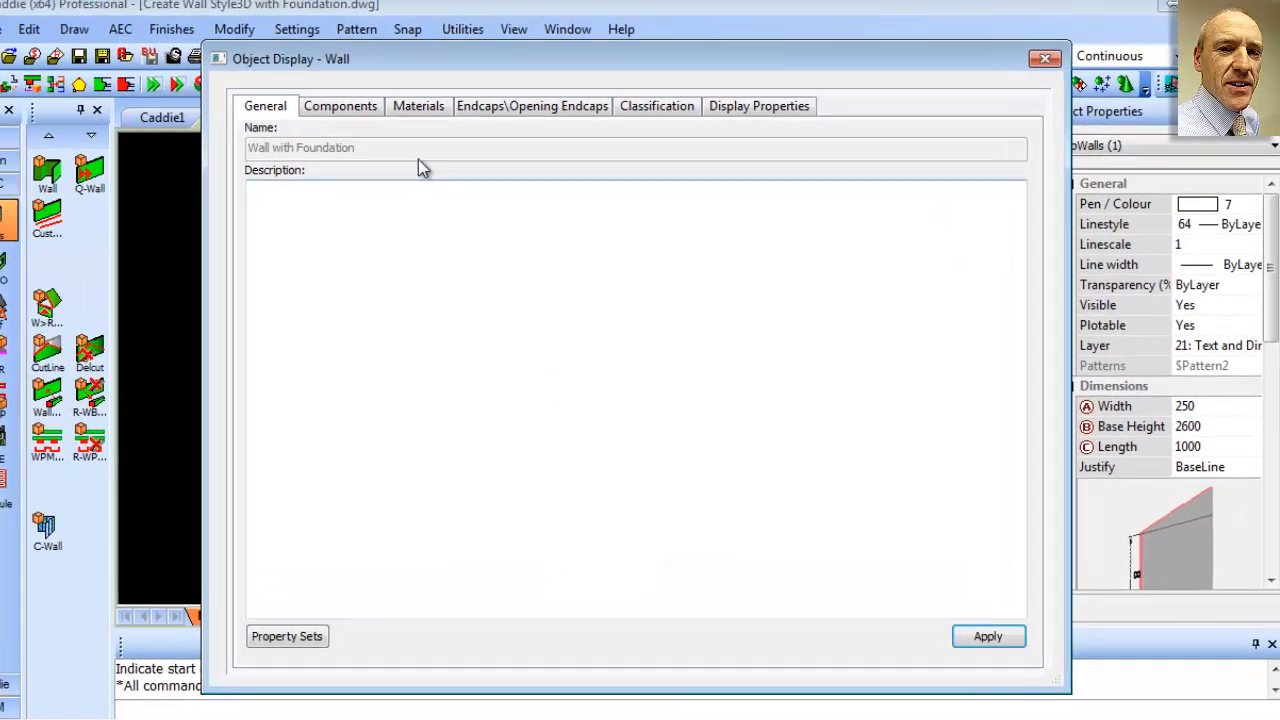
click(418, 104)
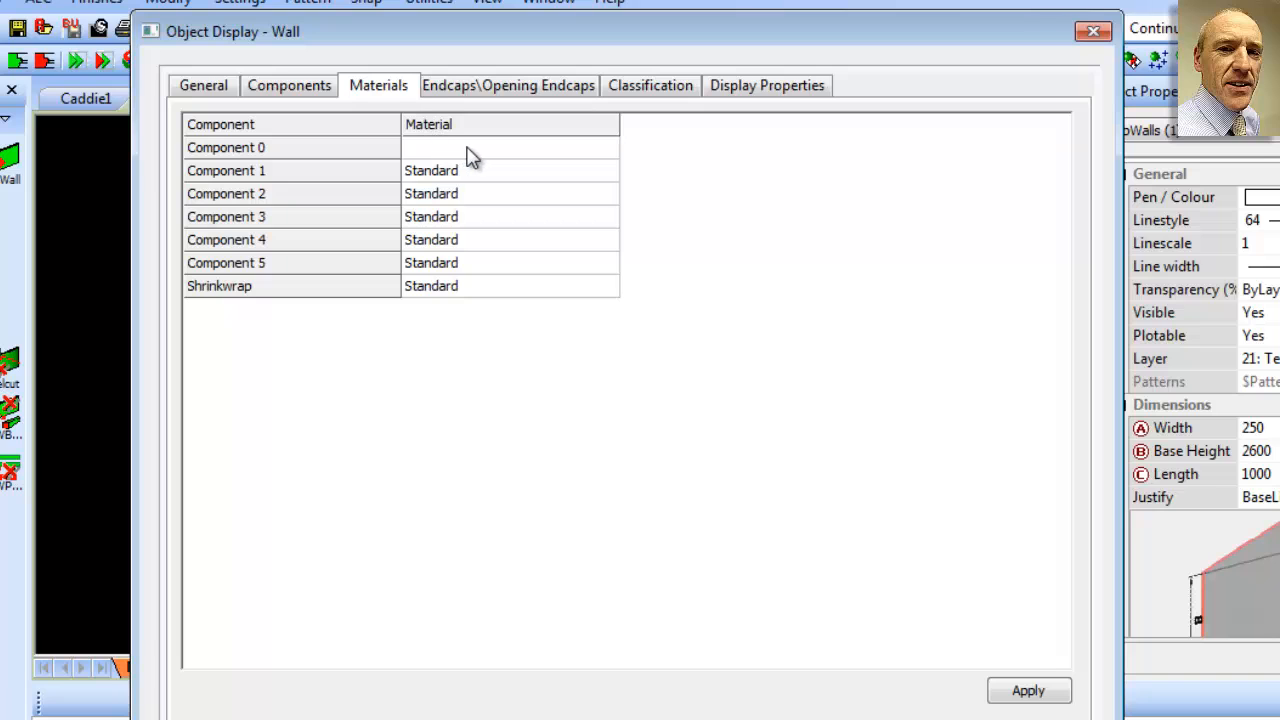
click(508, 148)
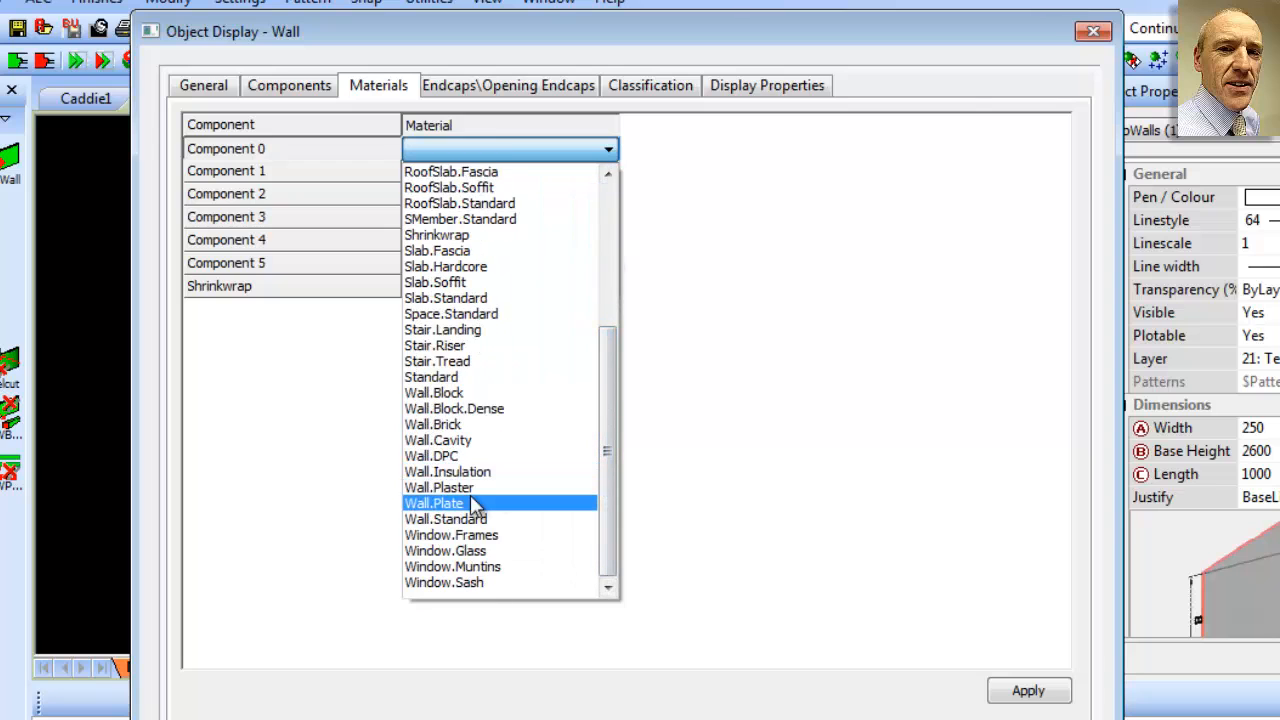
click(434, 504)
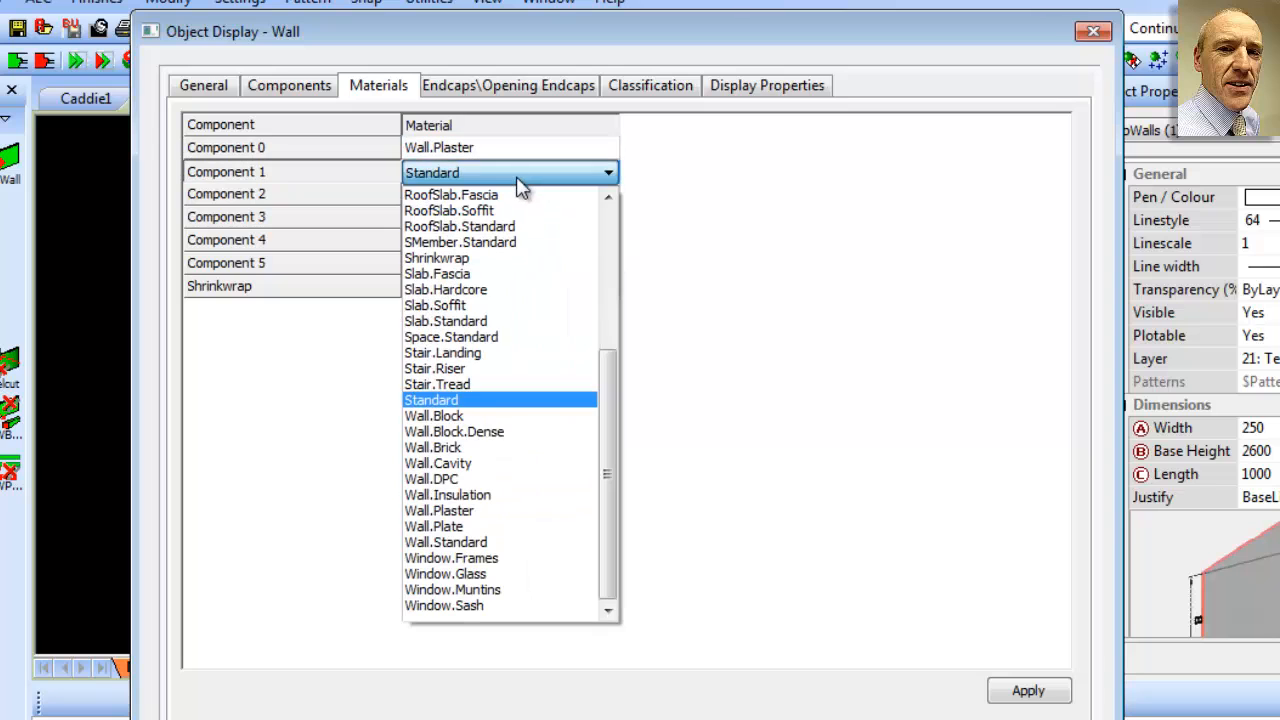
click(432, 414)
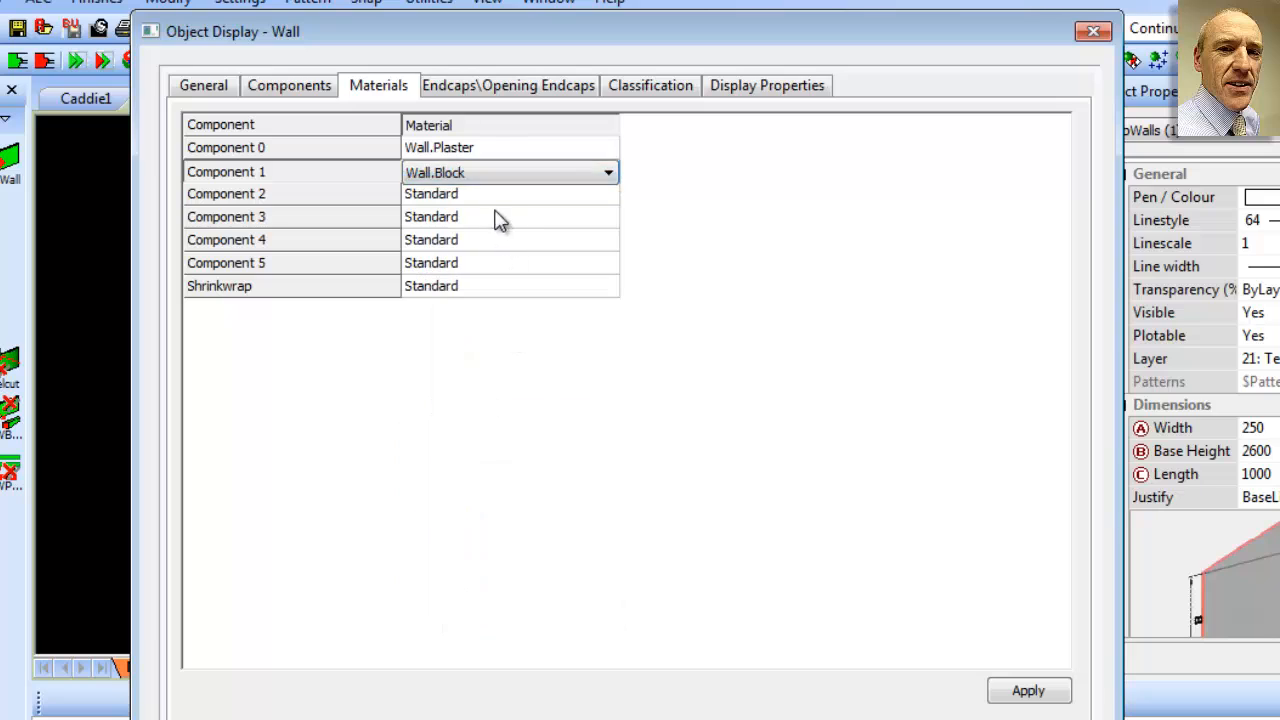
click(608, 196)
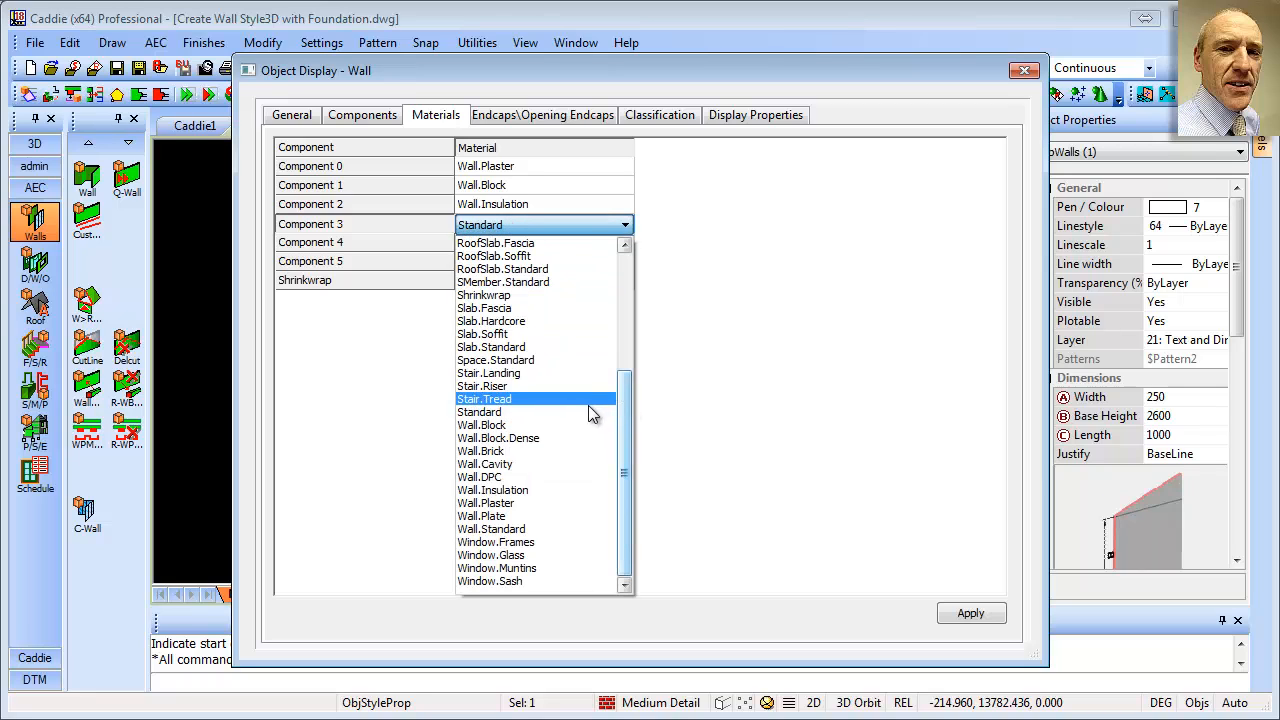
Set components 3-5 to Wall.Cavity, Wall.Brick and Concrete.Foundation, then confirm
click(484, 464)
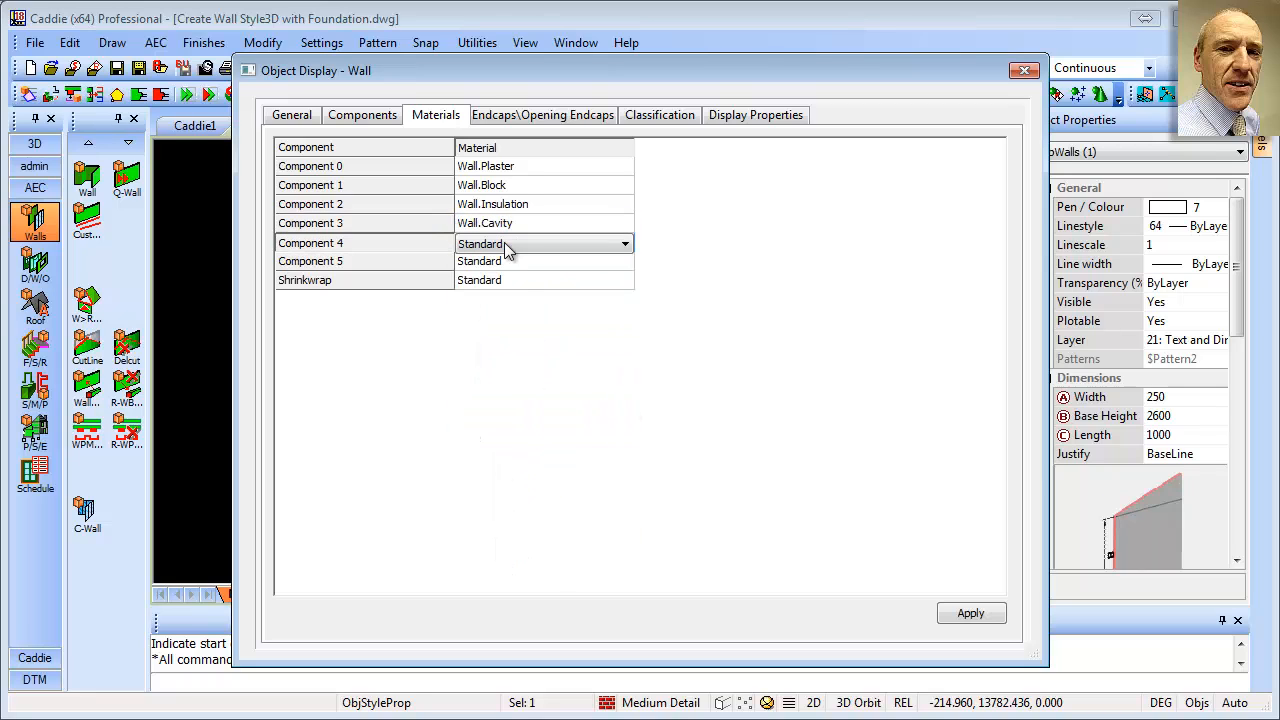
click(624, 244)
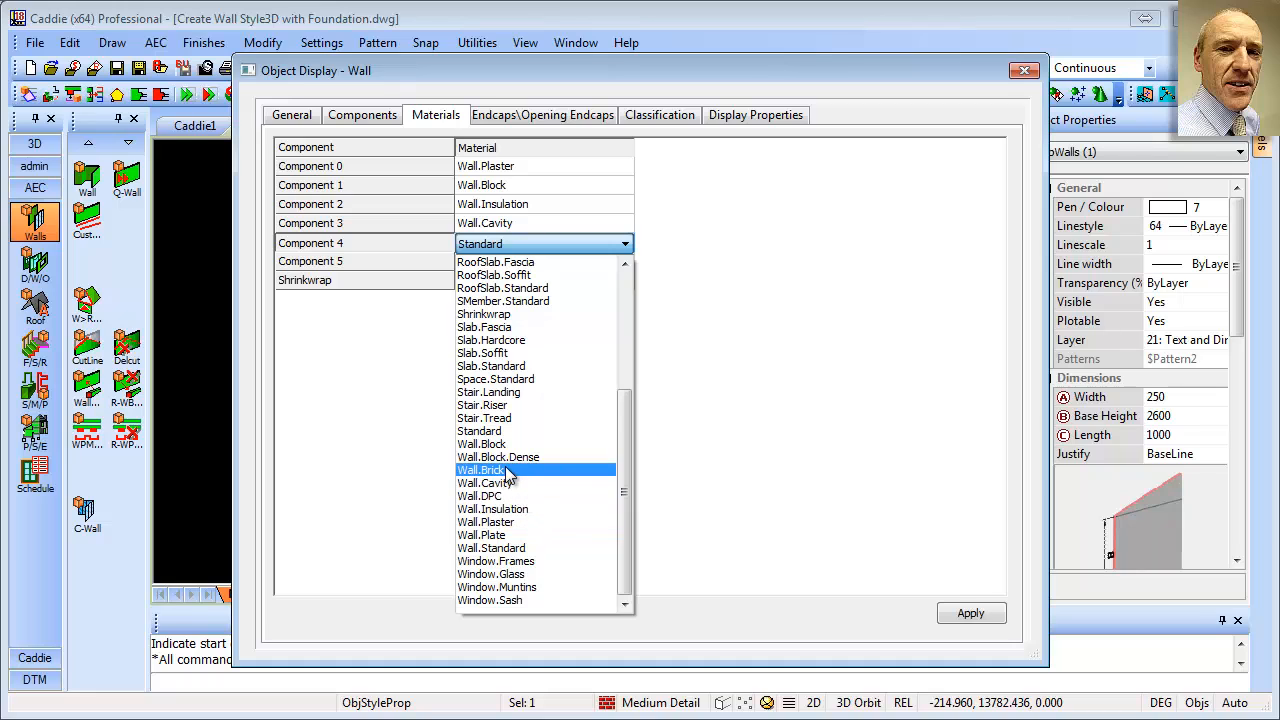
click(482, 470)
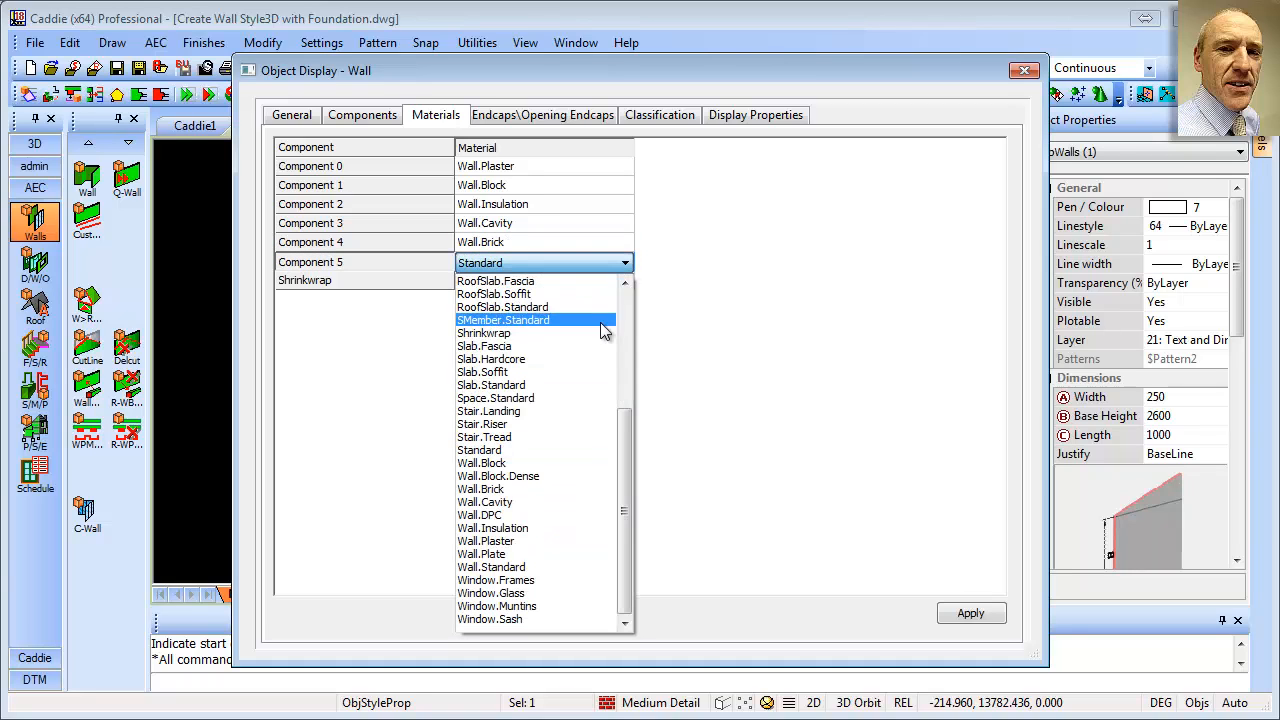
scroll(up, 3)
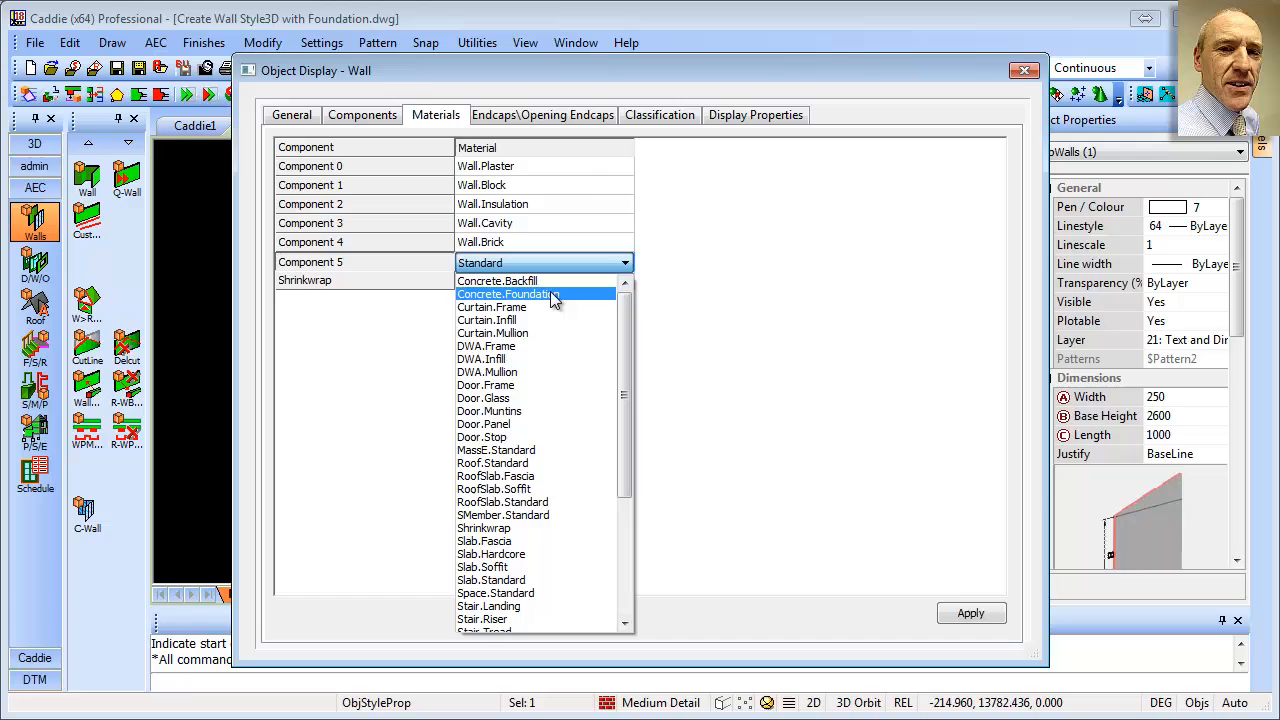
click(516, 292)
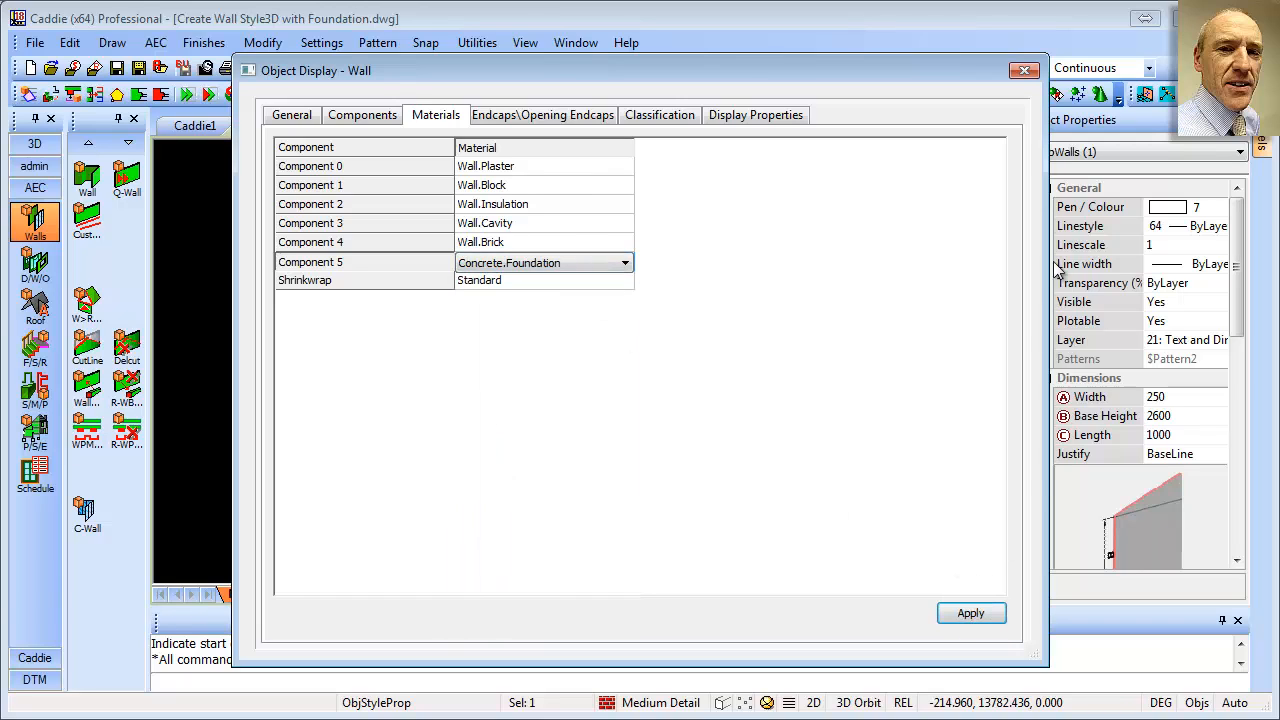
click(1024, 70)
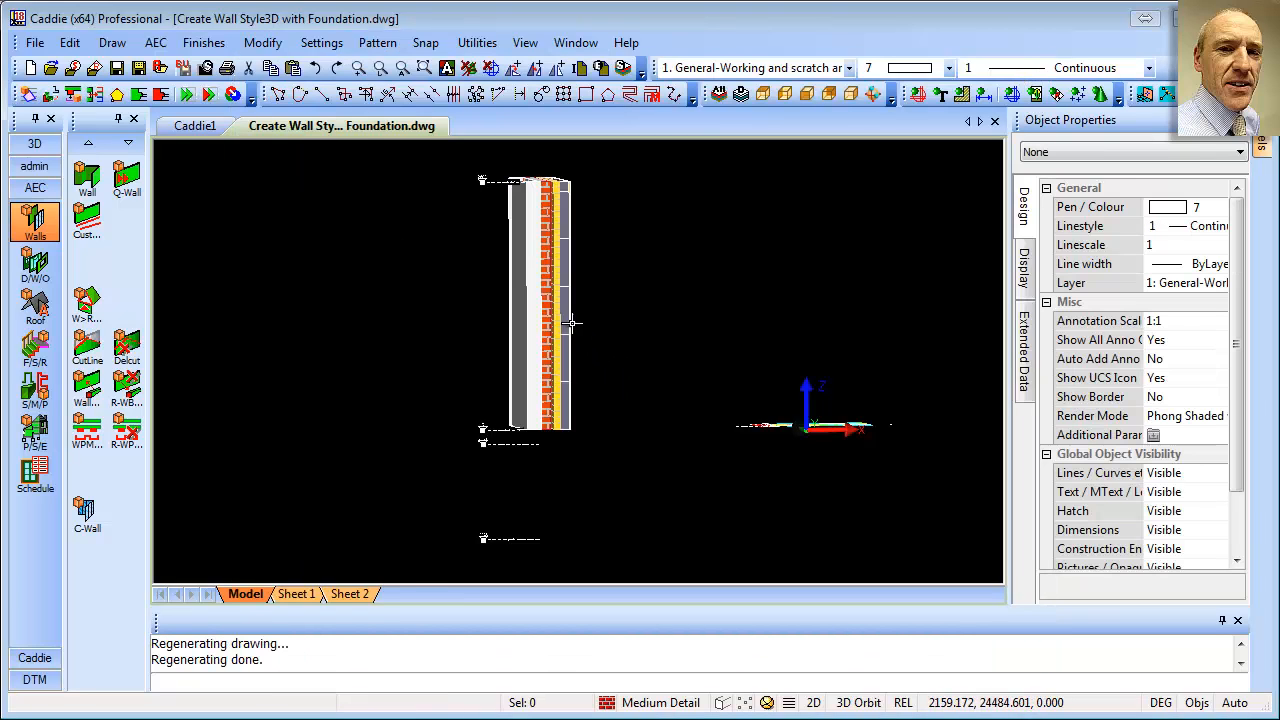
mouse_move(544, 208)
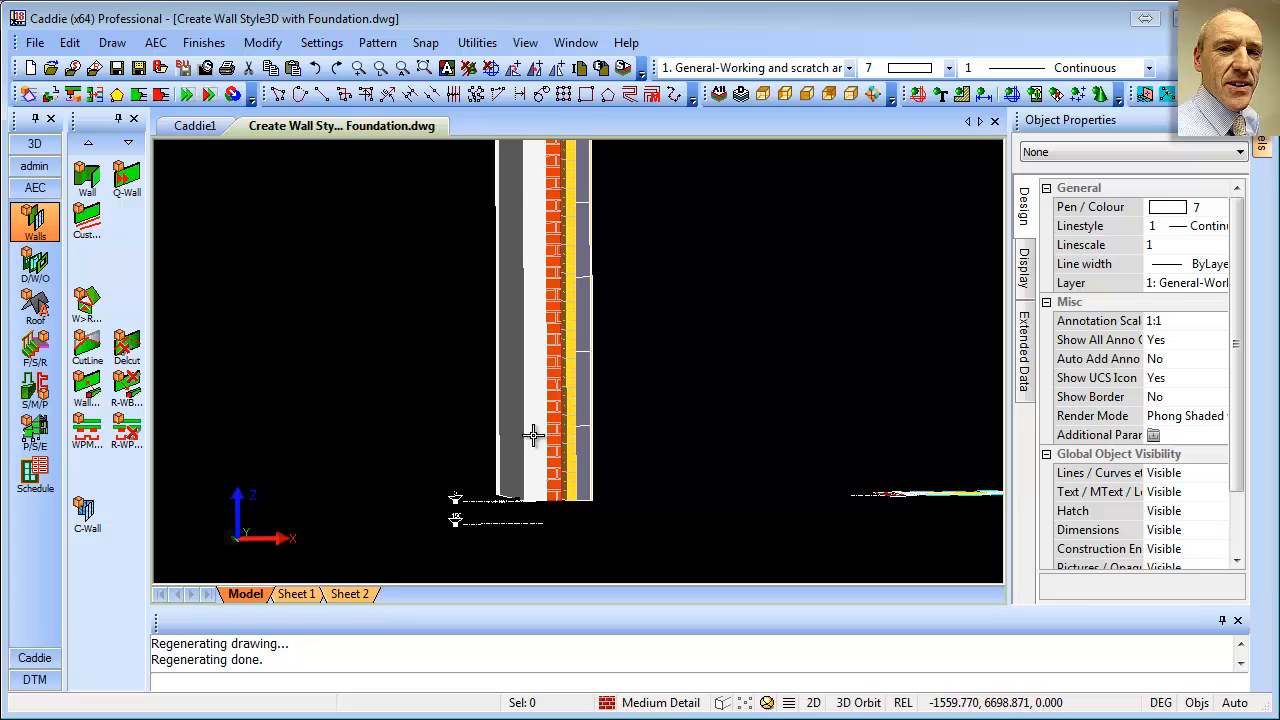
mouse_move(524, 296)
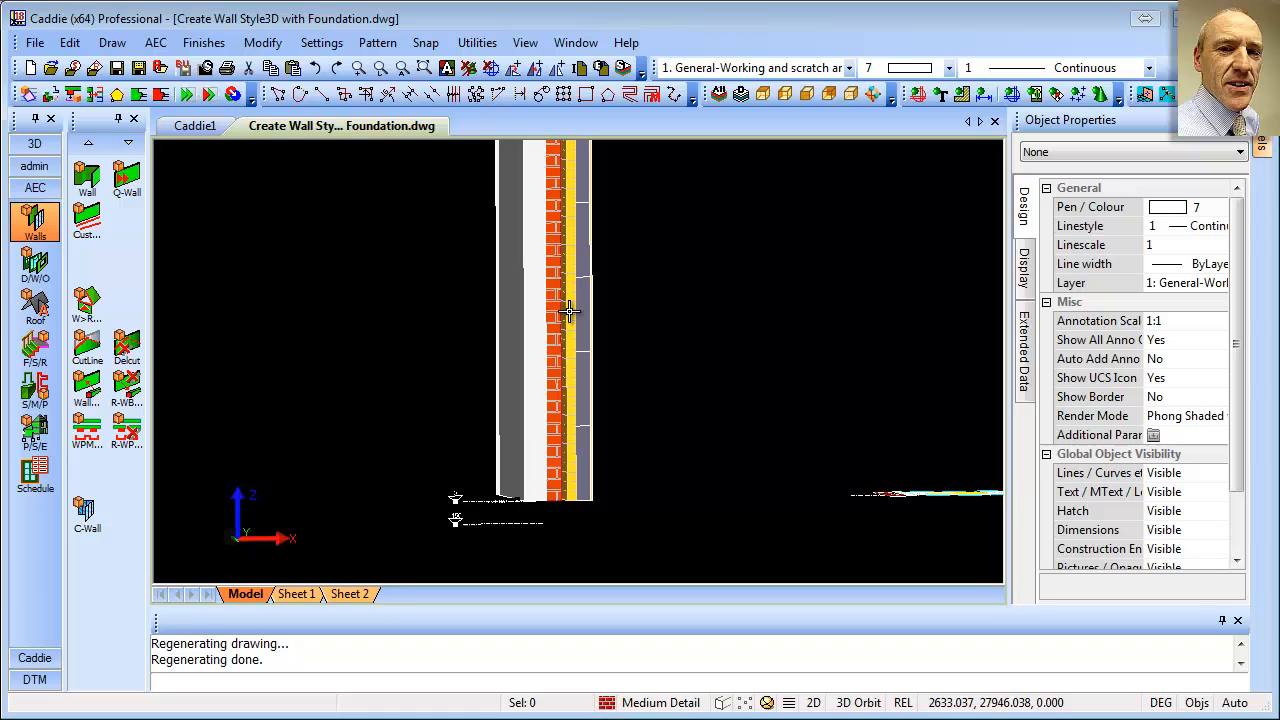
mouse_move(584, 418)
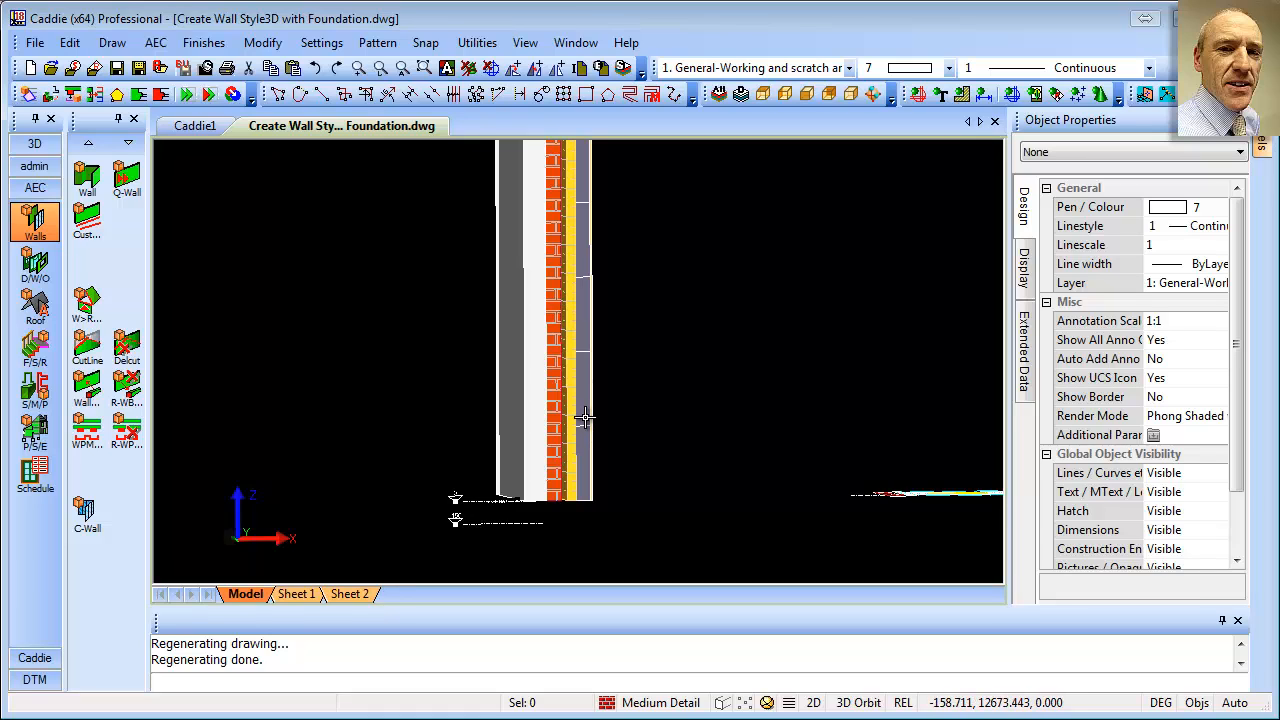
mouse_move(554, 428)
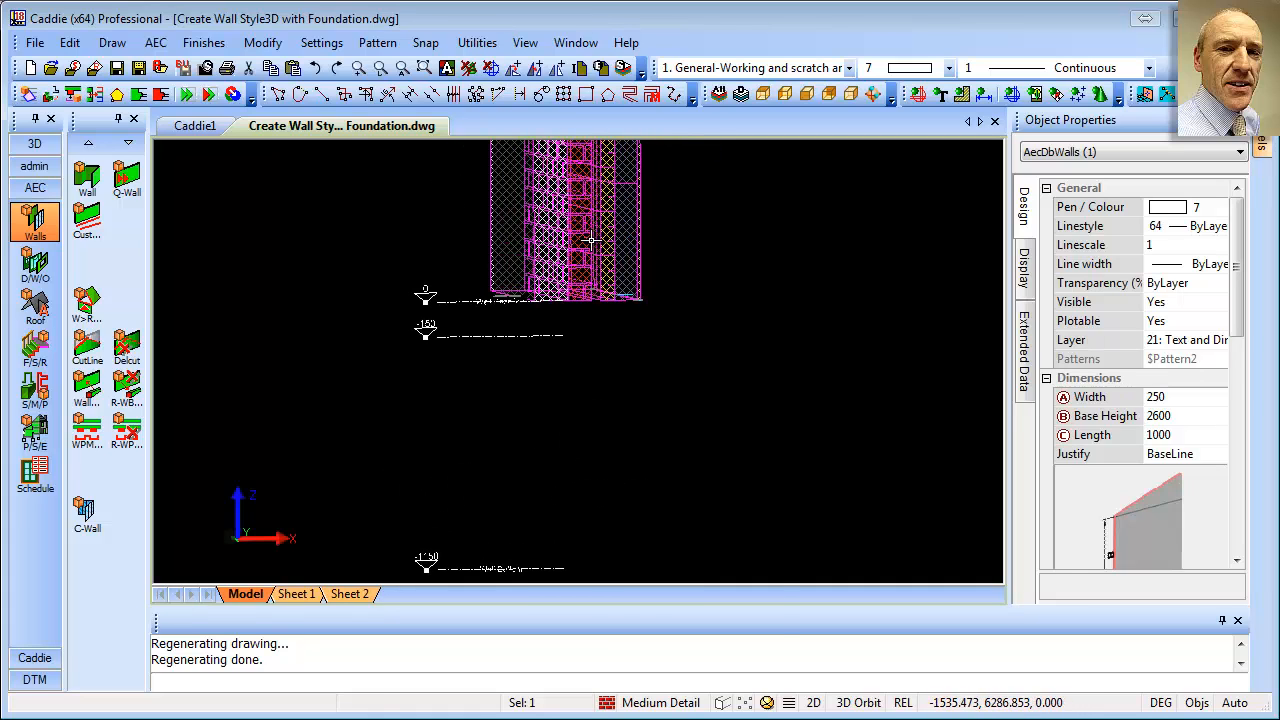
Add a Bottom cut line at offset -1150 to the wall and reselect the extended wall
right_click(590, 240)
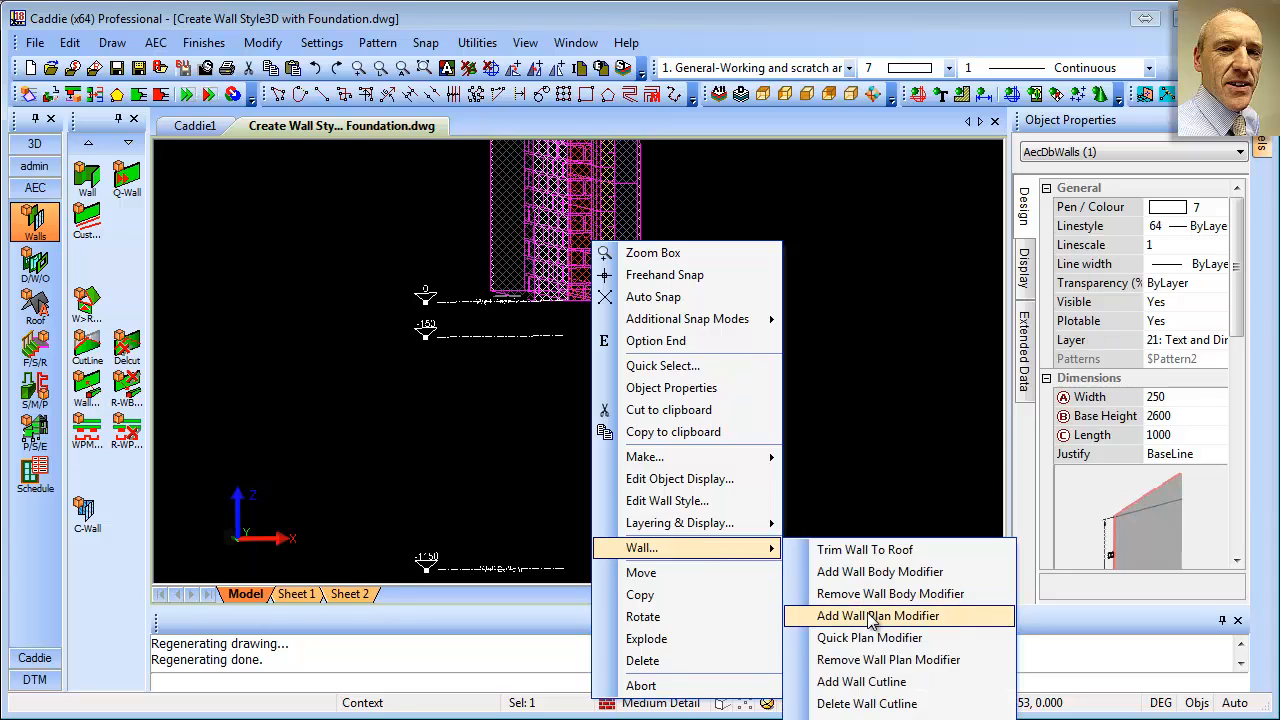
click(860, 680)
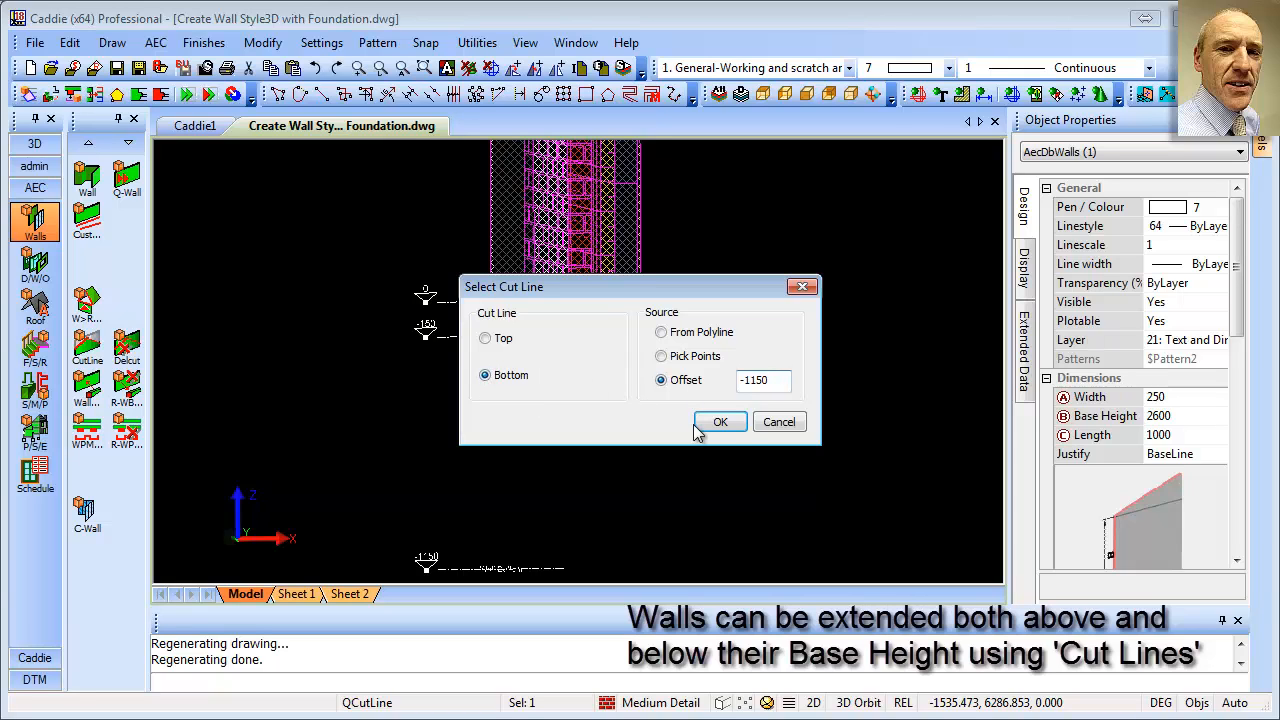
click(720, 420)
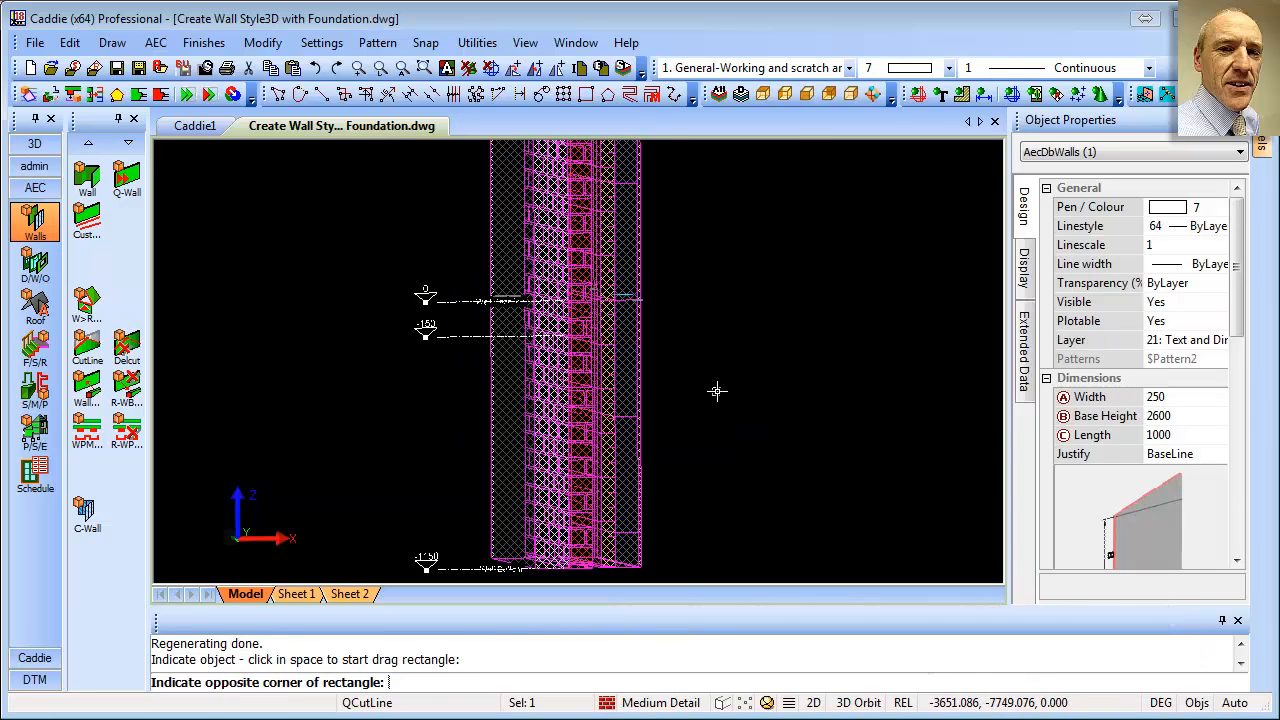
key(Escape)
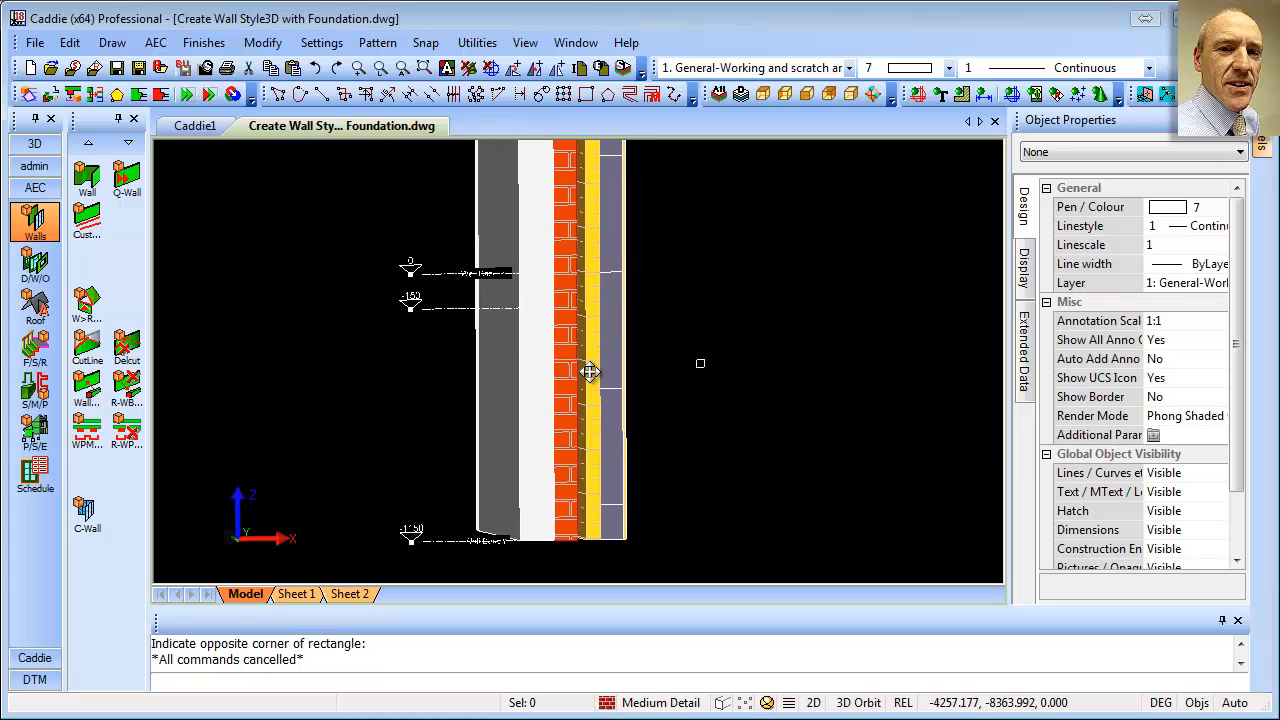
click(590, 370)
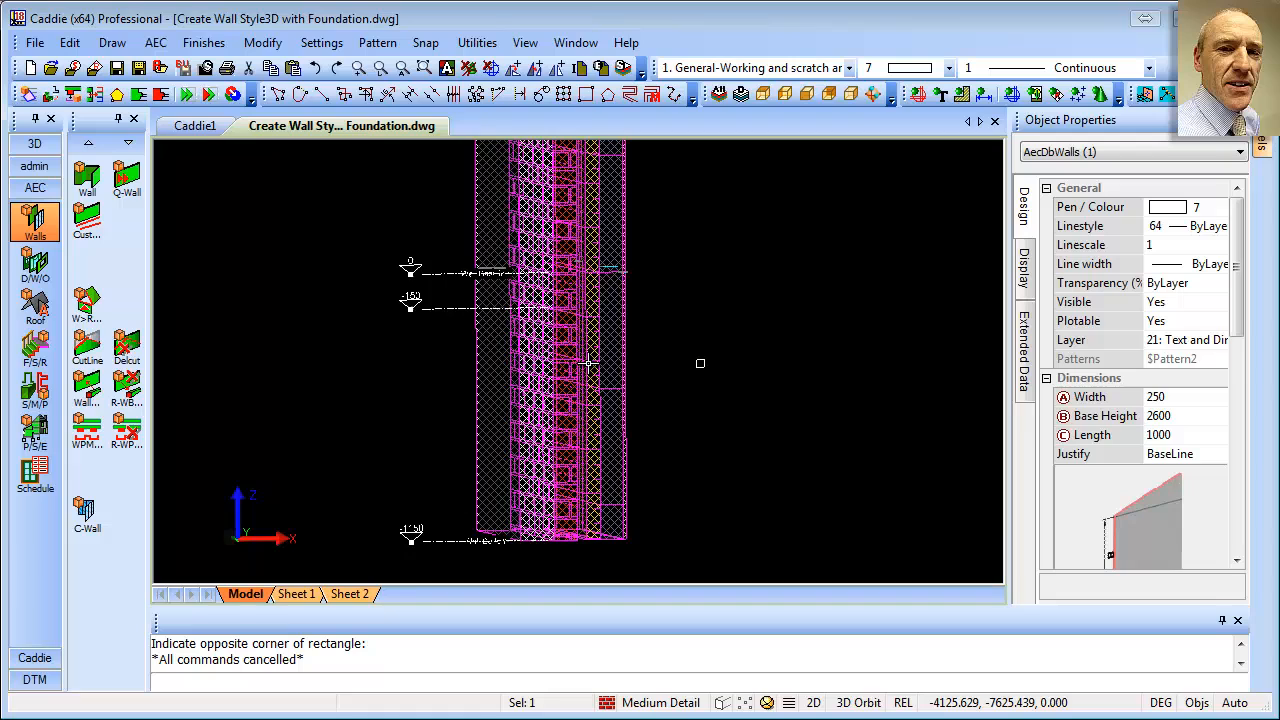
mouse_move(936, 562)
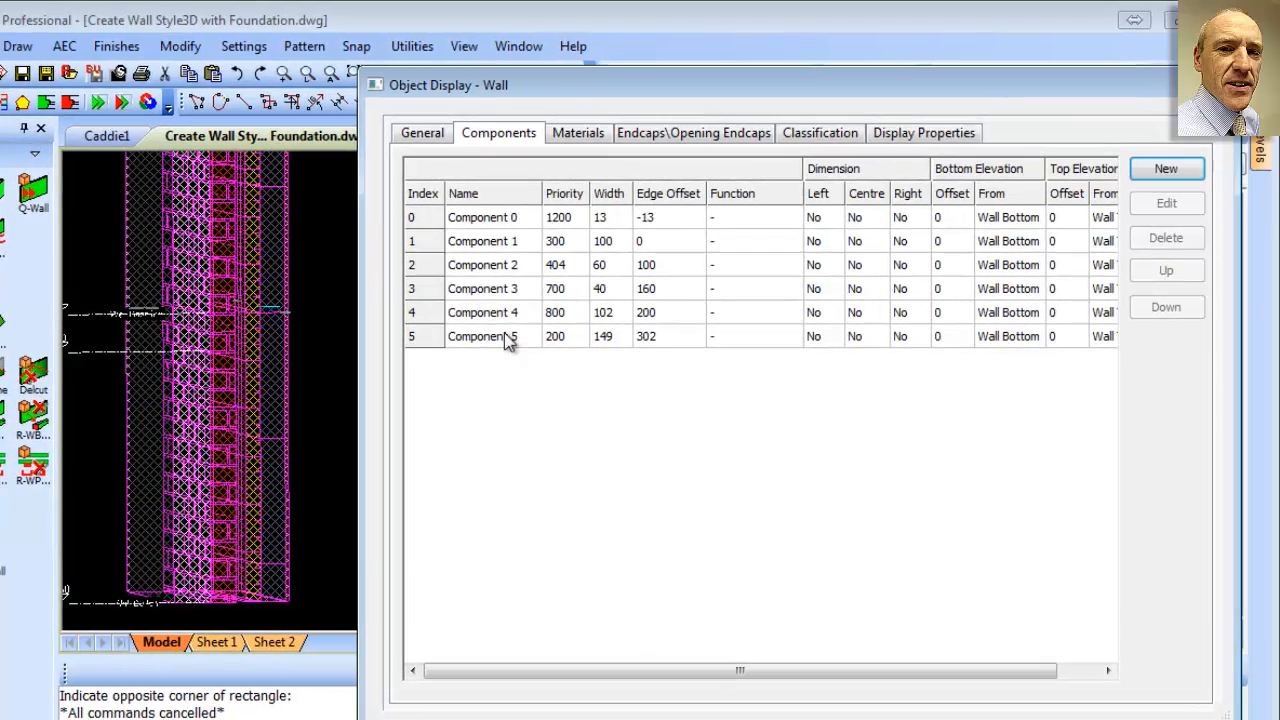
mouse_move(620, 350)
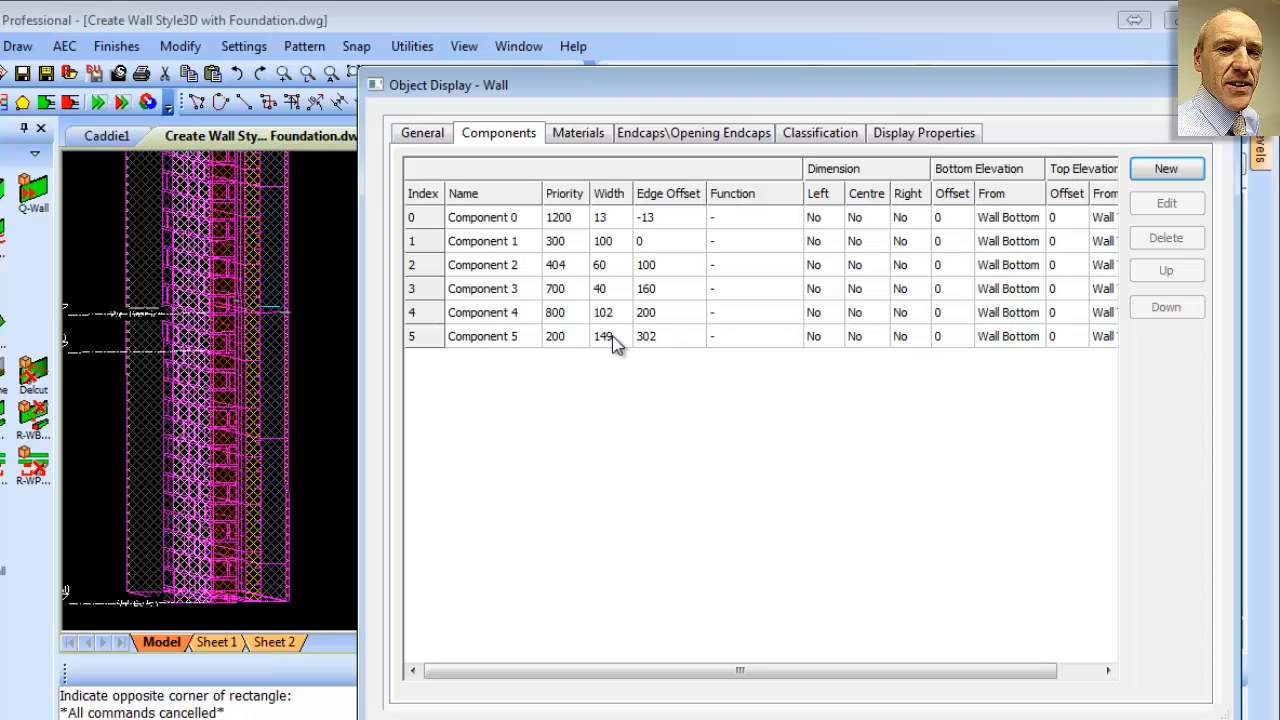
mouse_move(630, 344)
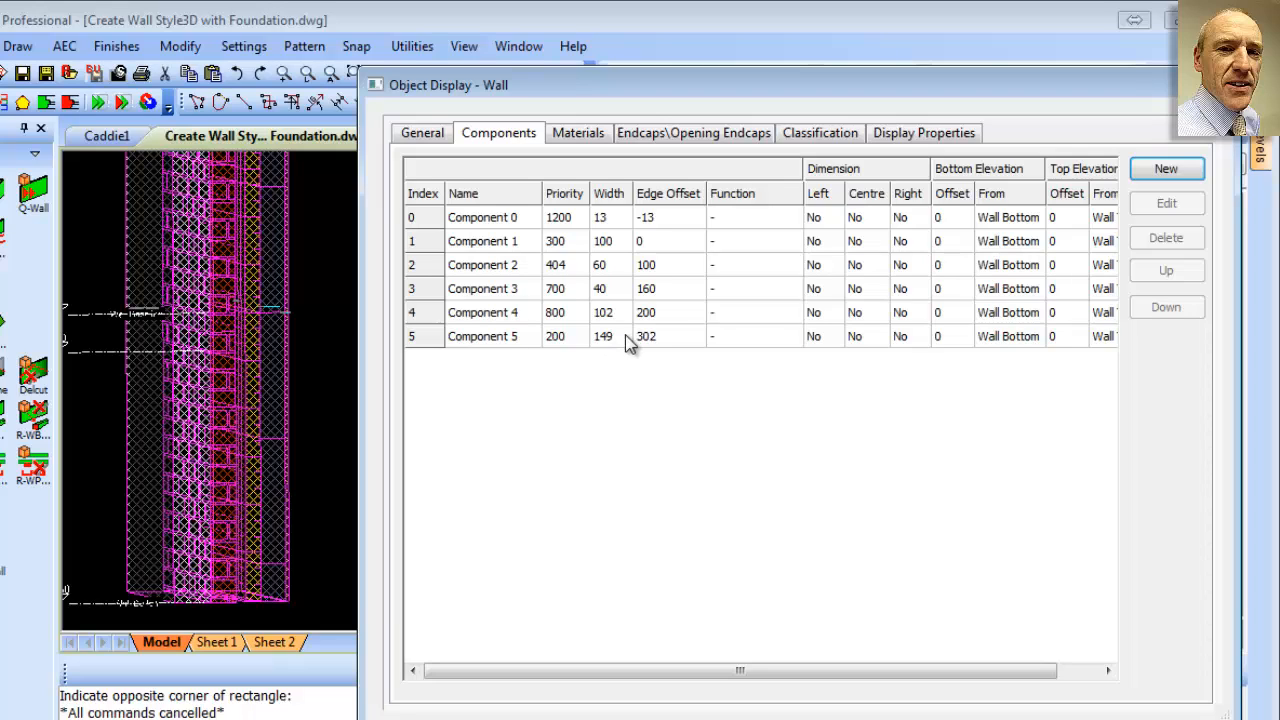
Rename Component 5 to Foundation with edge offset 302+149 and width -600
double_click(484, 336)
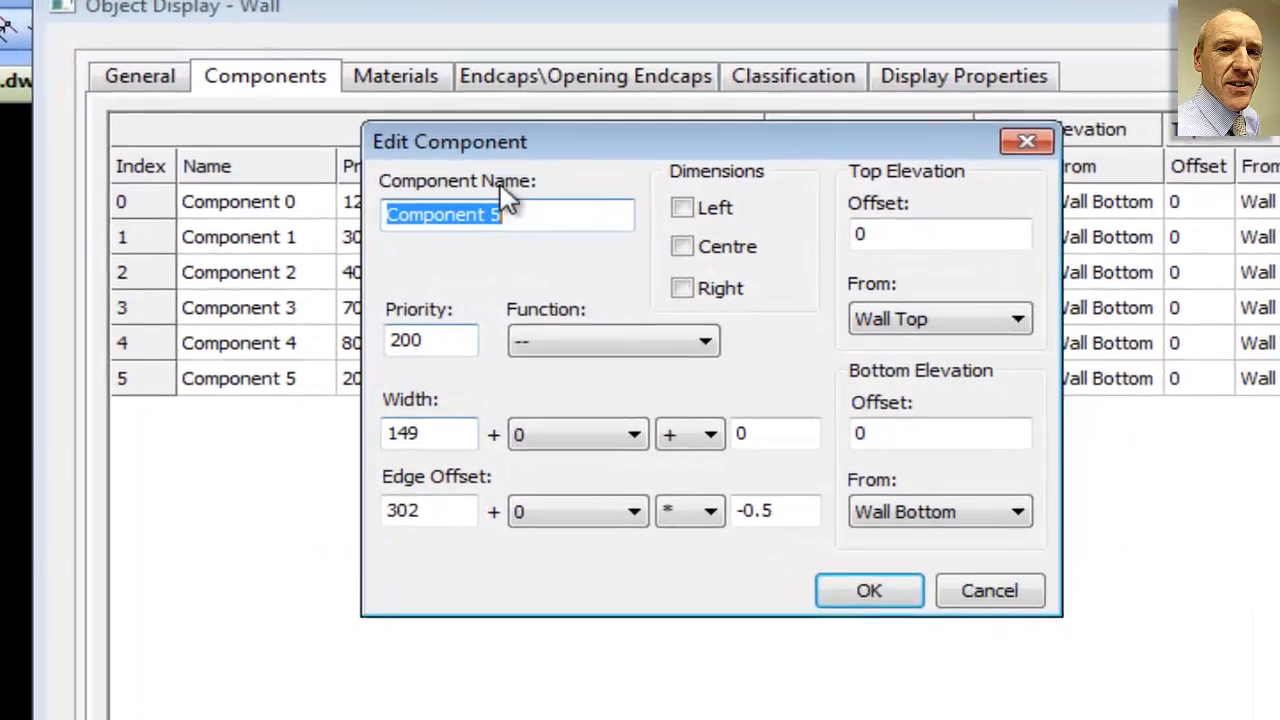
text(Foun)
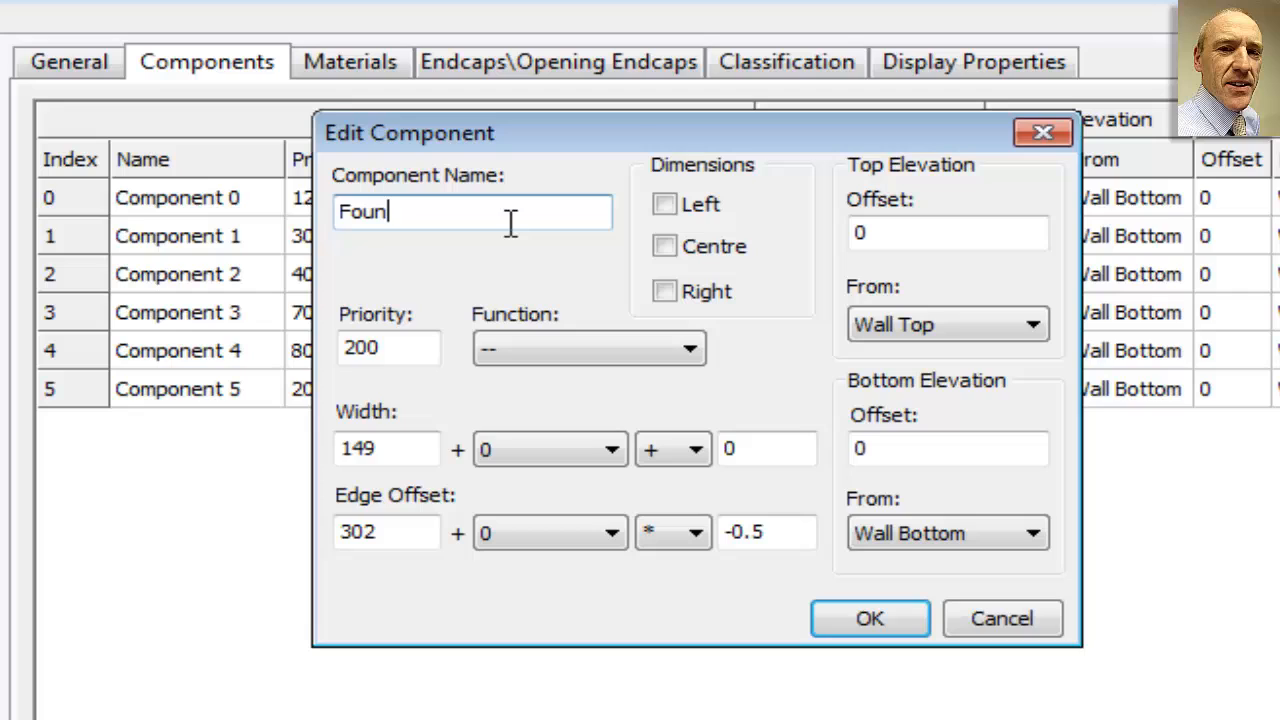
text(dation)
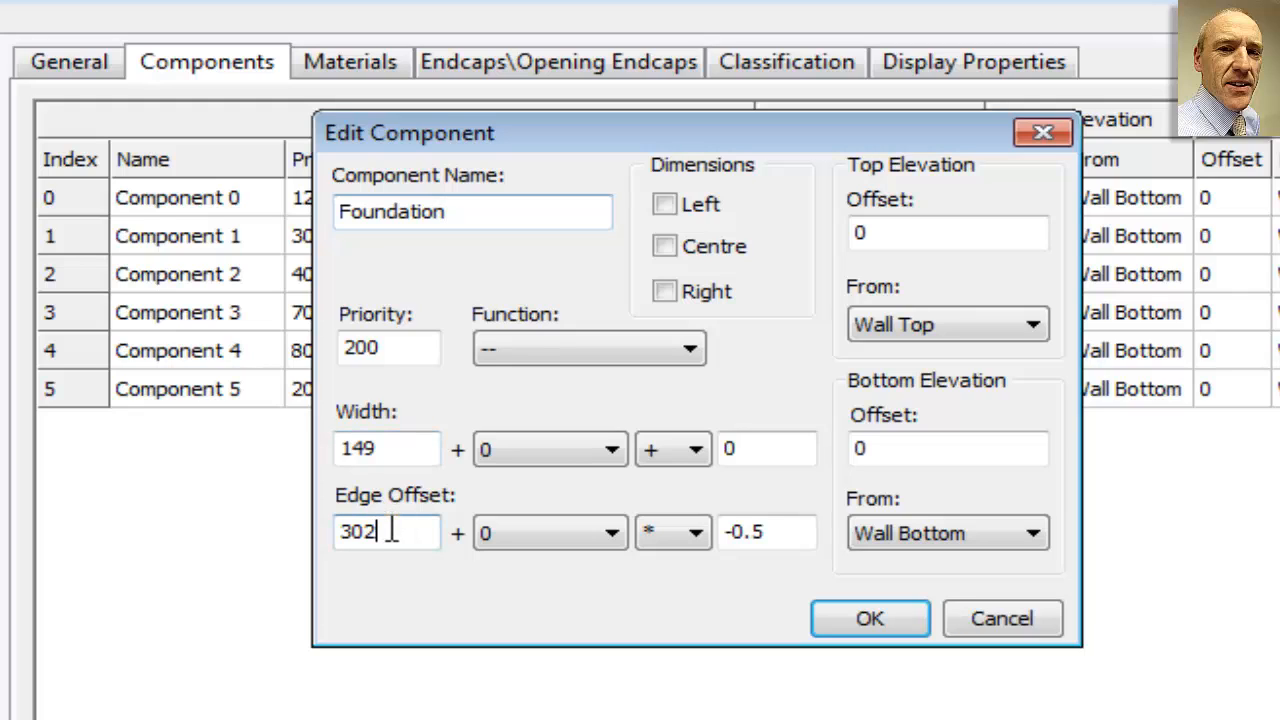
text(+)
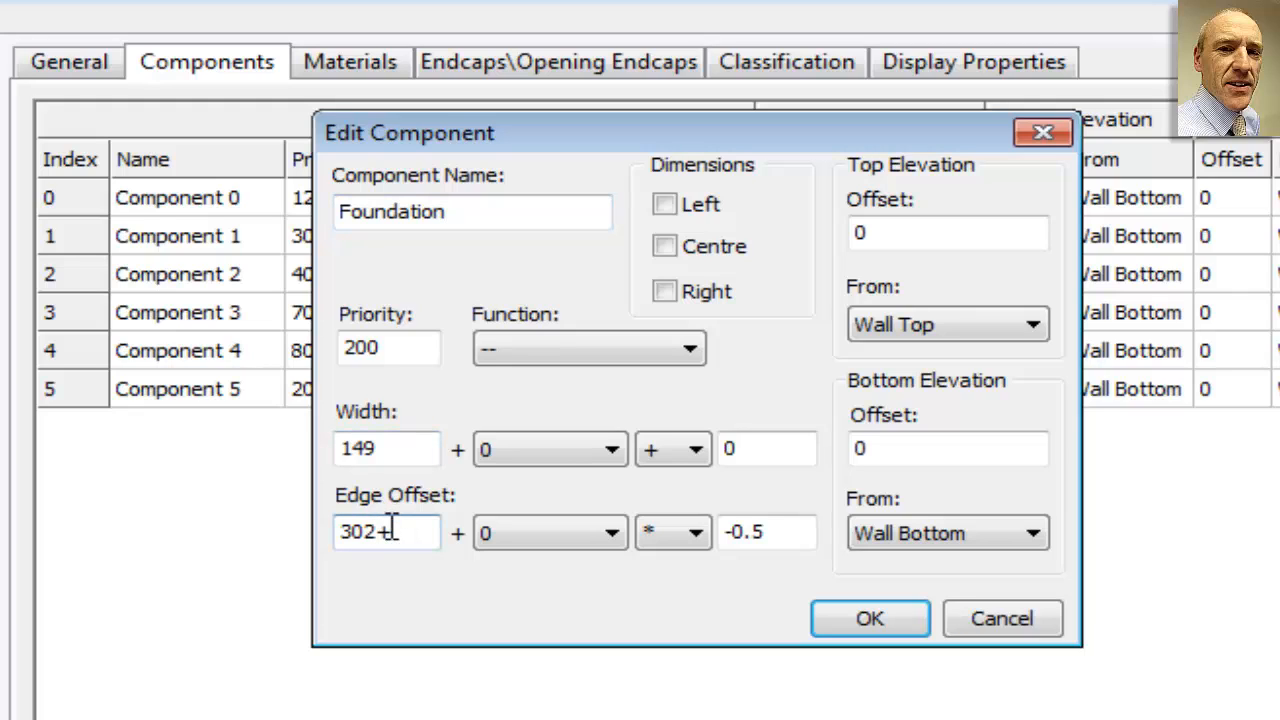
text(149)
click(386, 448)
text(-)
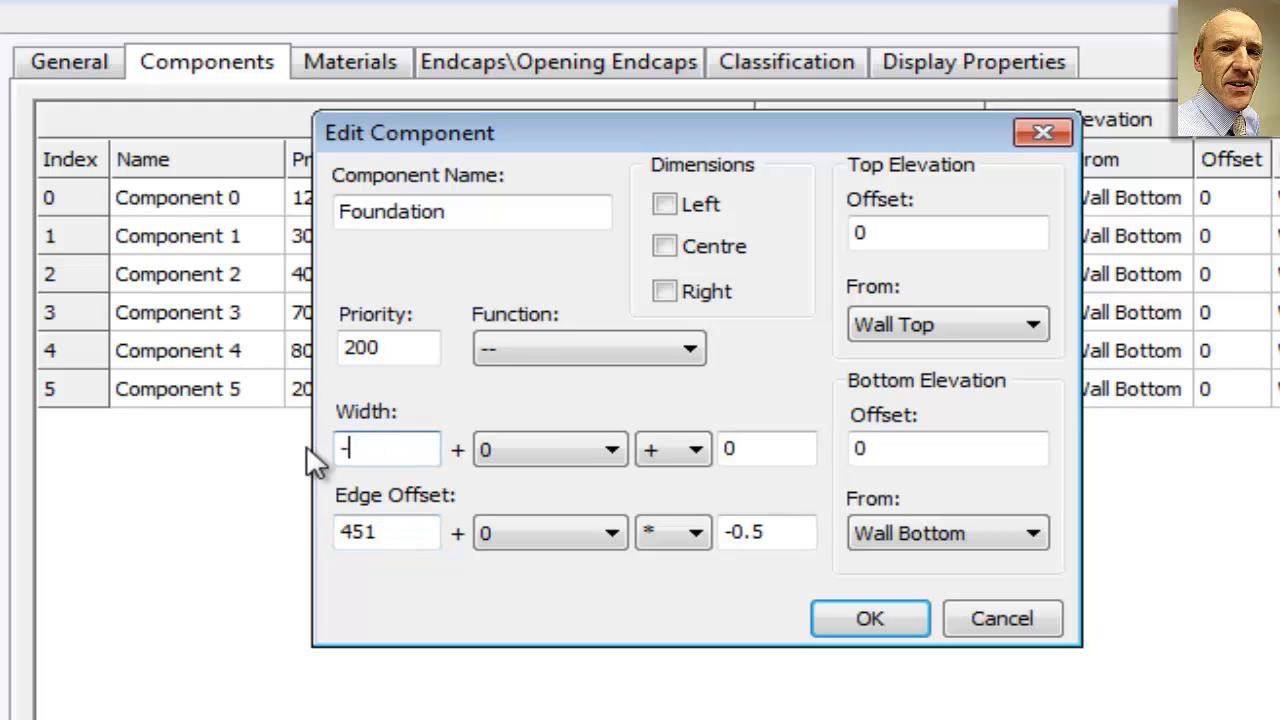
text(600)
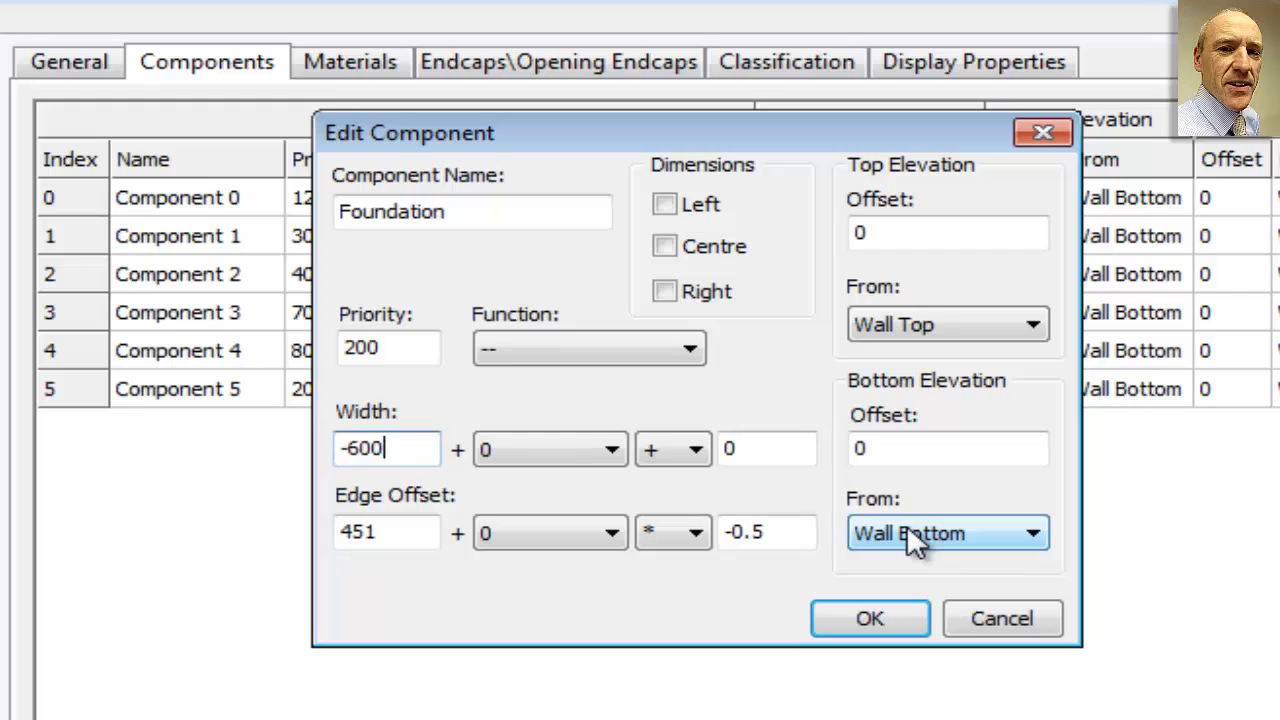
mouse_move(948, 448)
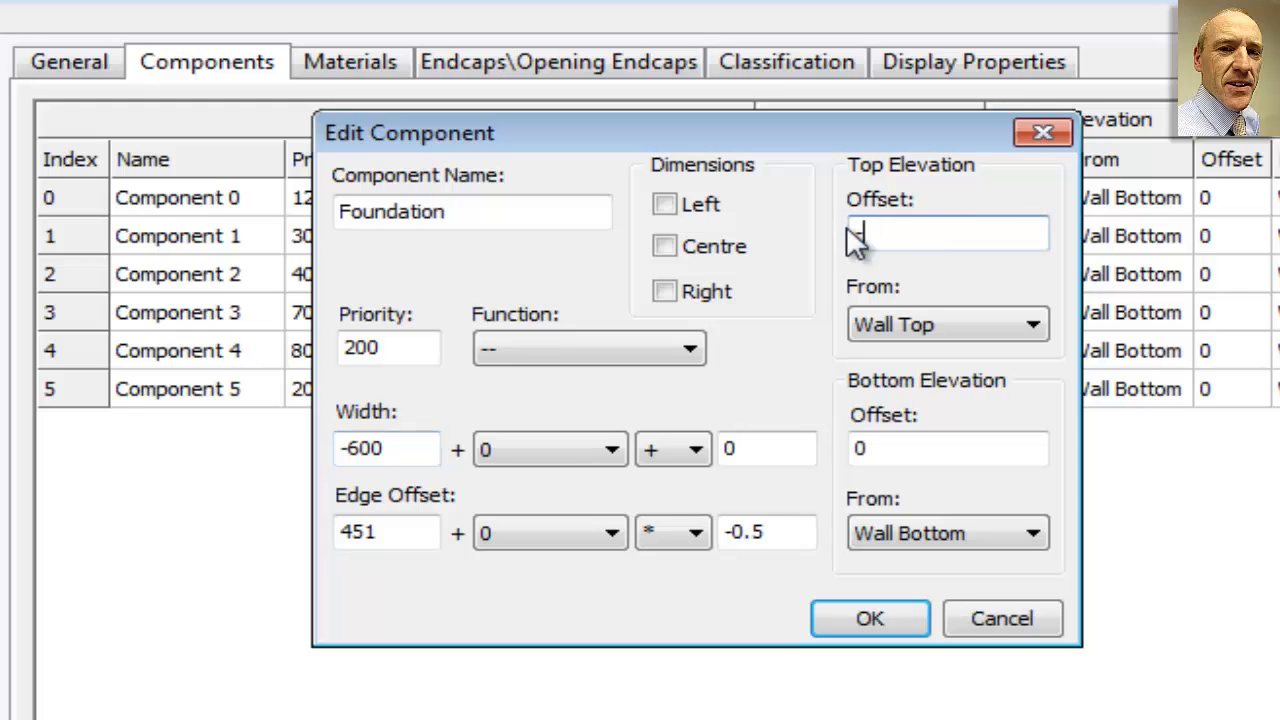
Set top offset -150 and bottom offset -5000, both from Baseline, and confirm
text(-150)
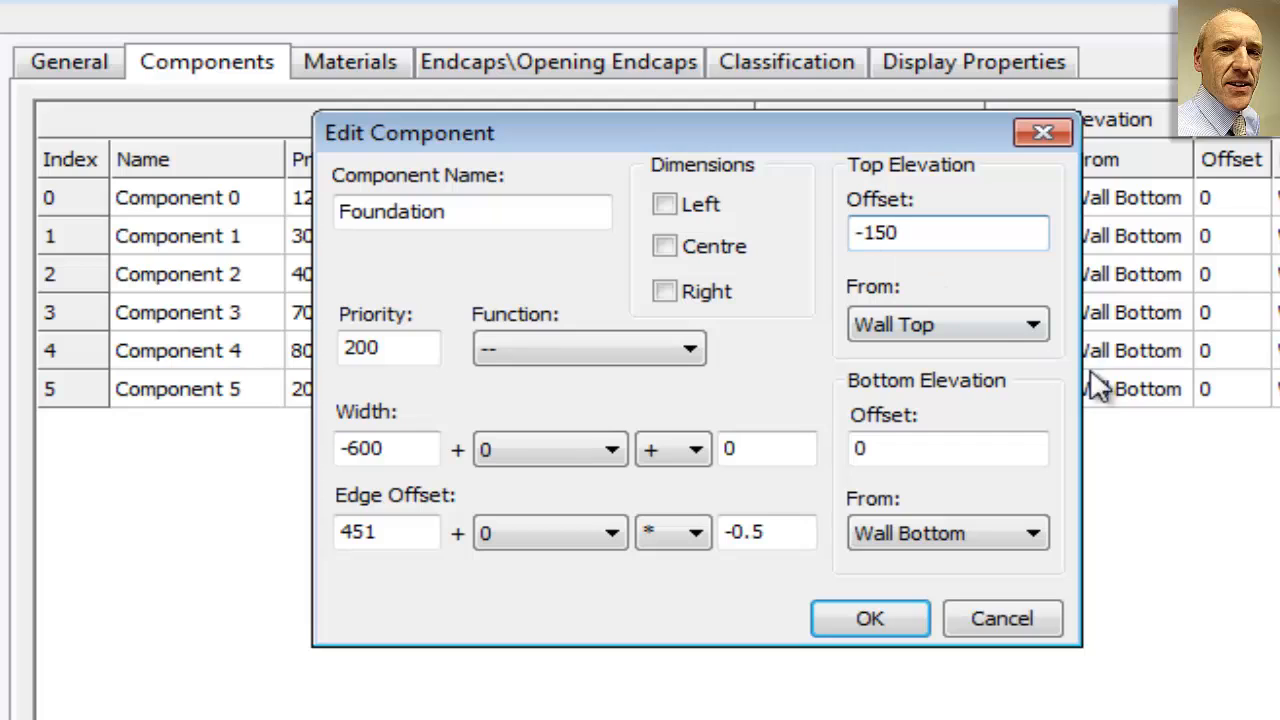
click(1030, 324)
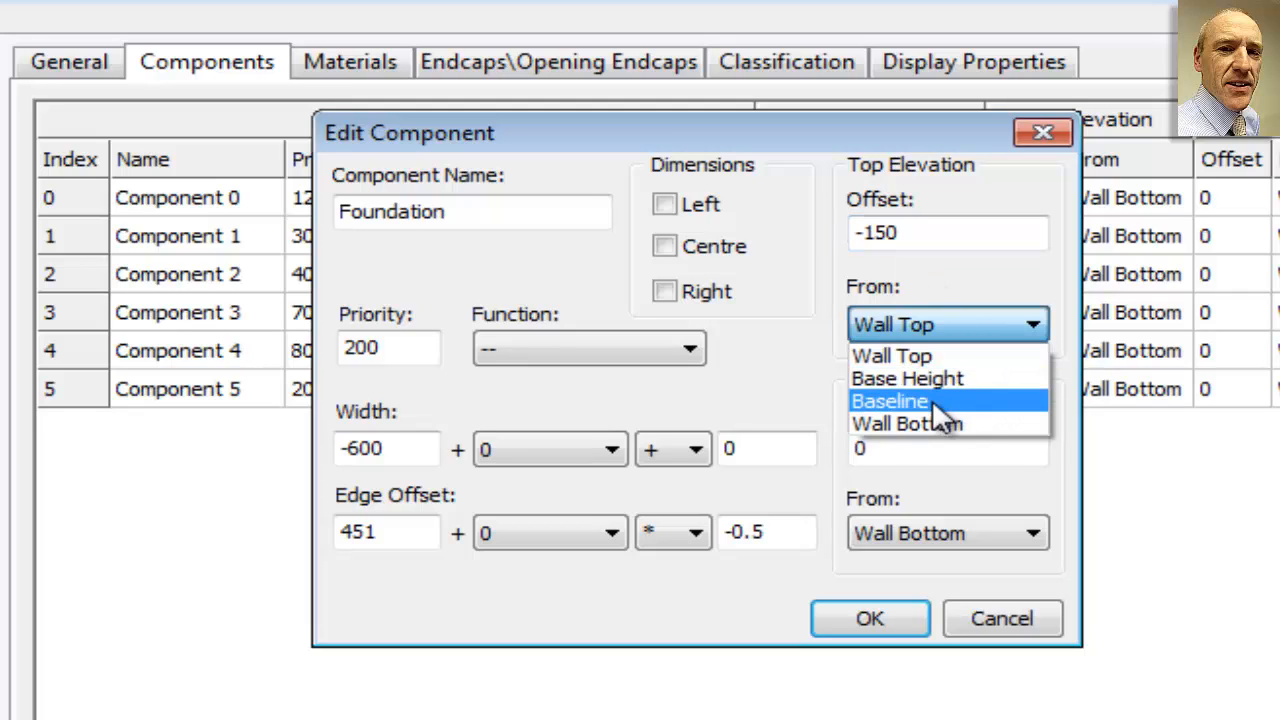
click(888, 400)
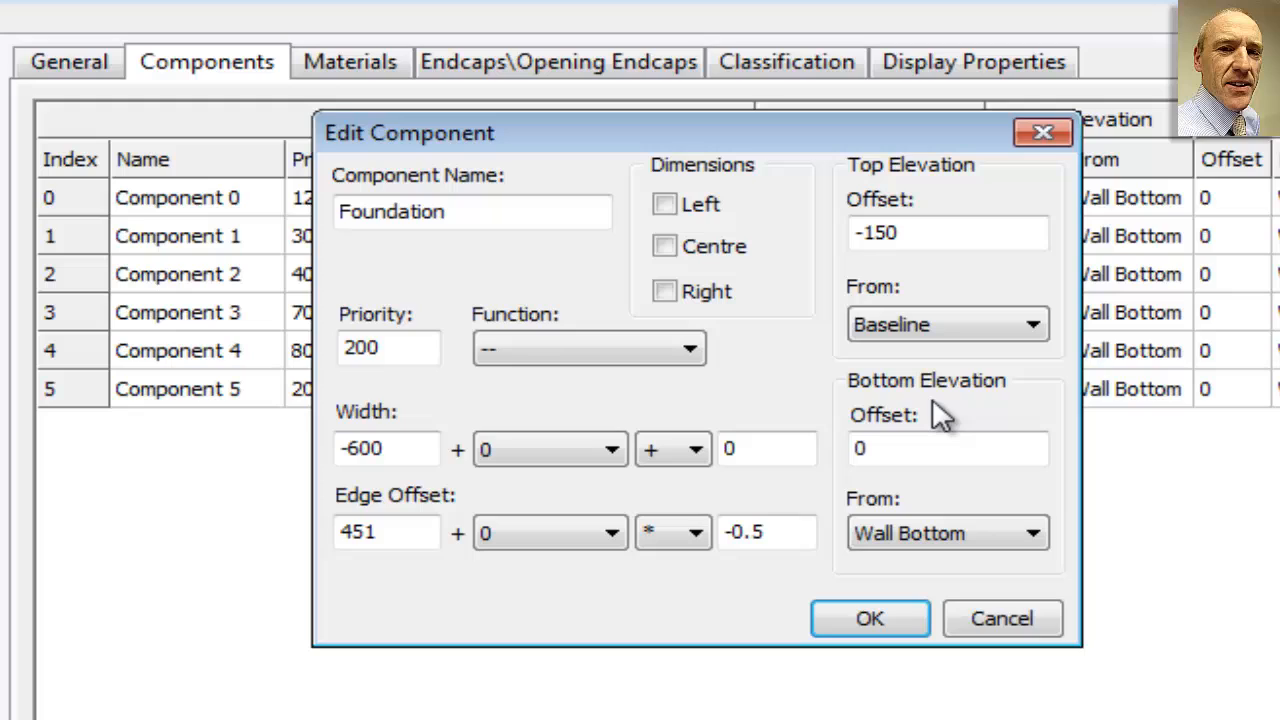
mouse_move(918, 448)
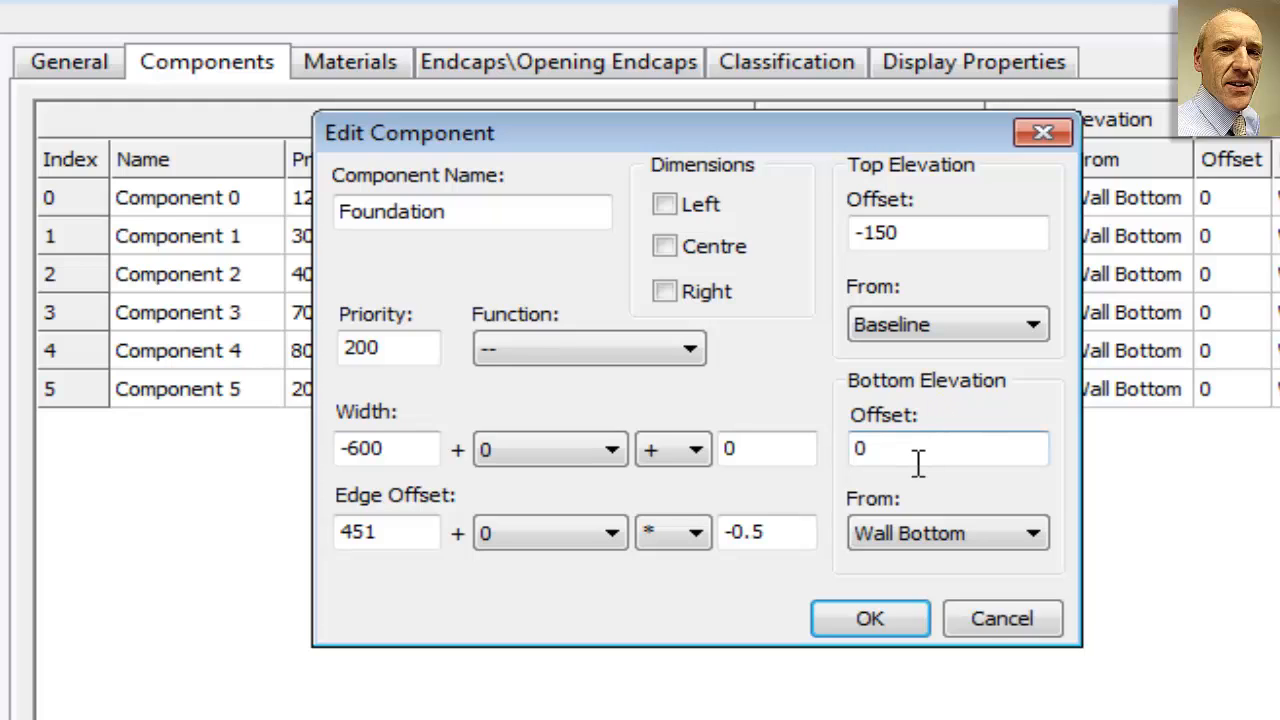
triple_click(948, 448)
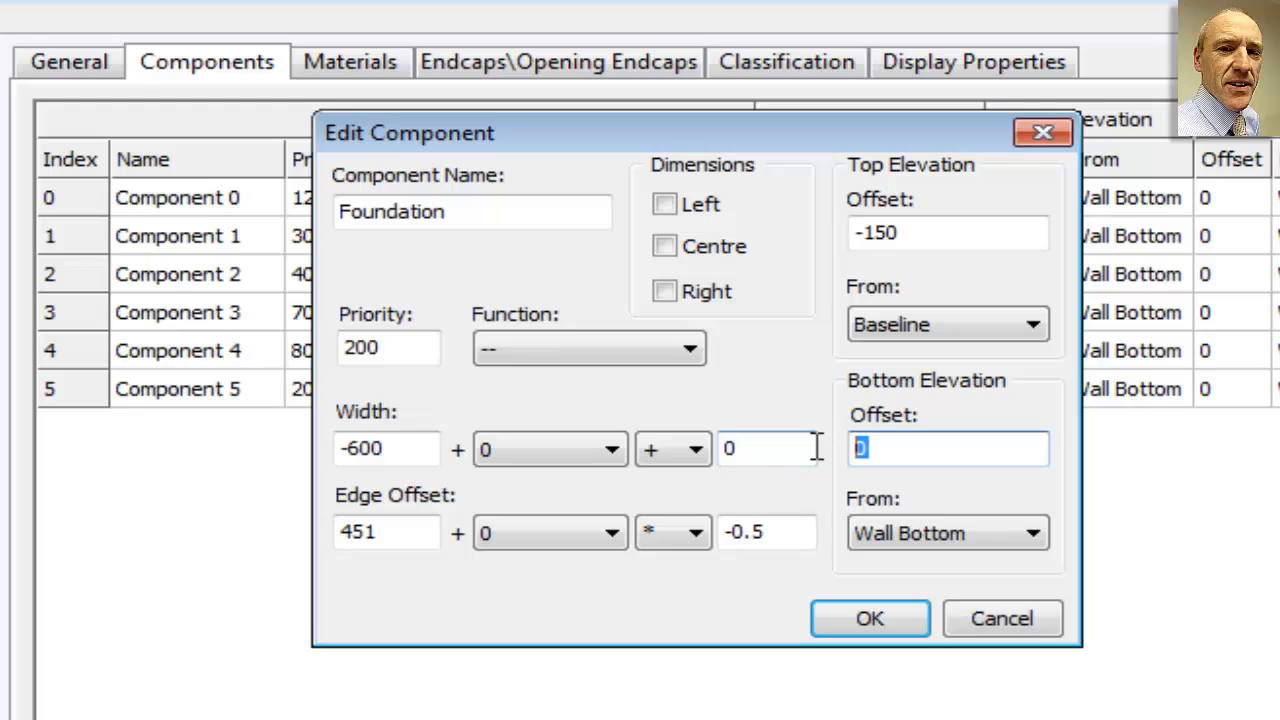
text(-5000)
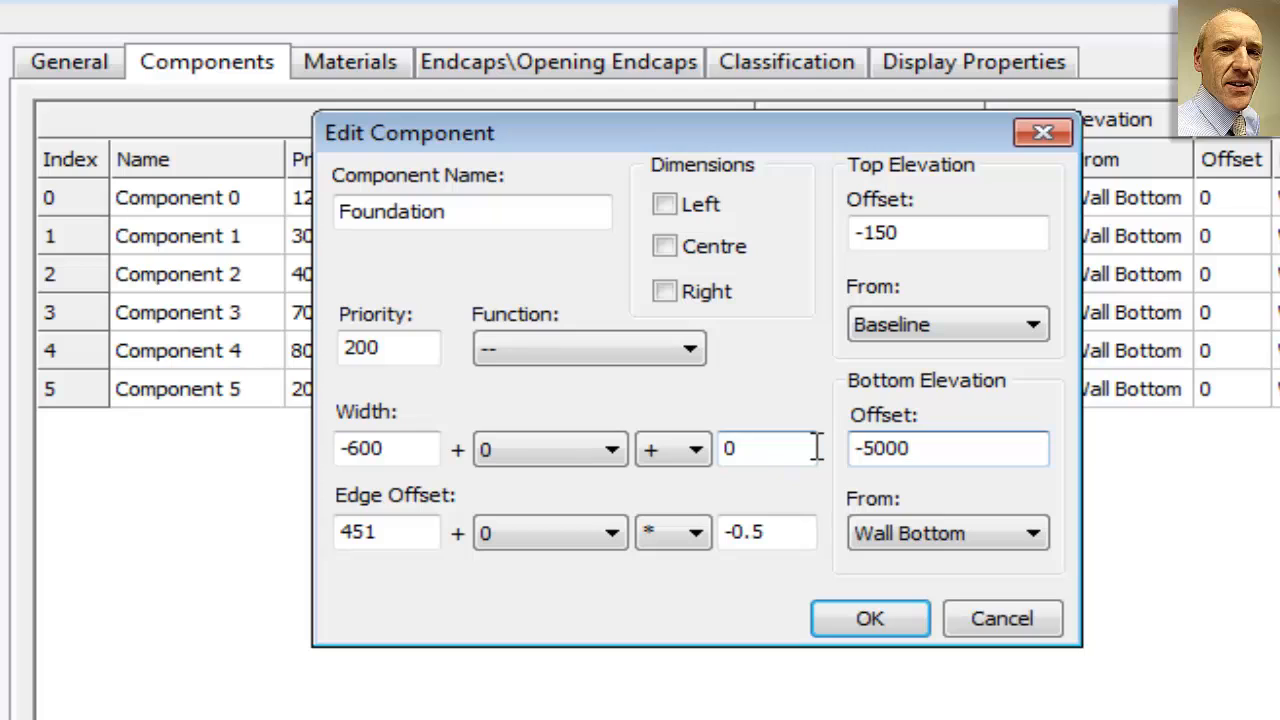
click(1032, 532)
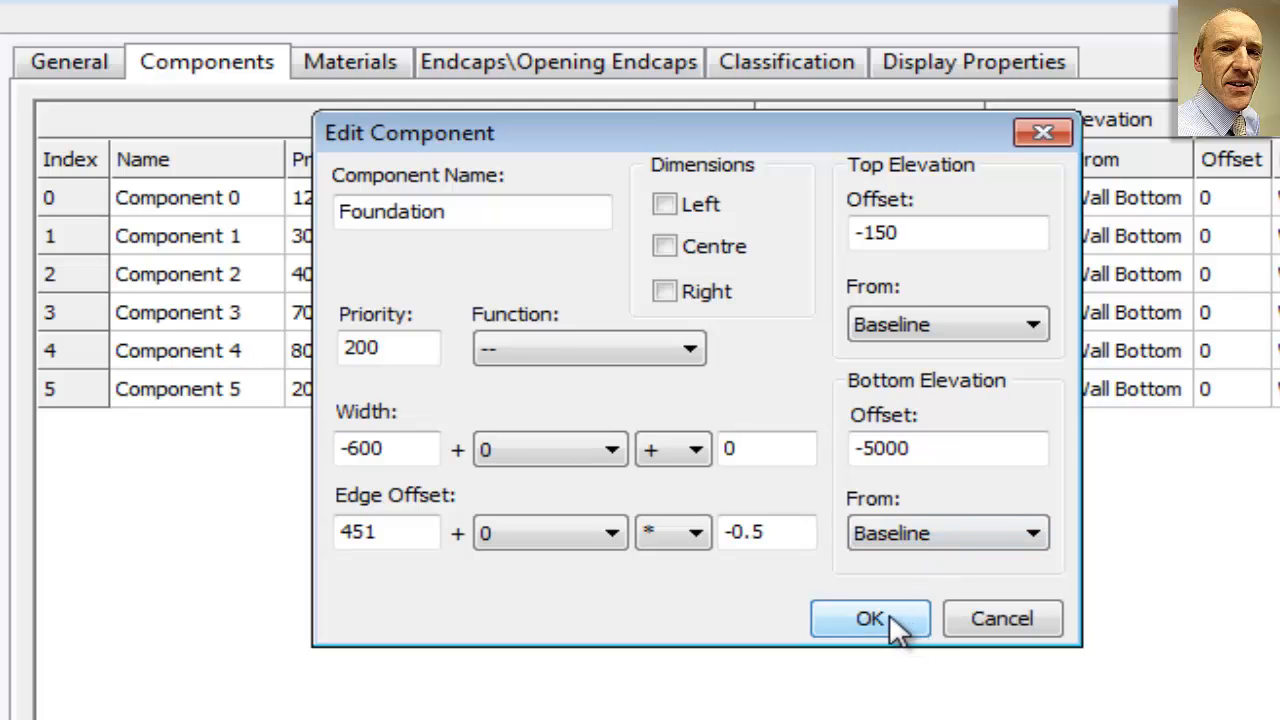
click(868, 618)
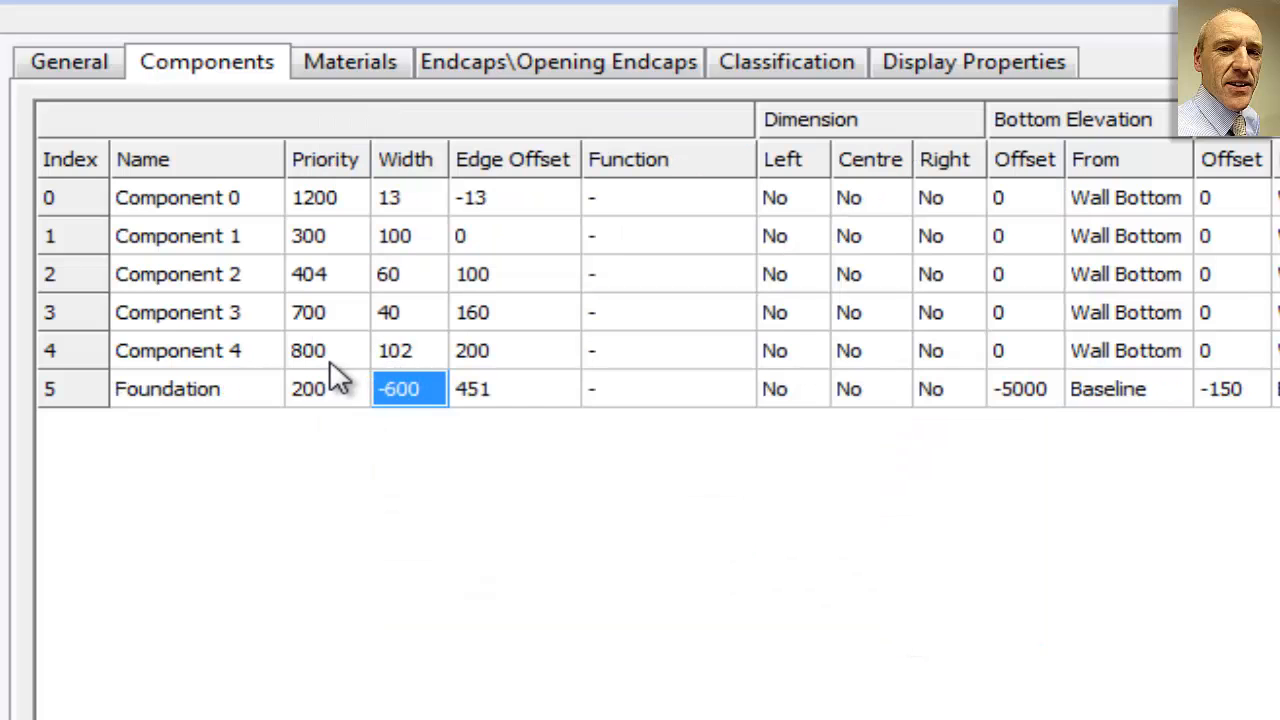
mouse_move(110, 316)
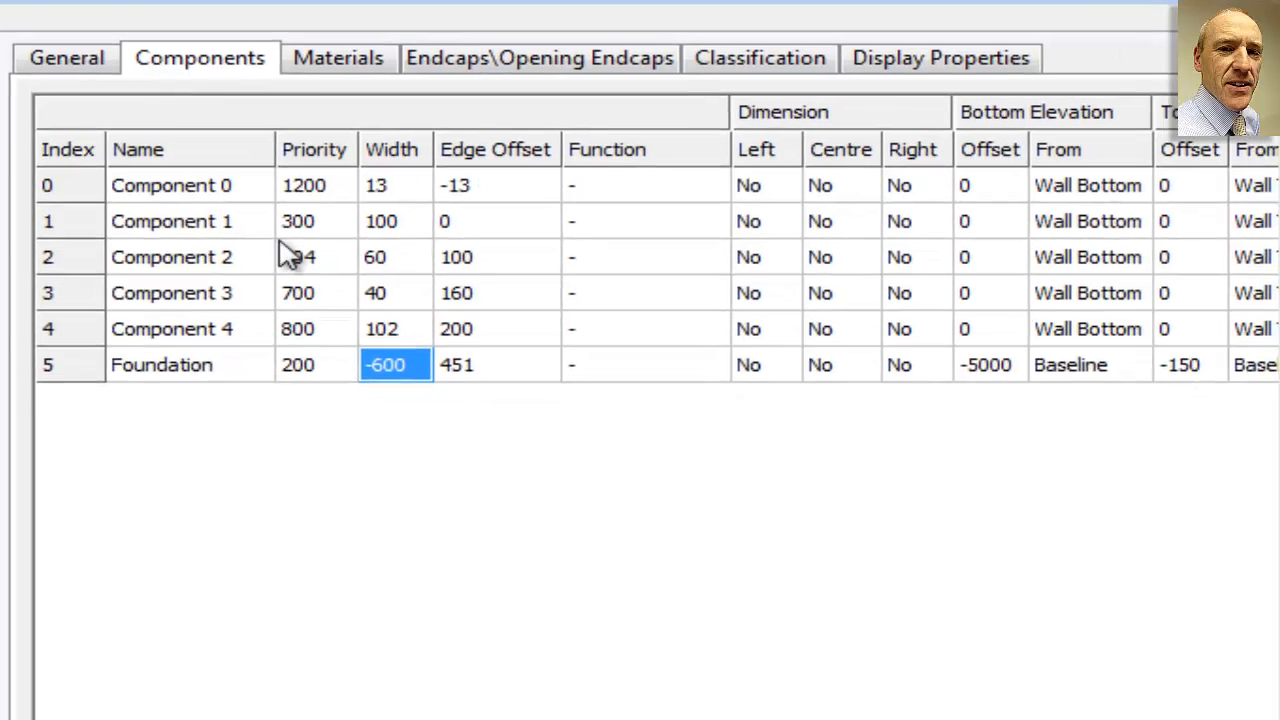
Name Component 2 'Insulation' and set its Bottom Elevation From to Baseline
double_click(172, 256)
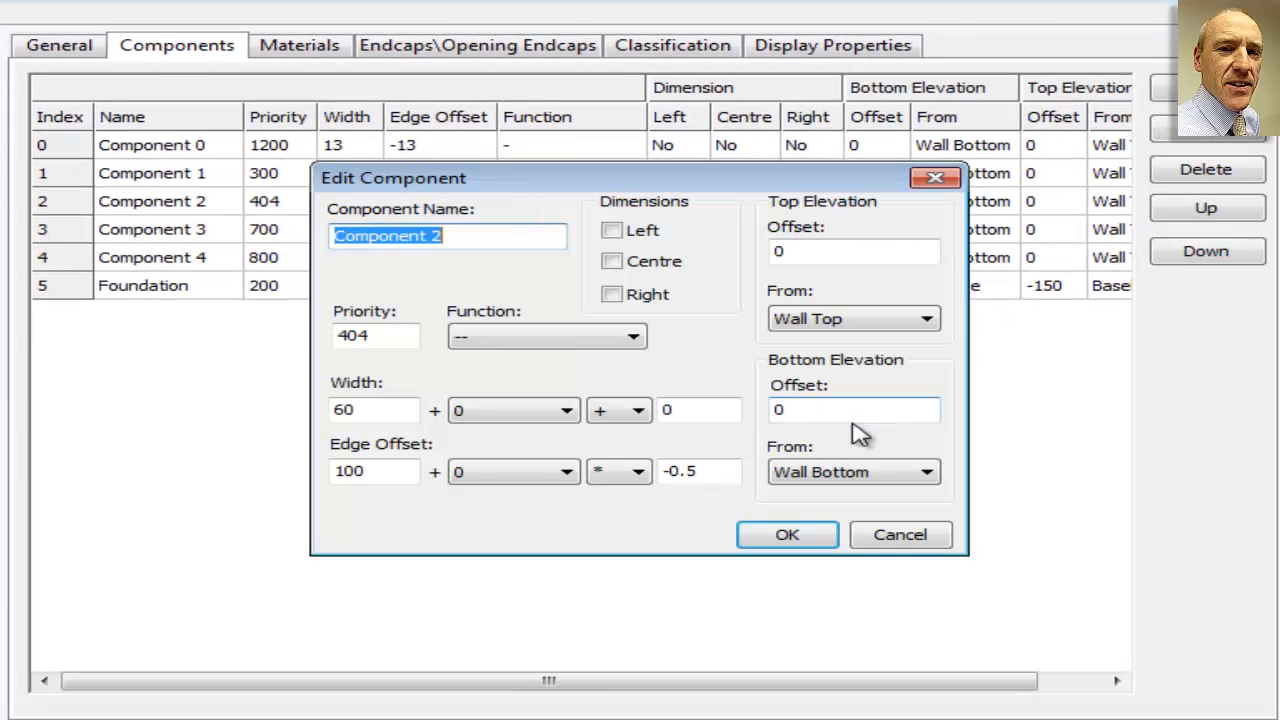
text(Insu)
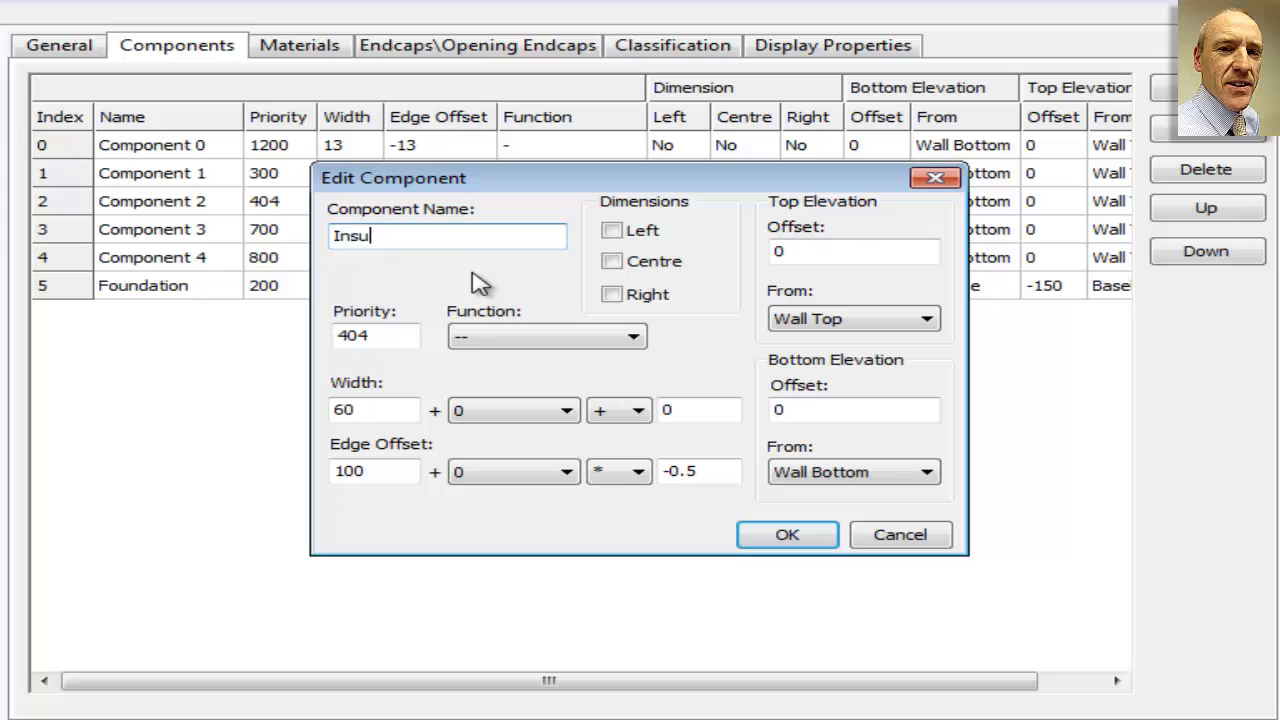
text(lation)
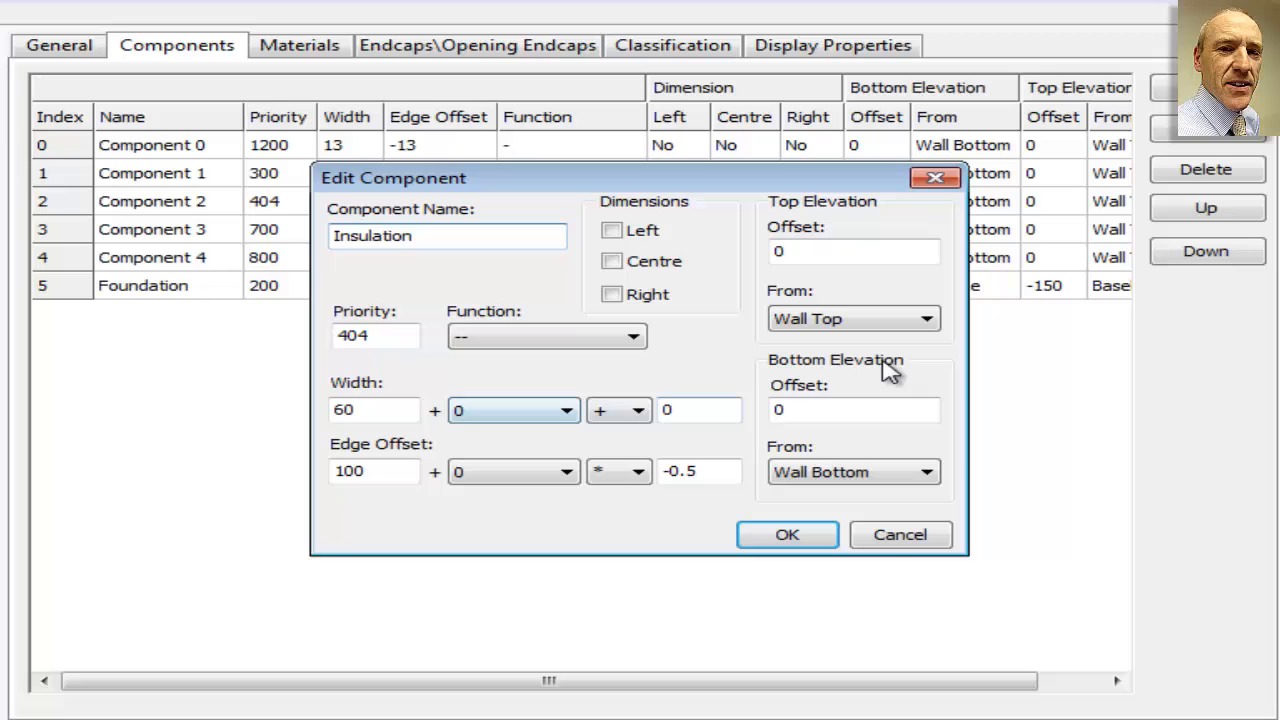
mouse_move(890, 486)
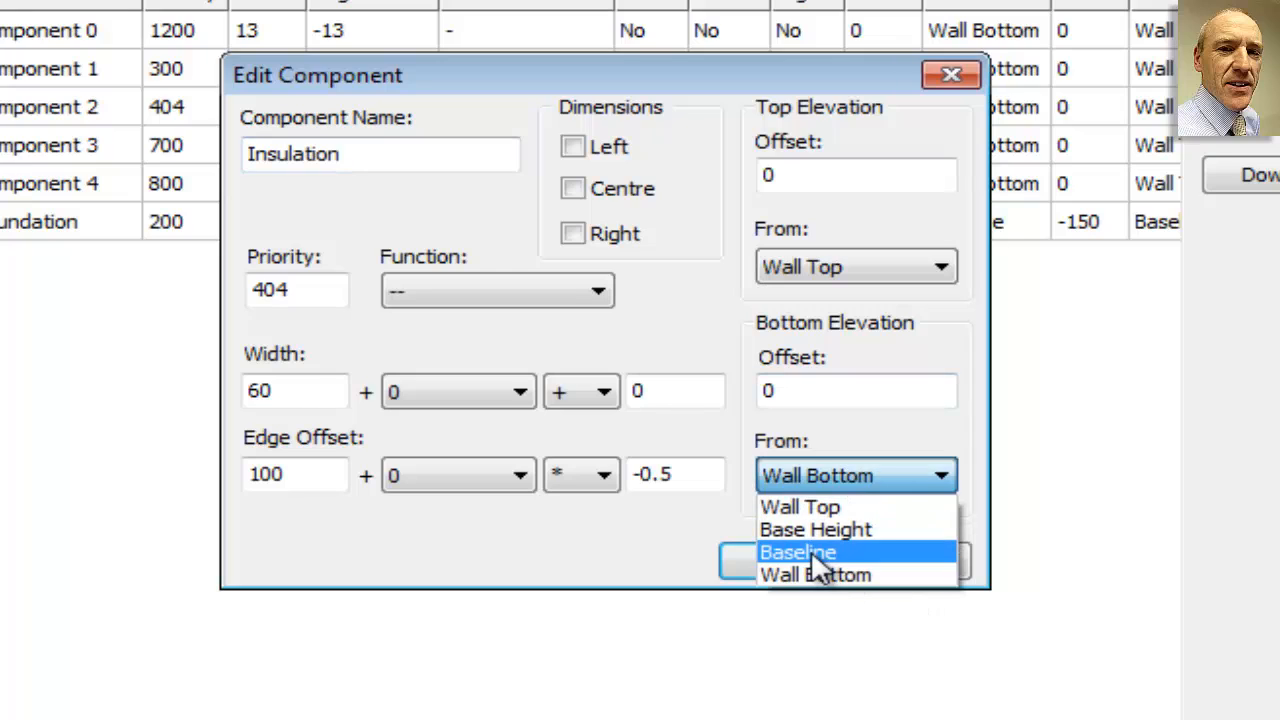
click(796, 552)
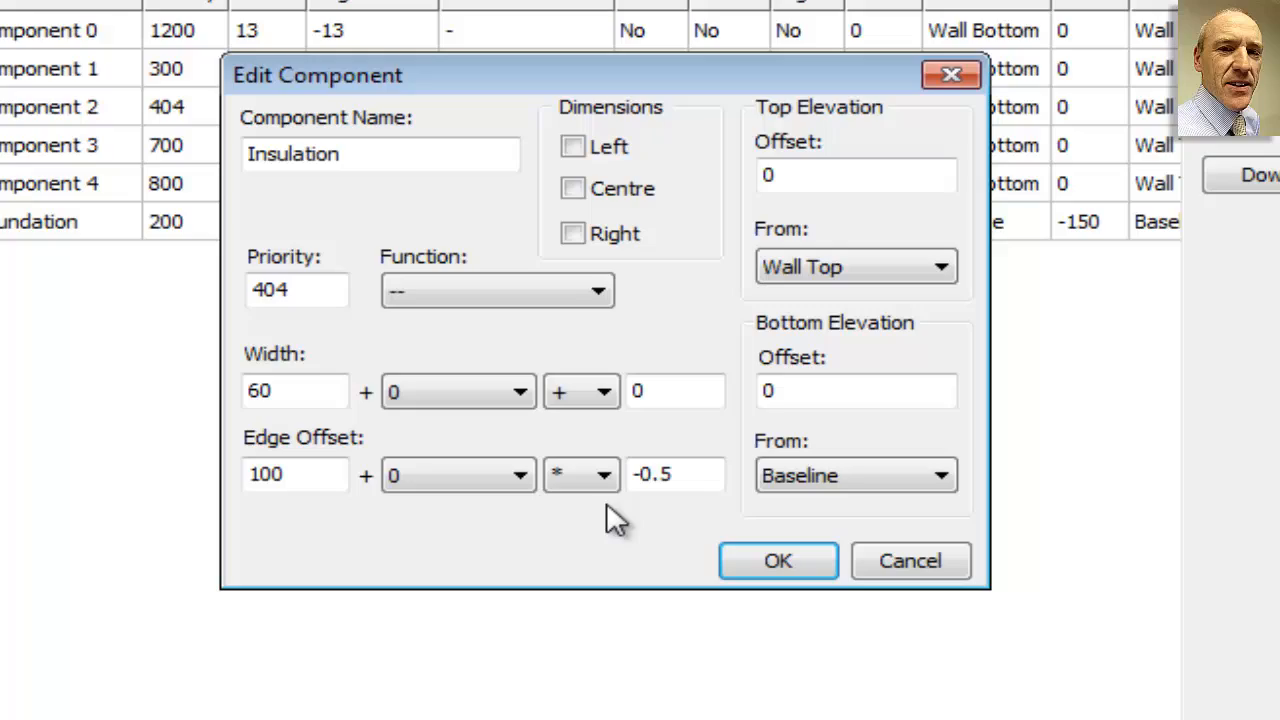
mouse_move(650, 544)
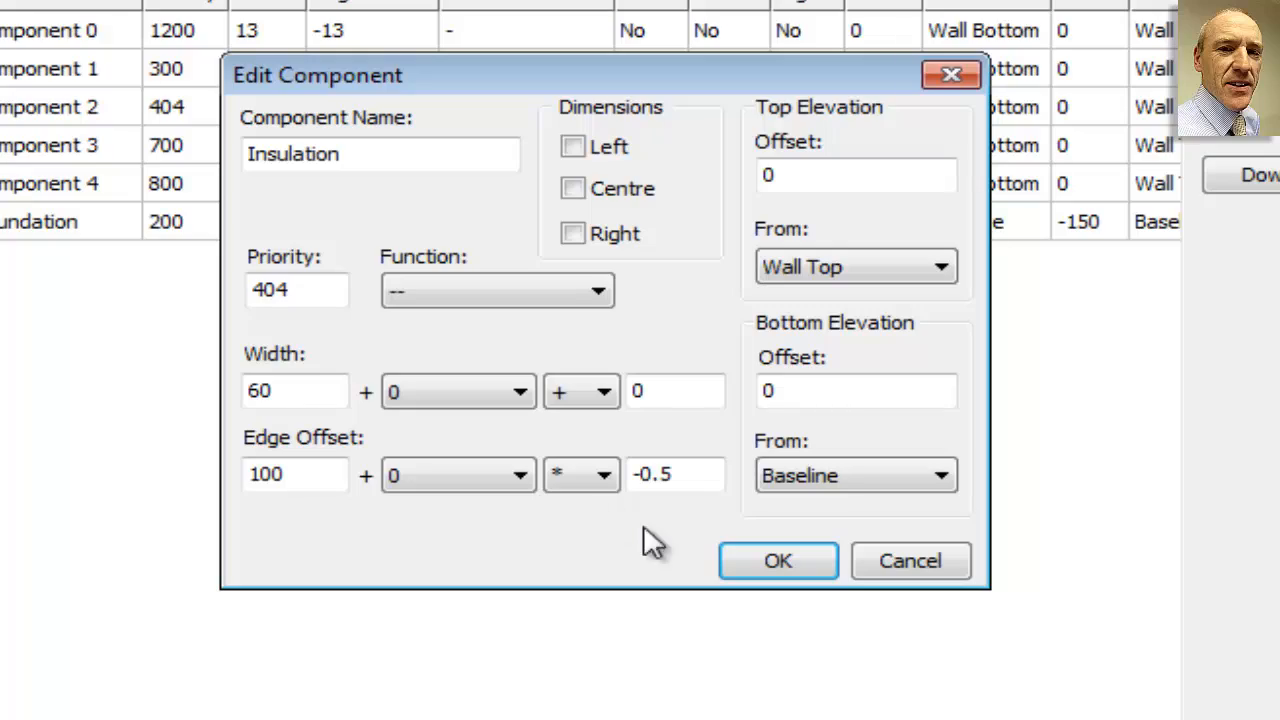
click(778, 560)
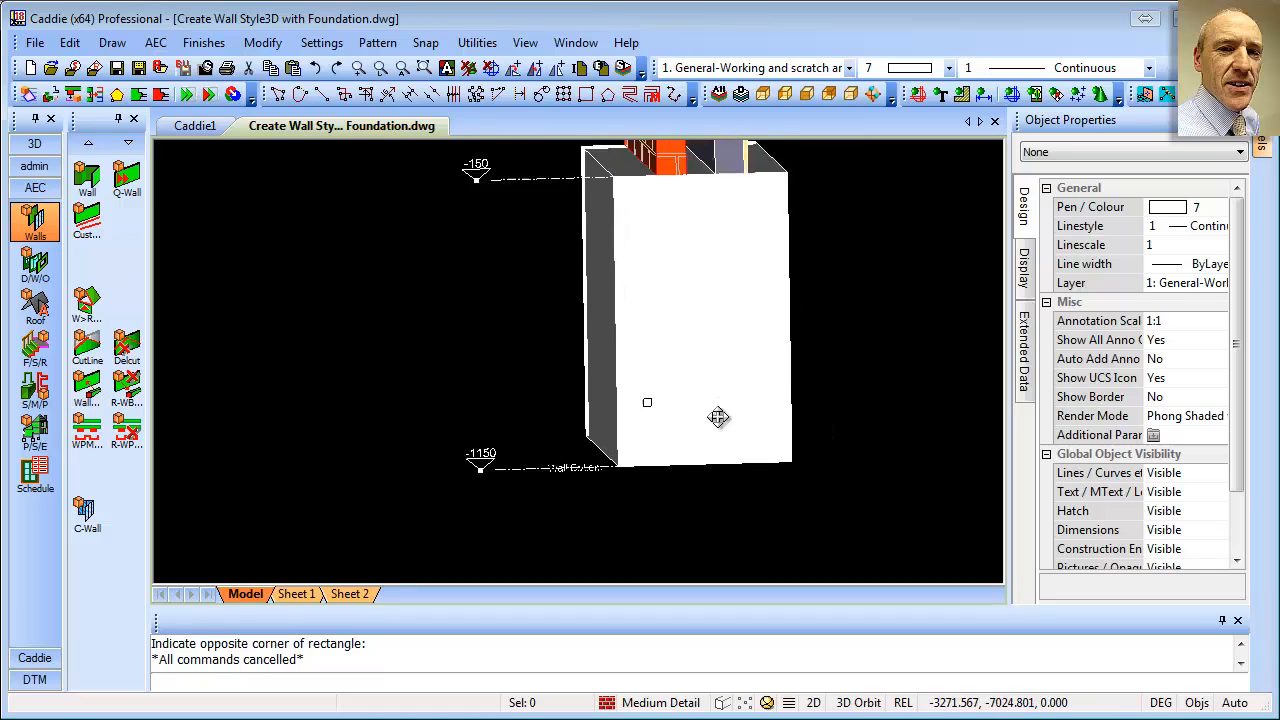
Zoom a box around the wall base where insulation meets the foundation
drag(718, 418, 670, 276)
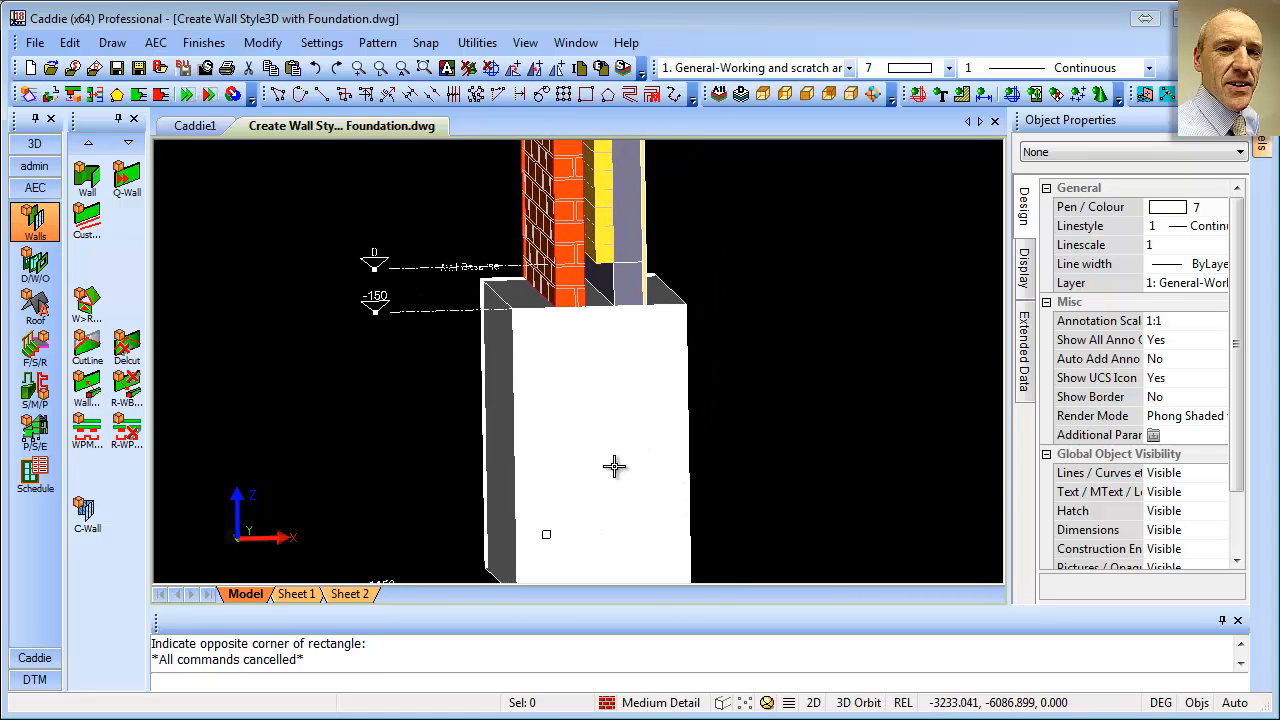
mouse_move(610, 224)
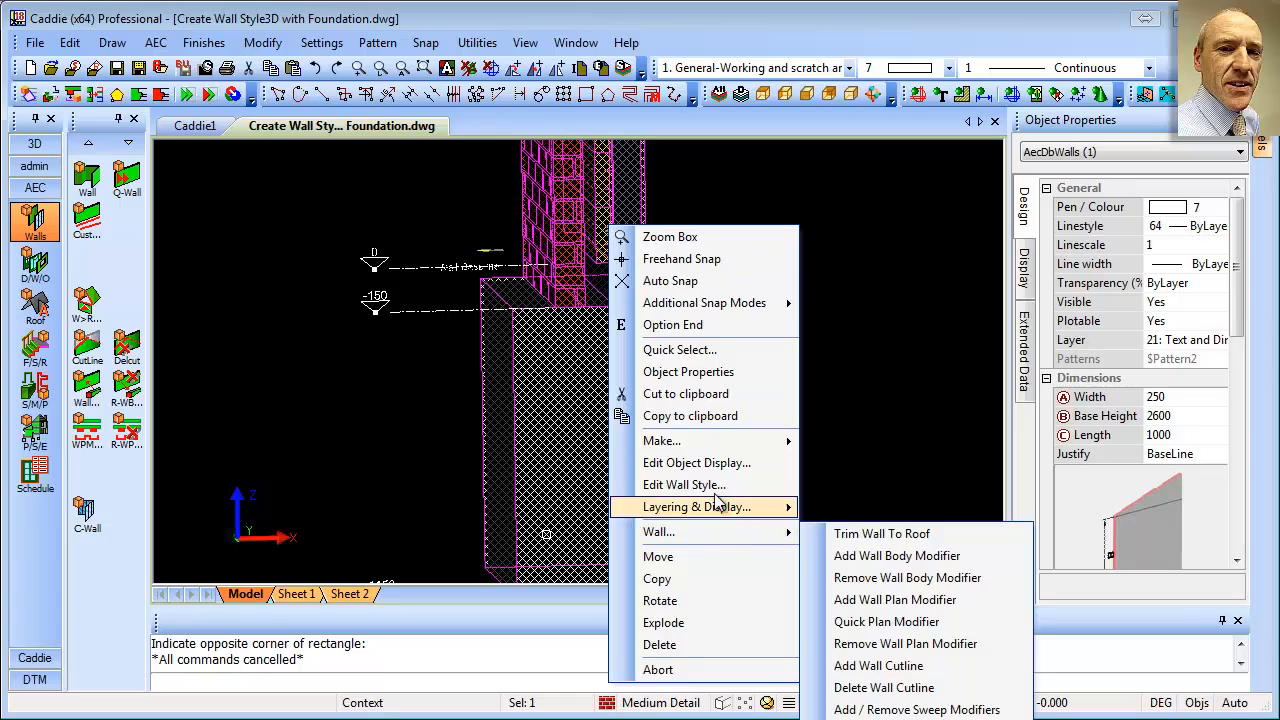
Give the Insulation component a bottom elevation offset of -75 in the wall style's Components list
click(696, 462)
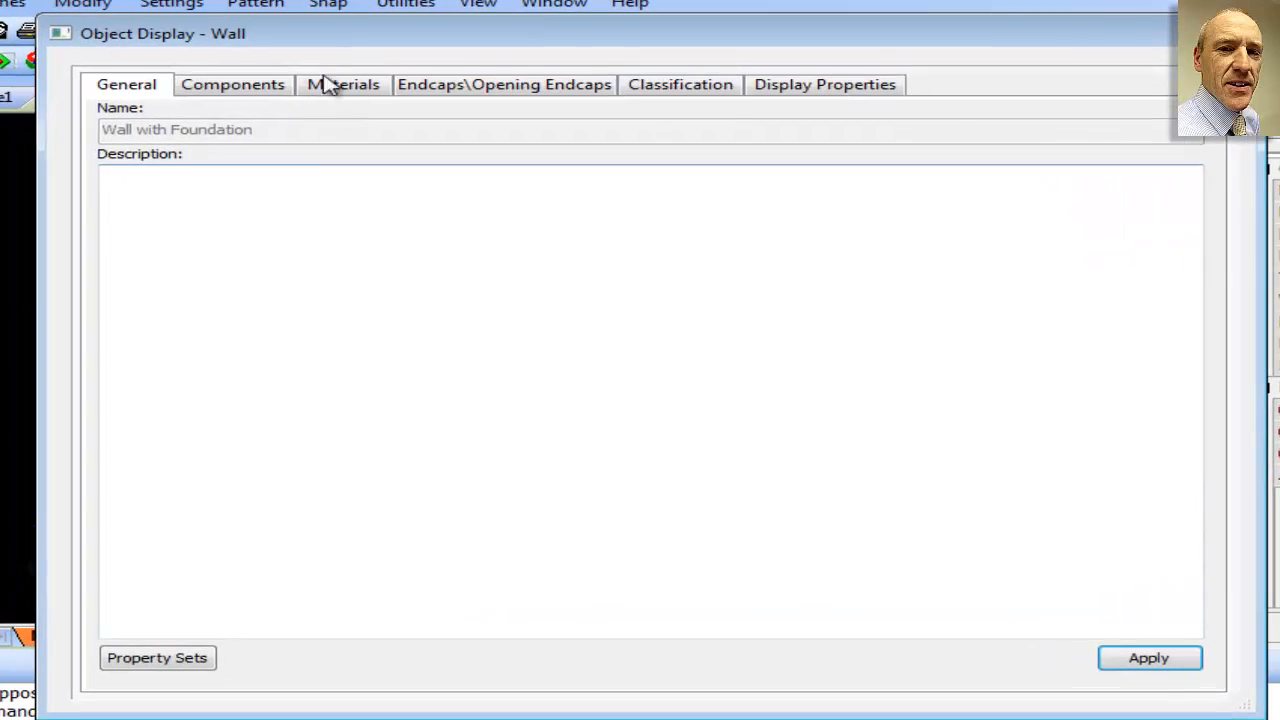
click(232, 84)
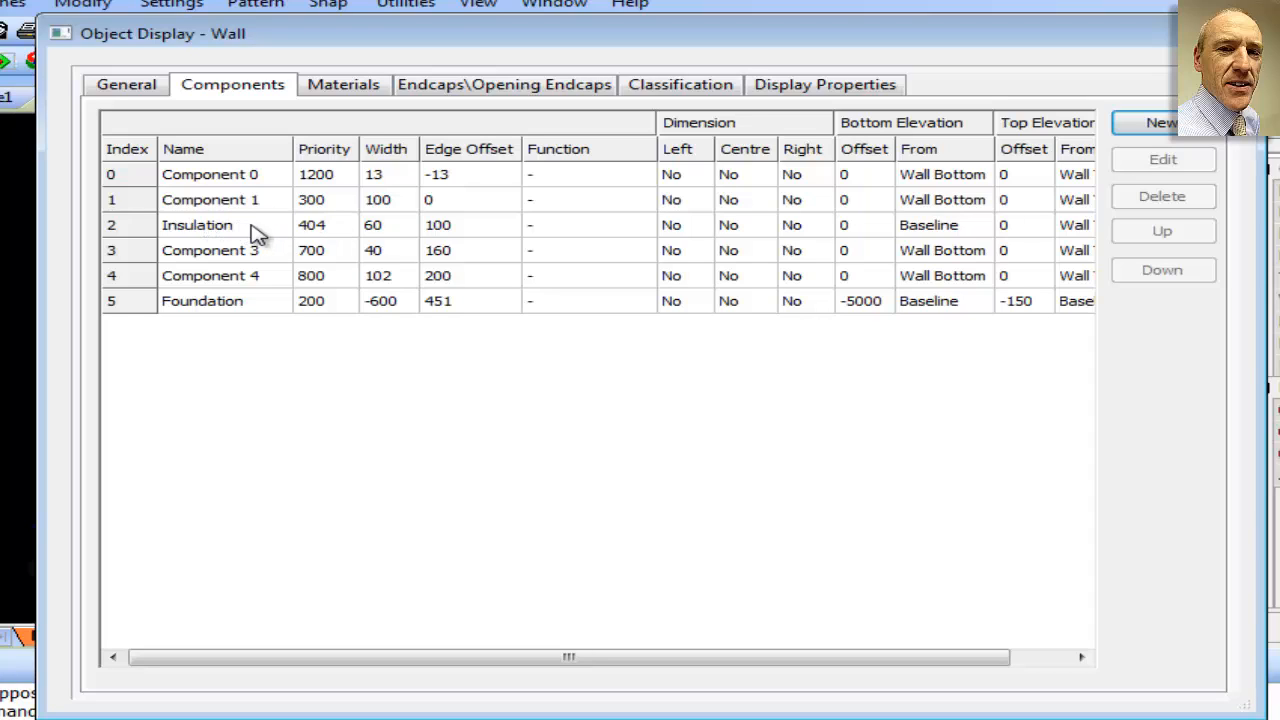
mouse_move(400, 230)
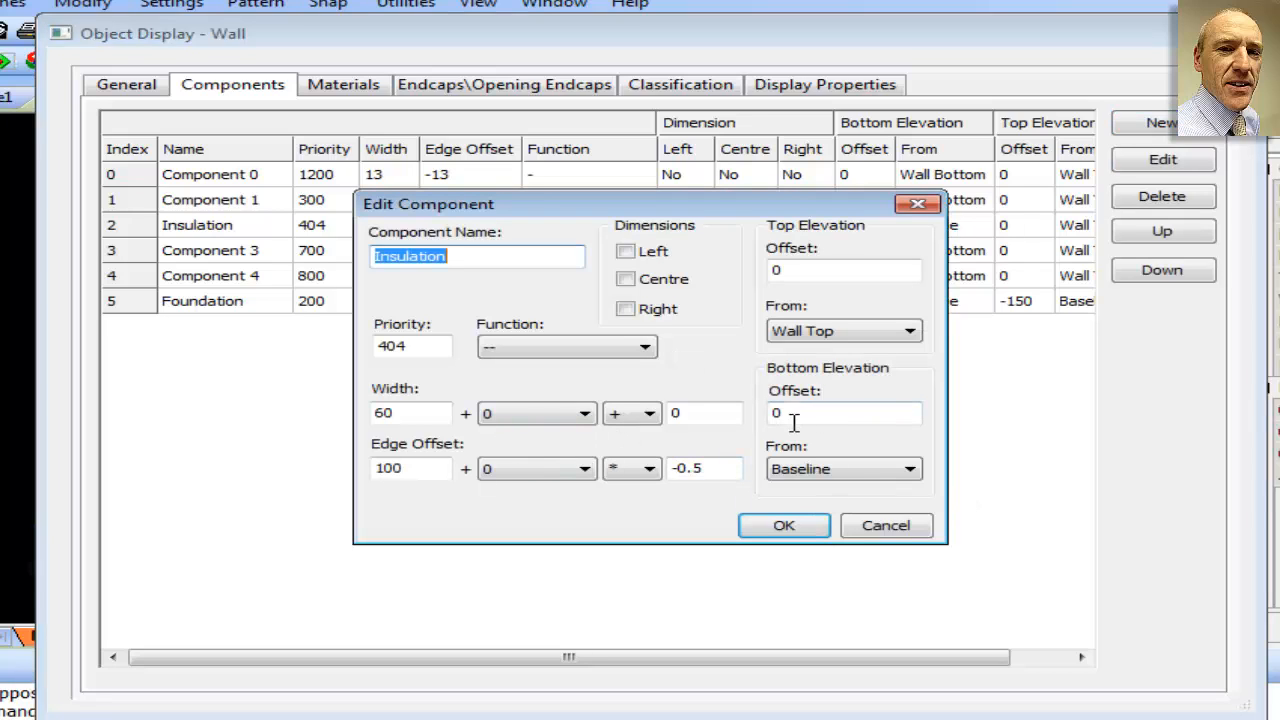
click(844, 412)
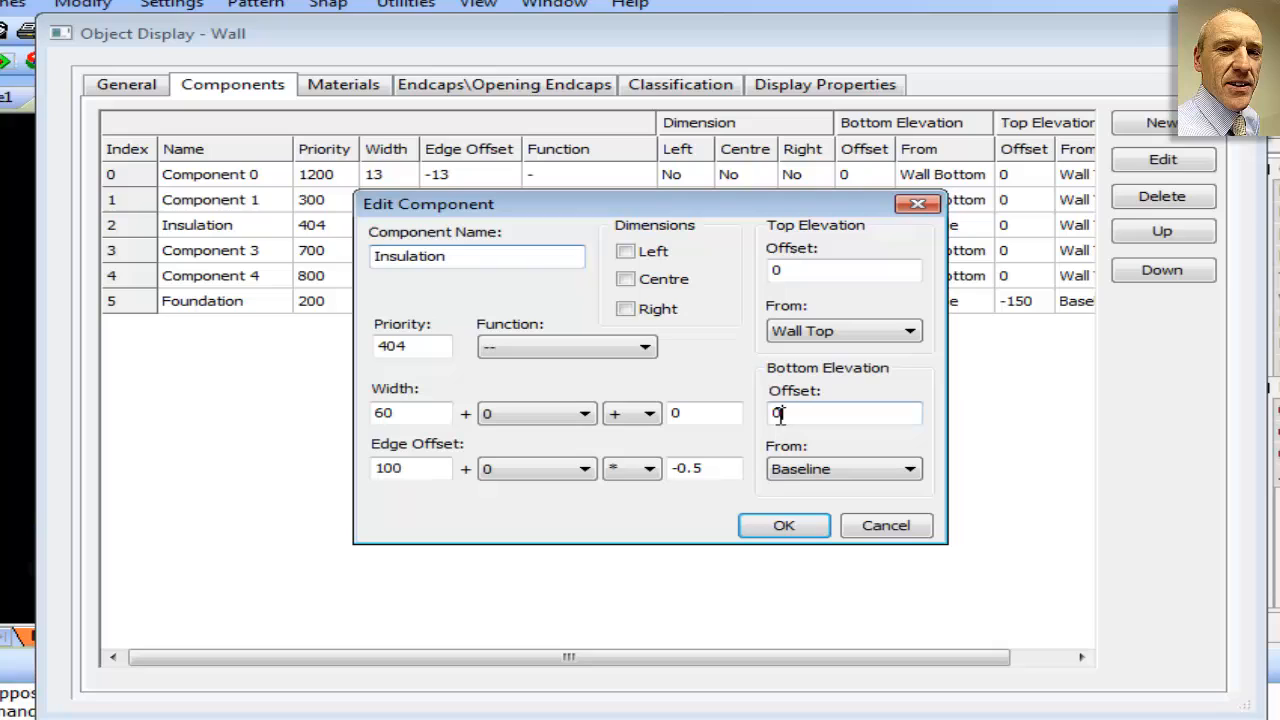
text(-75)
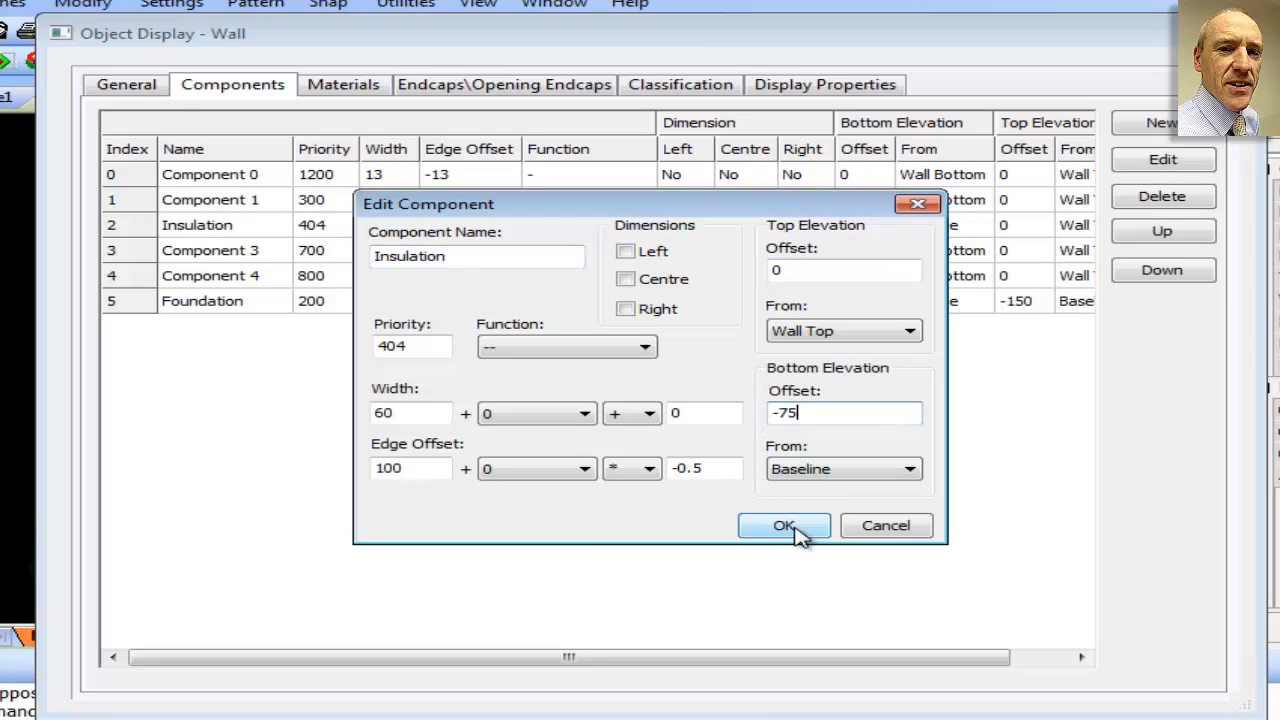
click(784, 524)
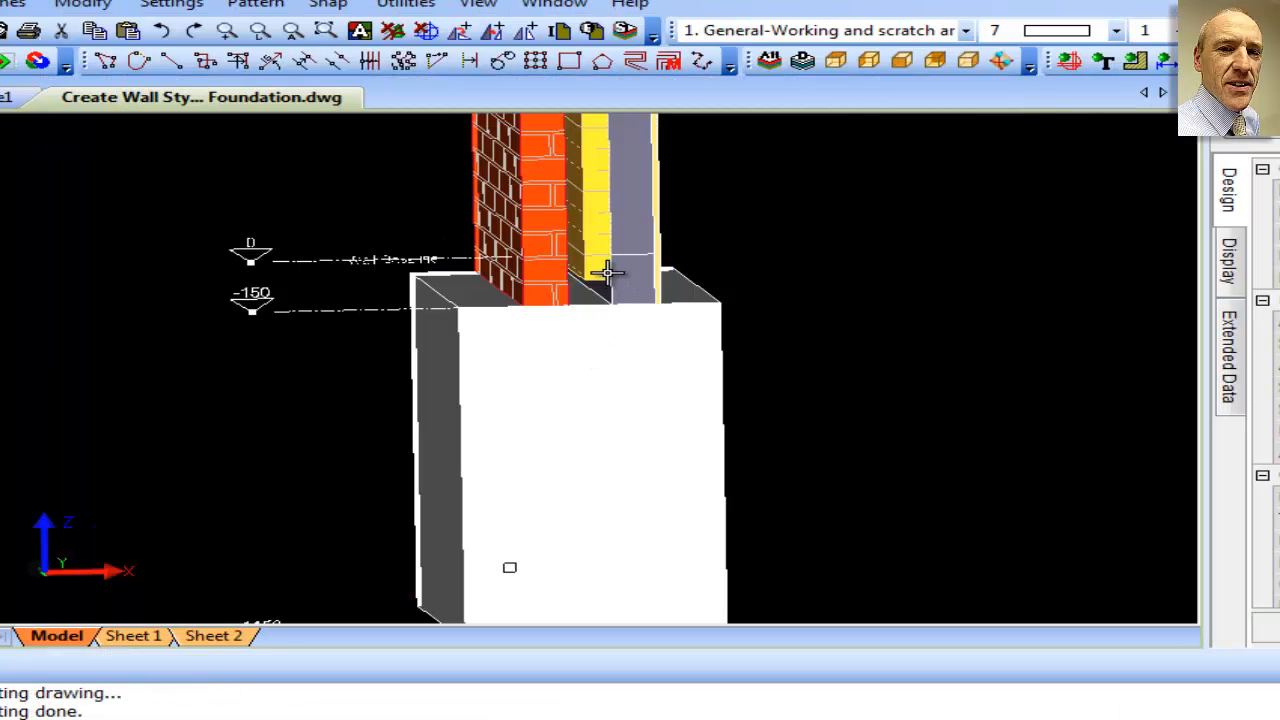
mouse_move(658, 468)
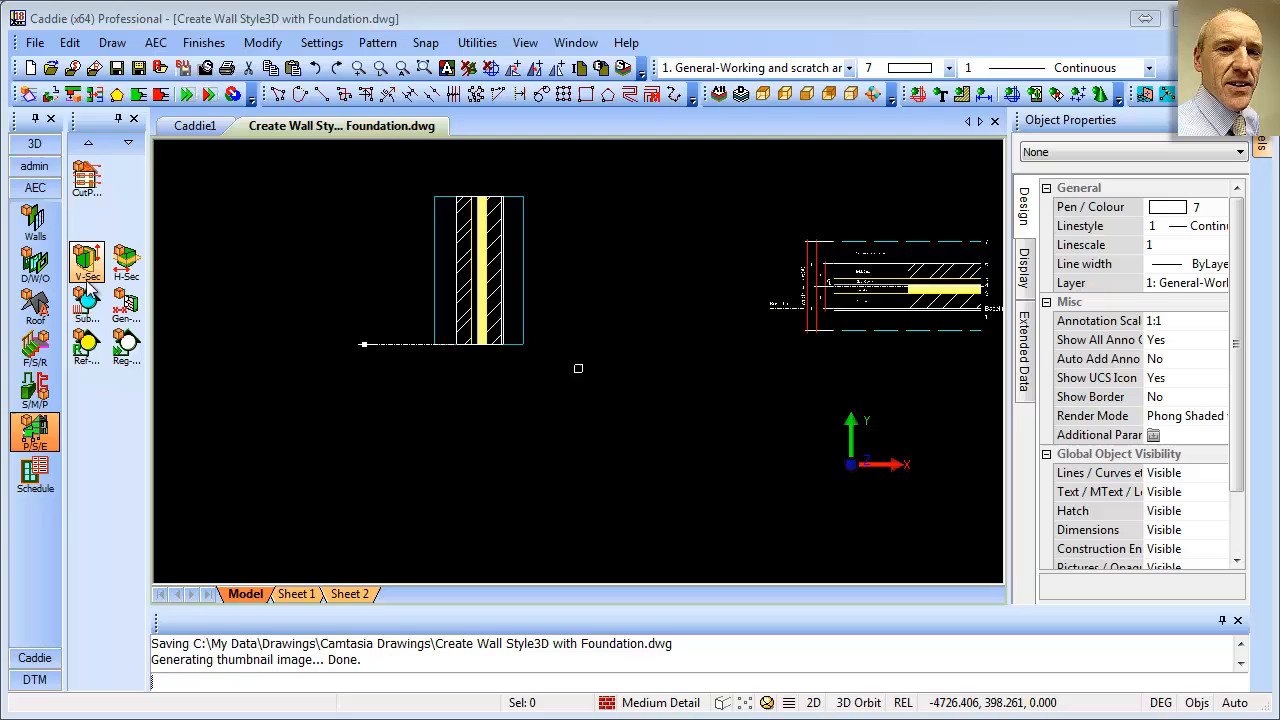
Cut a V-Sec section across the wall and place it beside the wall, ready to reposition
click(84, 260)
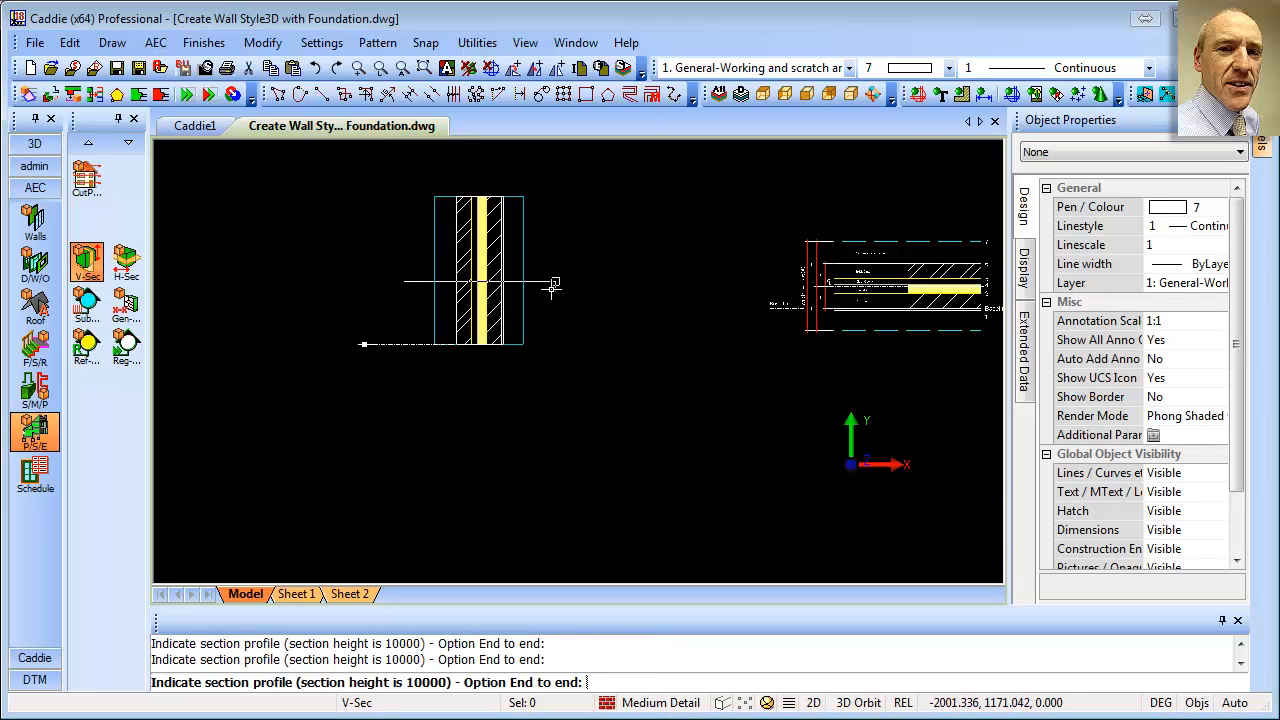
click(554, 280)
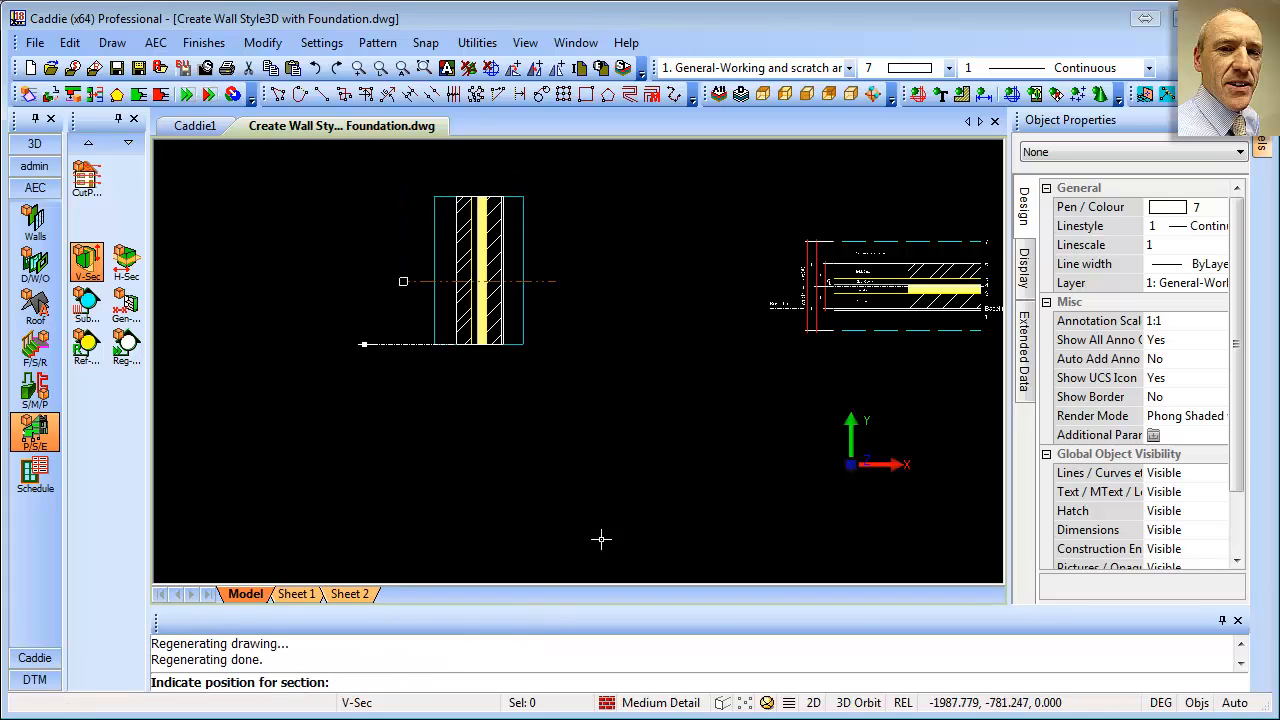
click(672, 488)
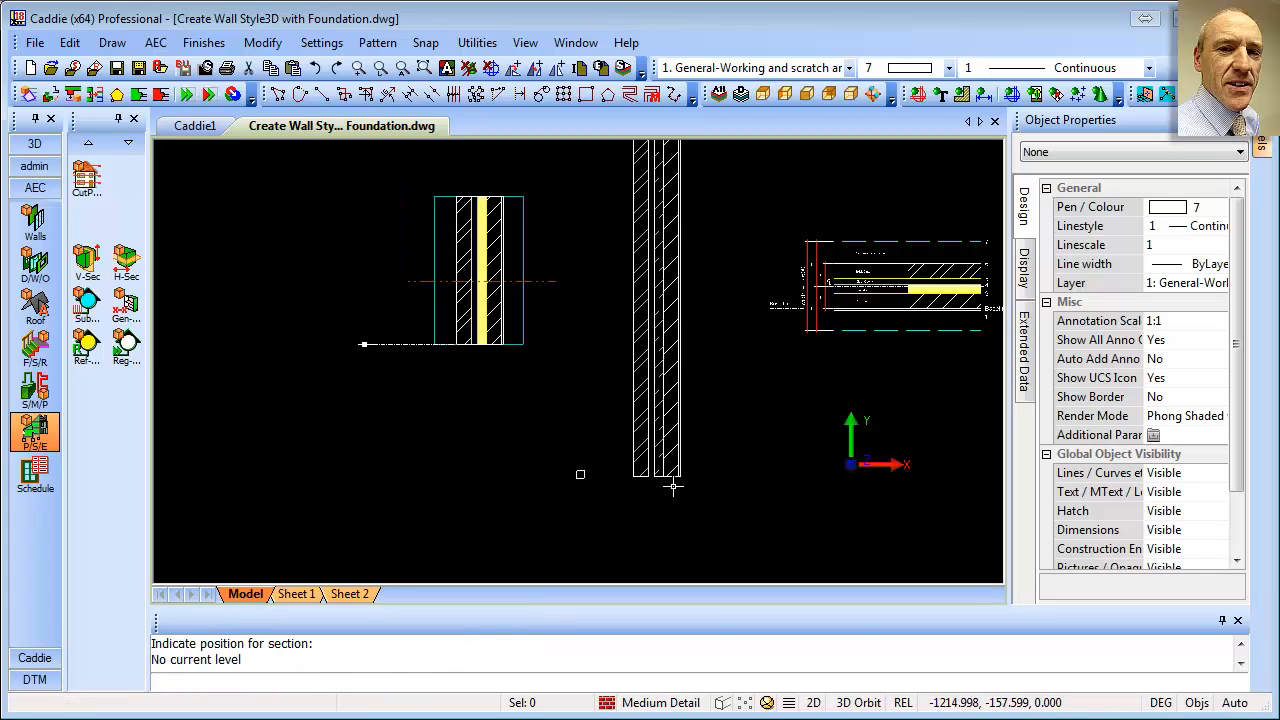
mouse_move(444, 378)
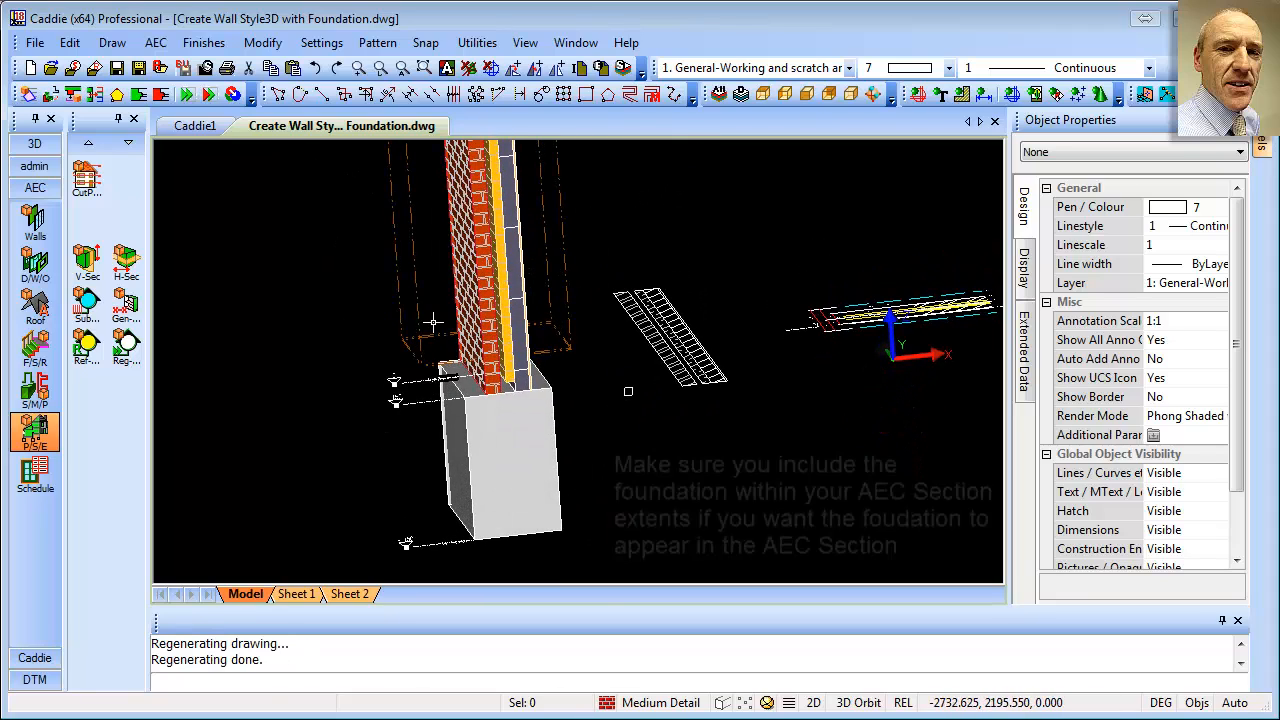
click(436, 372)
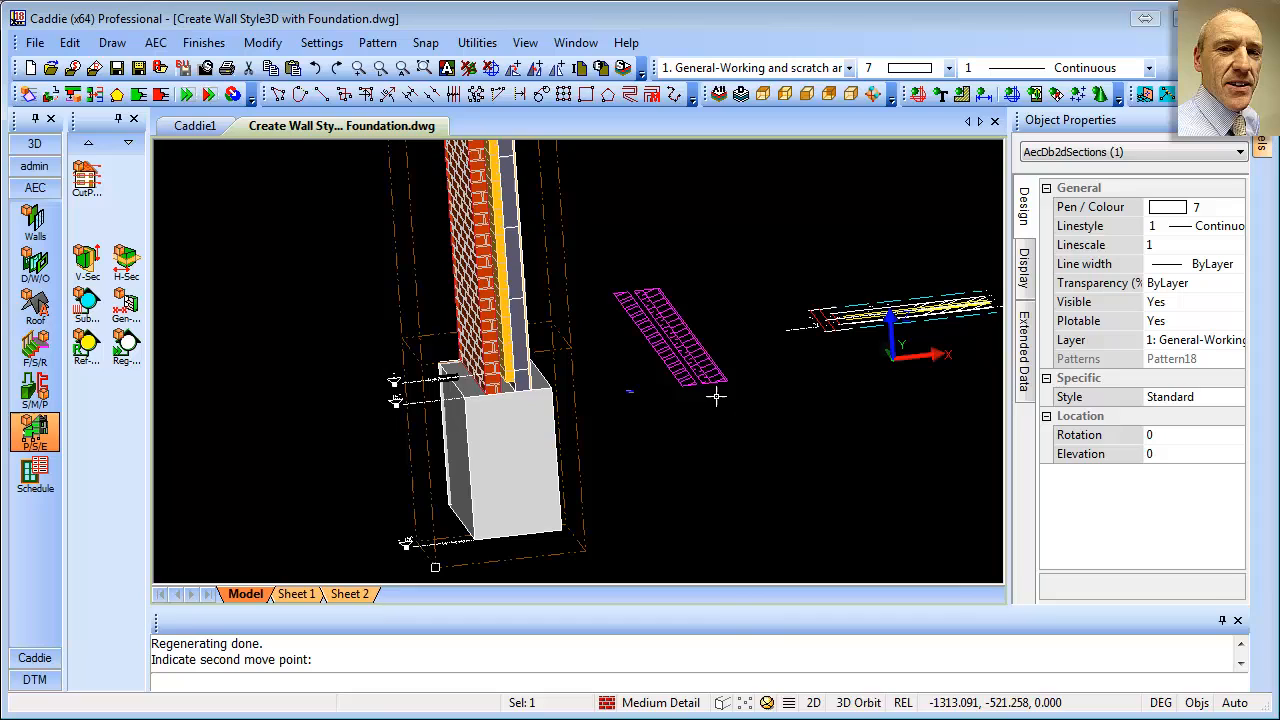
Refresh the AEC section so it now includes the foundation block
right_click(716, 396)
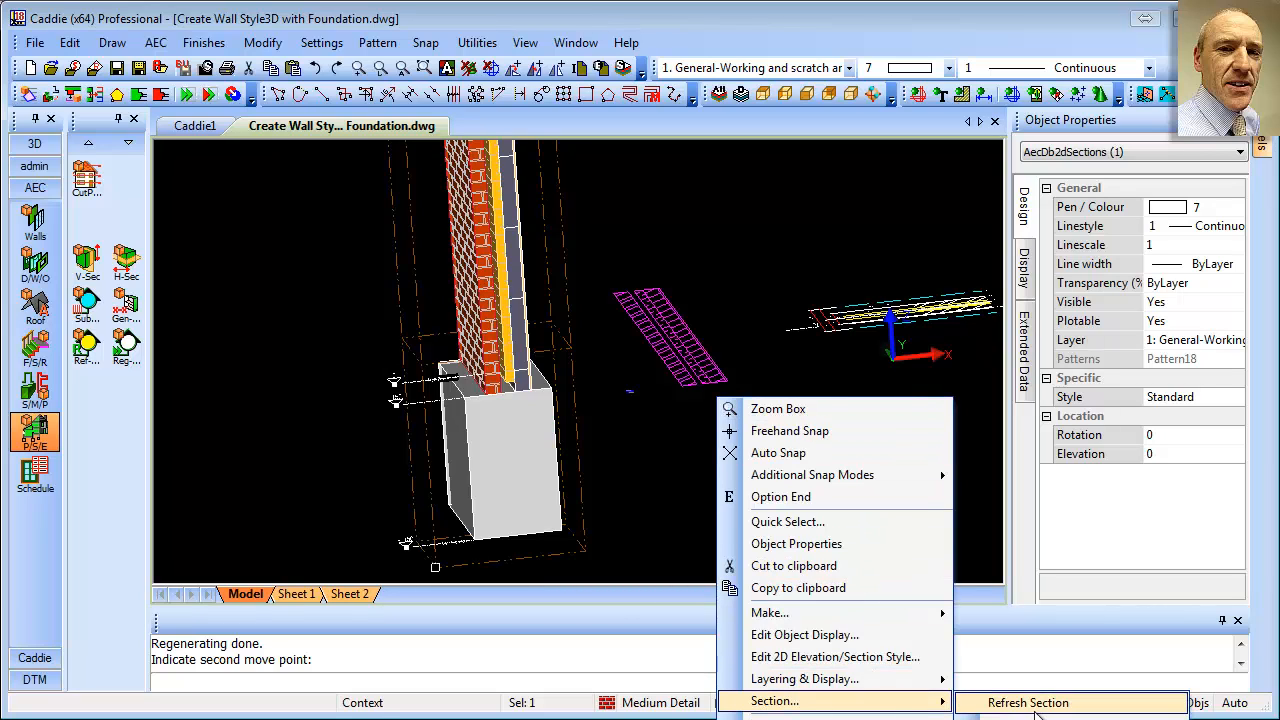
click(1028, 702)
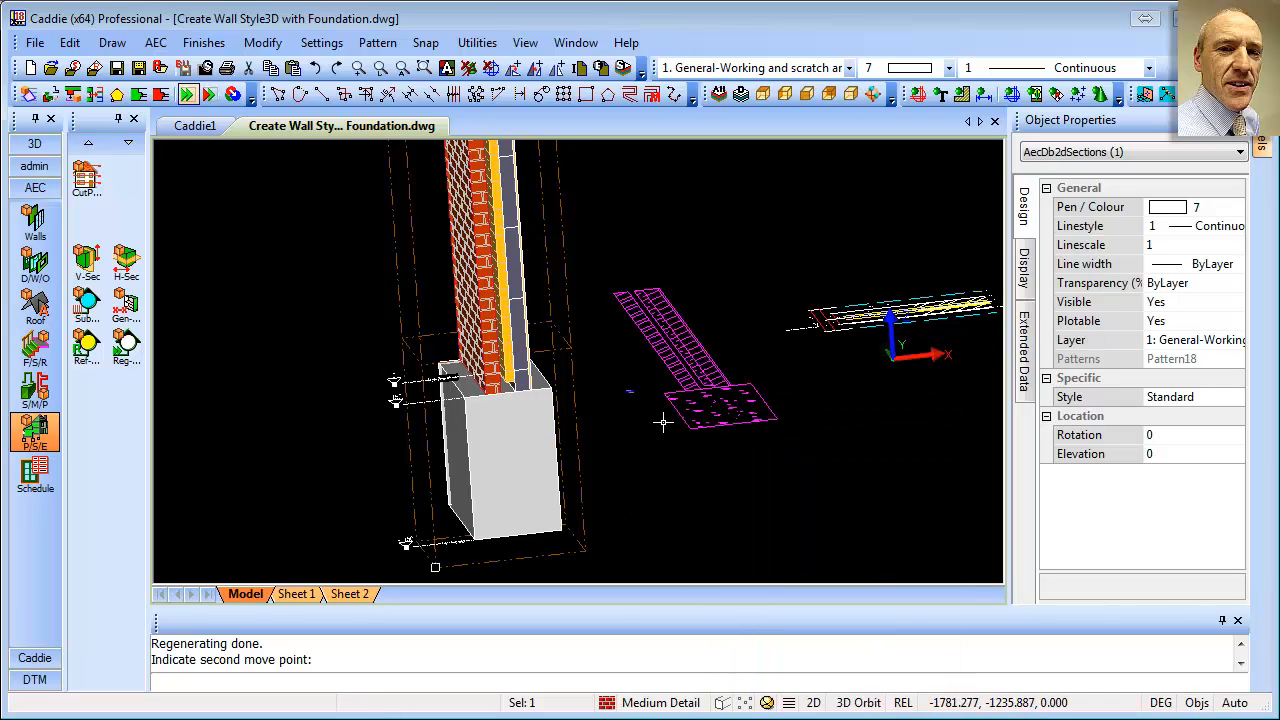